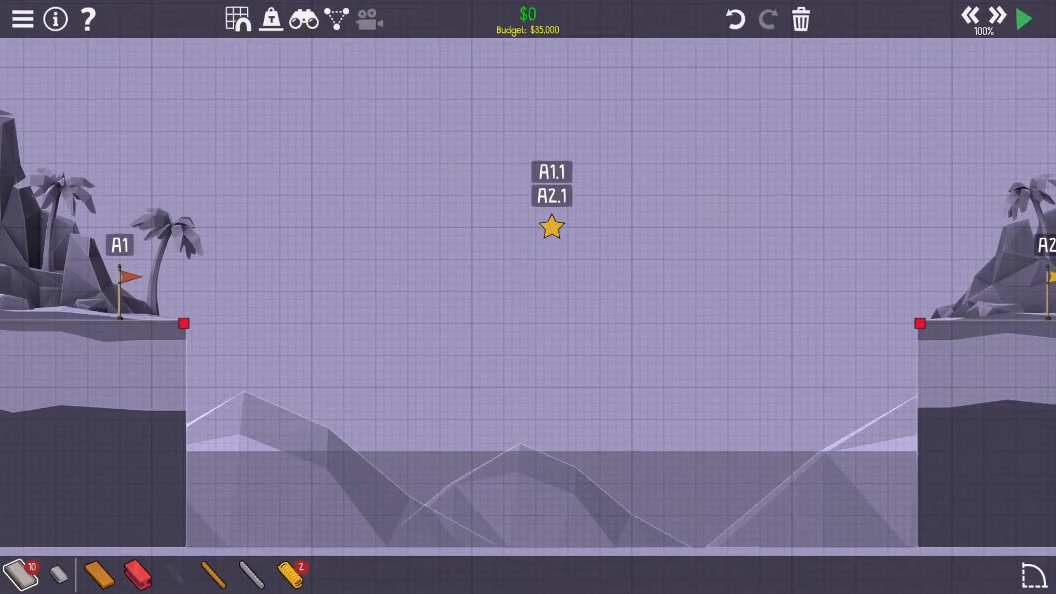
# Lay a rising road deck outward from the left cliff anchor in several segments
pyautogui.click(922, 324)
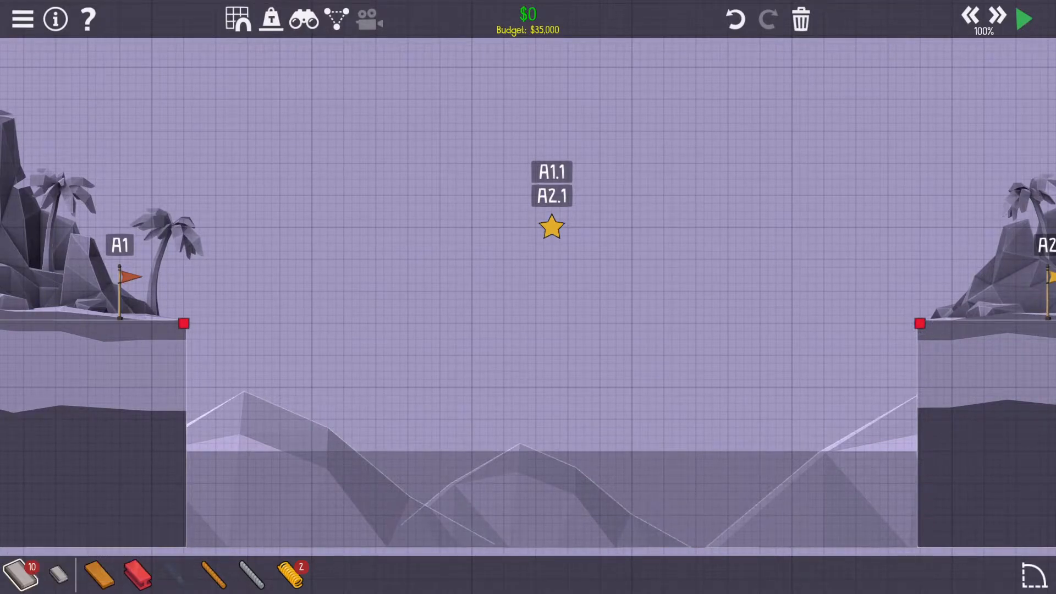
pyautogui.moveTo(184, 323); pyautogui.dragTo(458, 246)
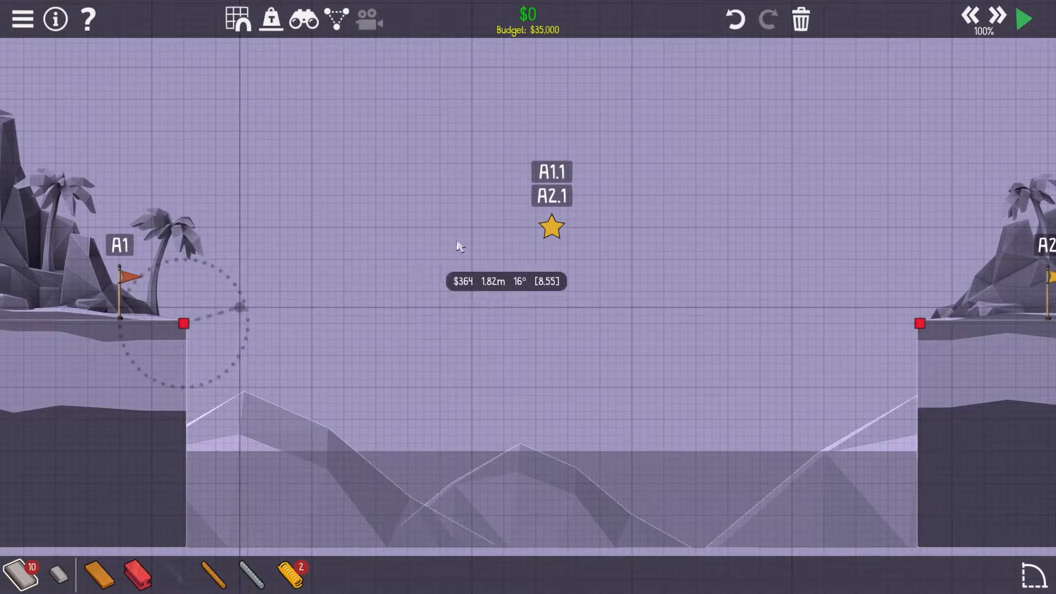
pyautogui.moveTo(184, 323); pyautogui.dragTo(296, 290)
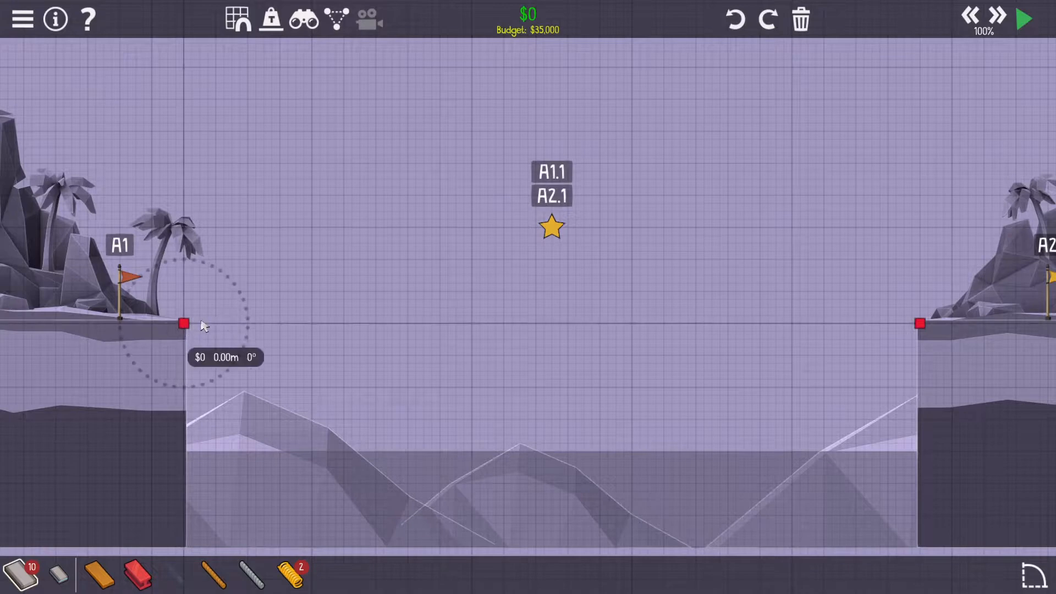
pyautogui.moveTo(183, 324); pyautogui.dragTo(296, 299)
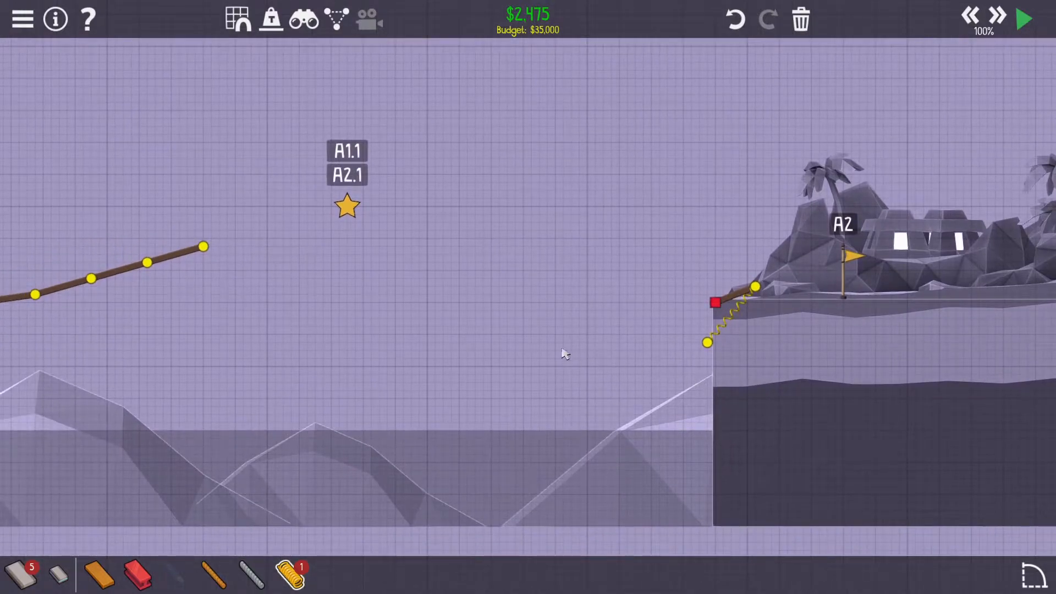
pyautogui.moveTo(242, 315)
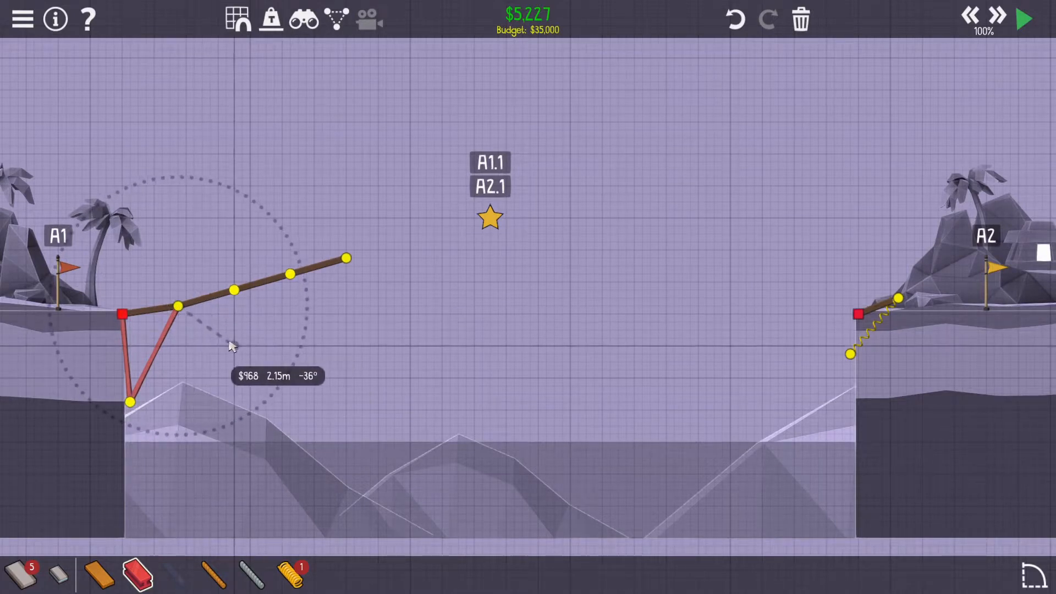
# Add steel support beams under the left road and tie the lower joint into the truss
pyautogui.moveTo(178, 306); pyautogui.dragTo(176, 378)
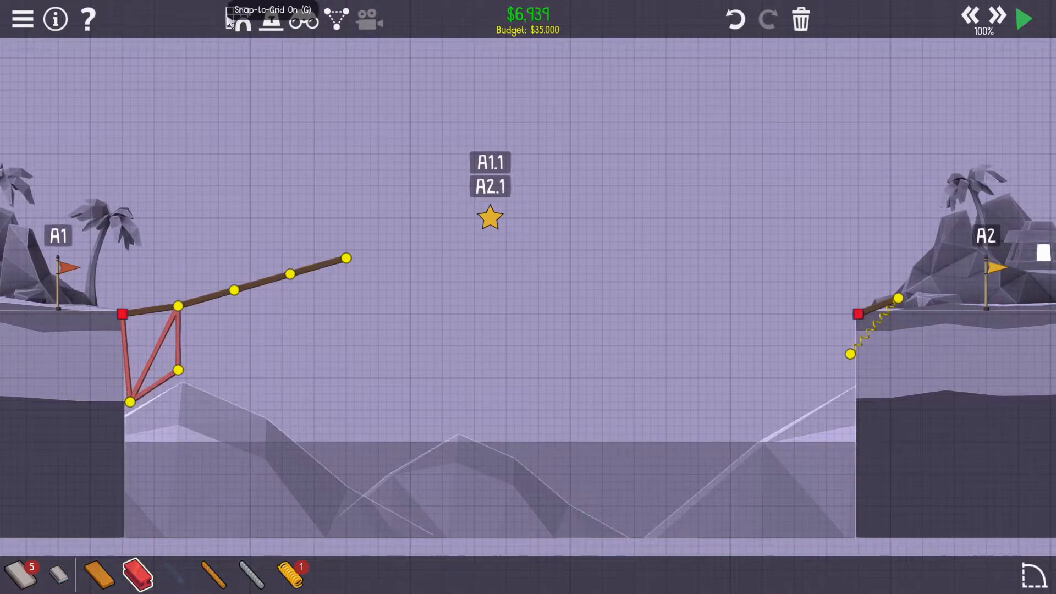
pyautogui.moveTo(176, 370); pyautogui.dragTo(182, 379)
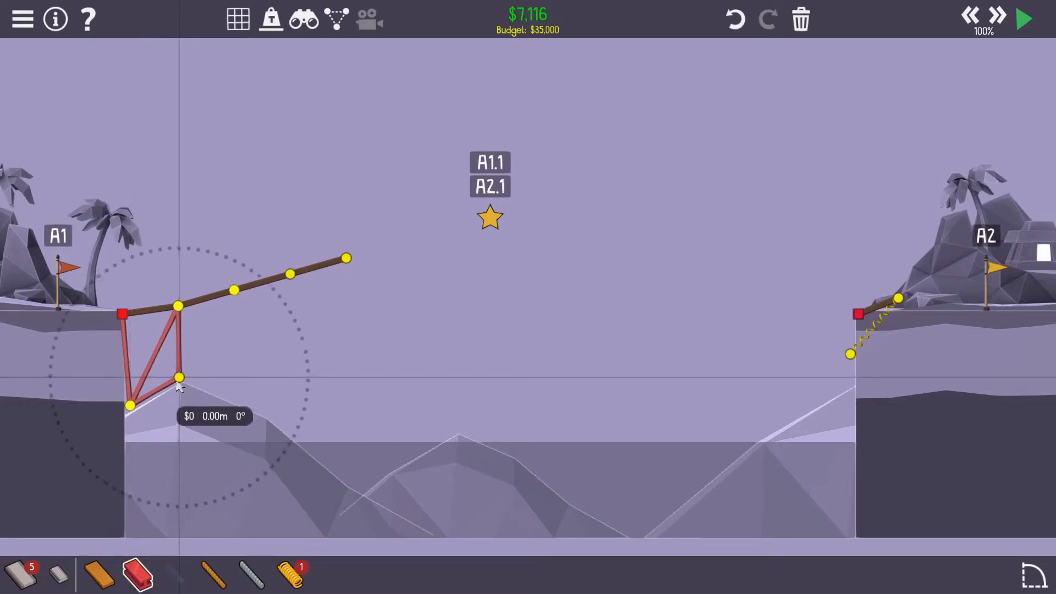
pyautogui.moveTo(178, 377); pyautogui.dragTo(234, 290)
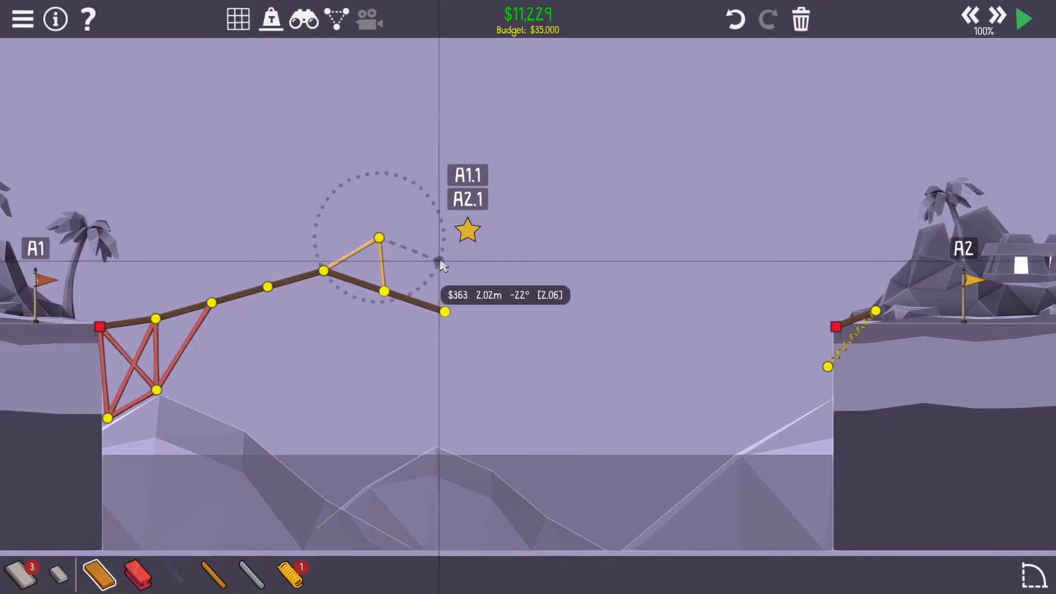
# Build a wooden ramp triangle, spring-link it to the truss, and extend steel bracing to a lower joint
pyautogui.moveTo(380, 238); pyautogui.dragTo(430, 256)
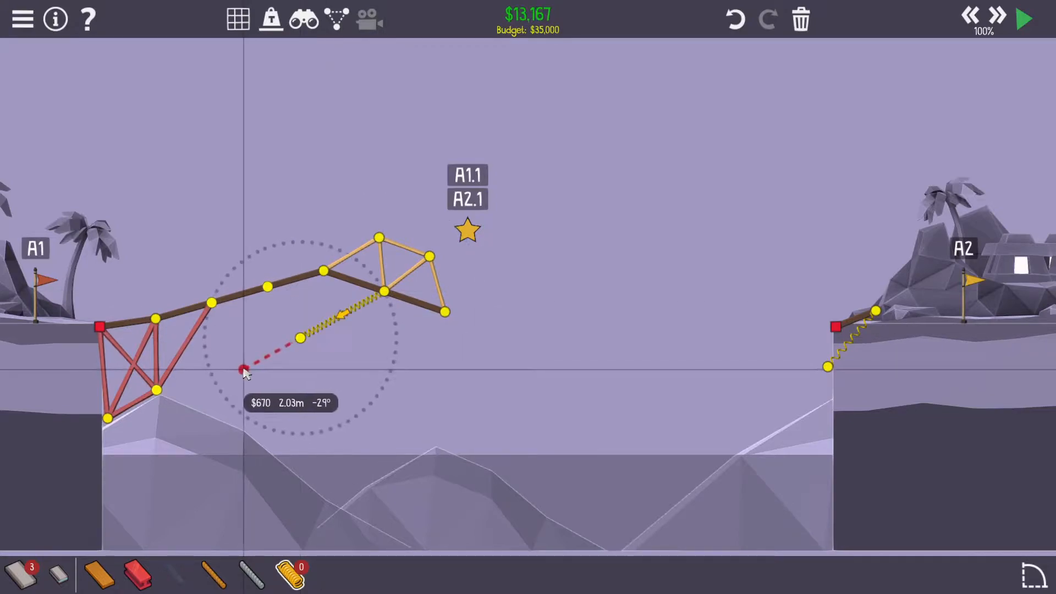
pyautogui.moveTo(244, 371); pyautogui.dragTo(304, 337)
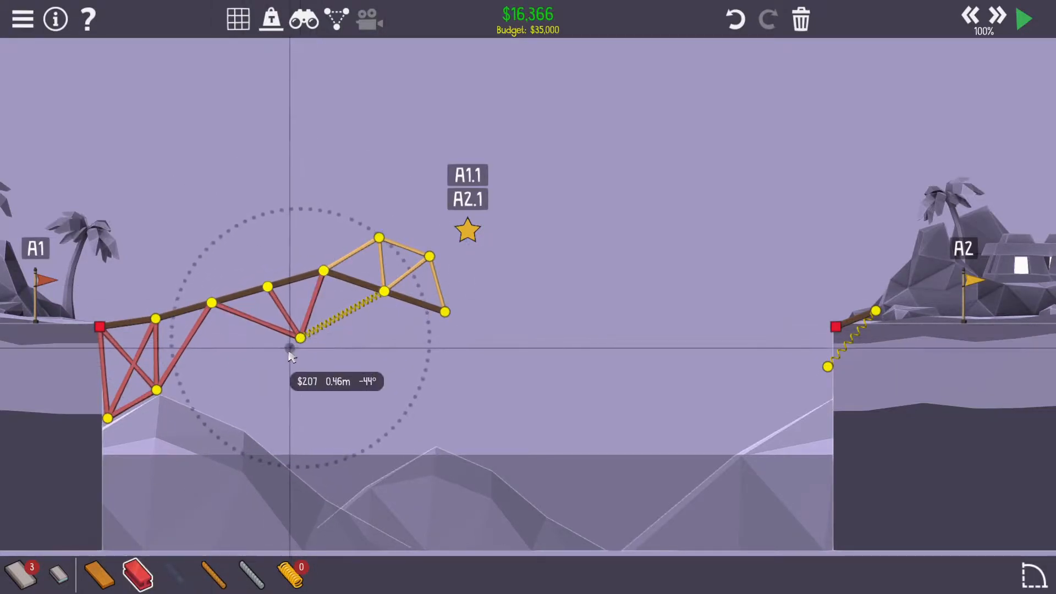
pyautogui.moveTo(299, 337); pyautogui.dragTo(242, 425)
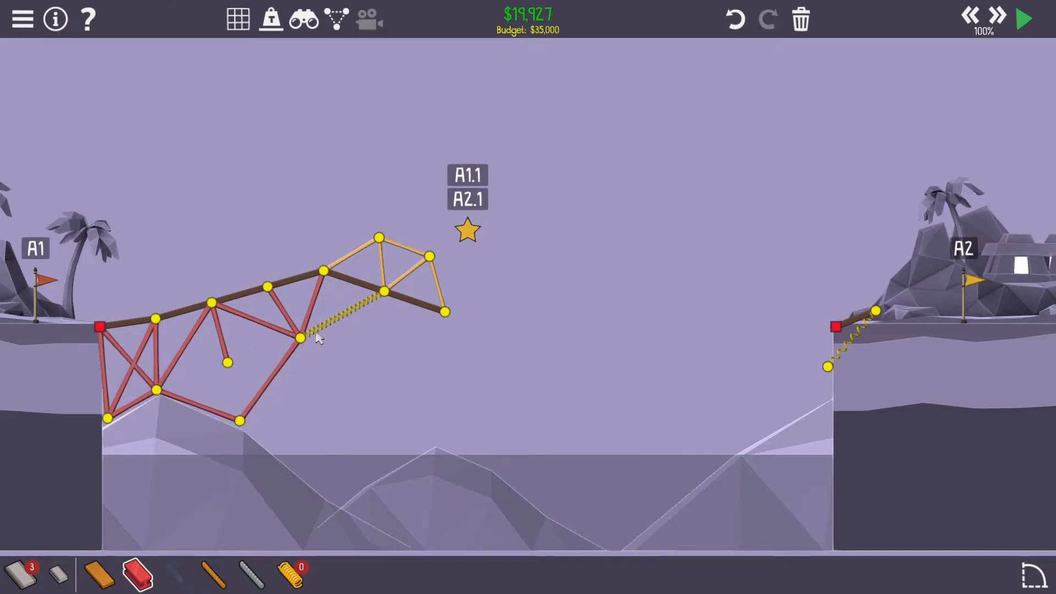
pyautogui.moveTo(299, 339); pyautogui.dragTo(239, 424)
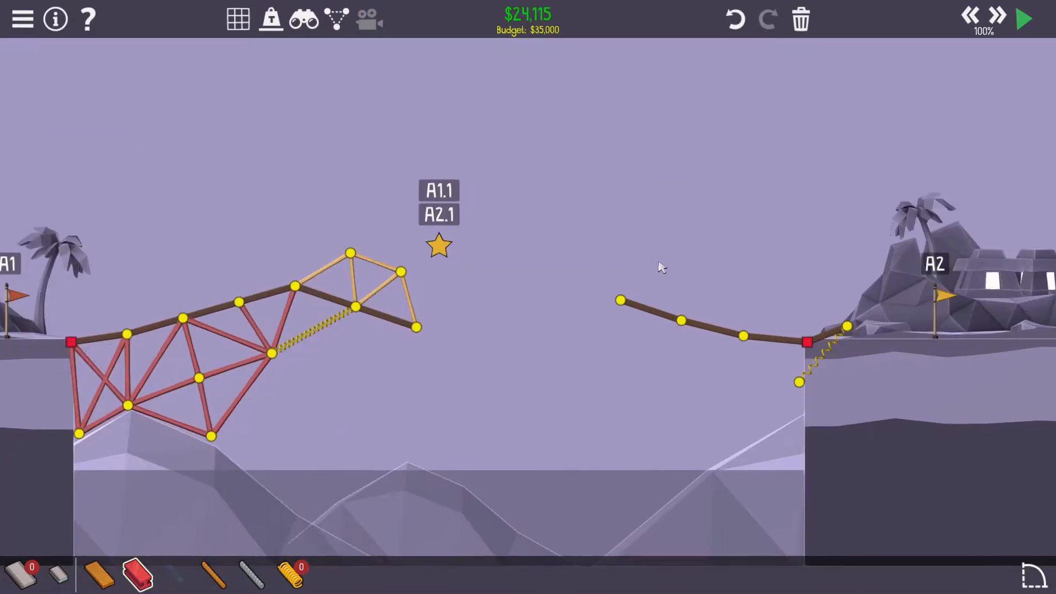
pyautogui.moveTo(667, 316)
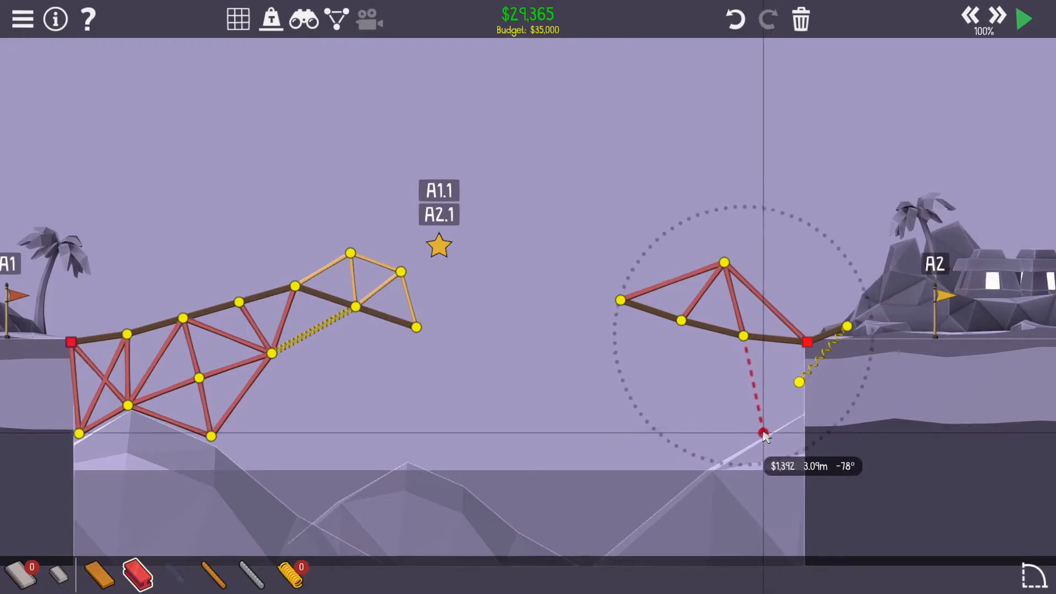
# Brace the right road with steel supports down the cliff face and rock slope
pyautogui.click(761, 431)
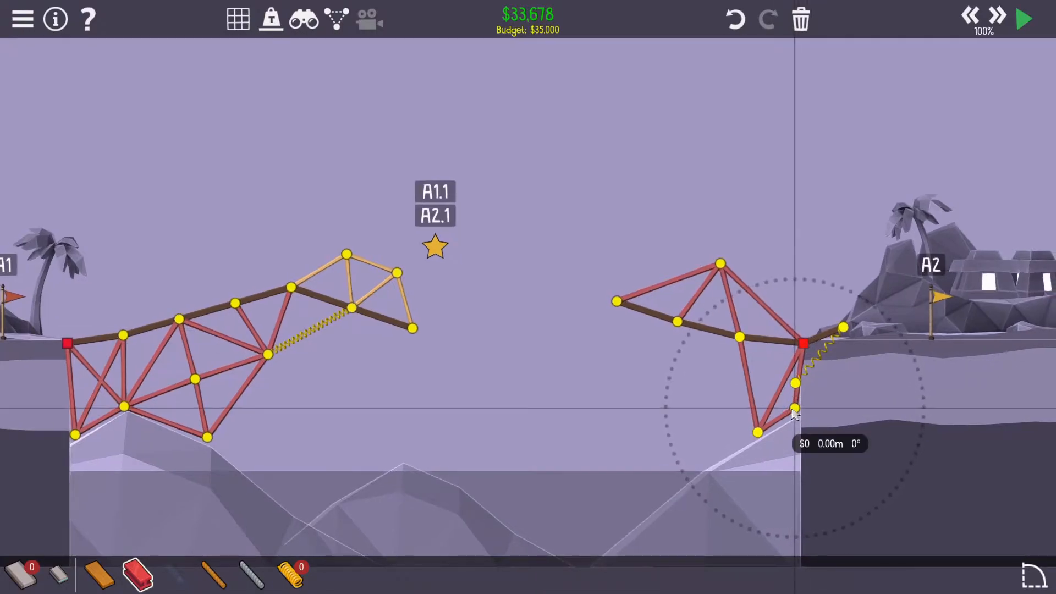
pyautogui.moveTo(795, 410); pyautogui.dragTo(758, 435)
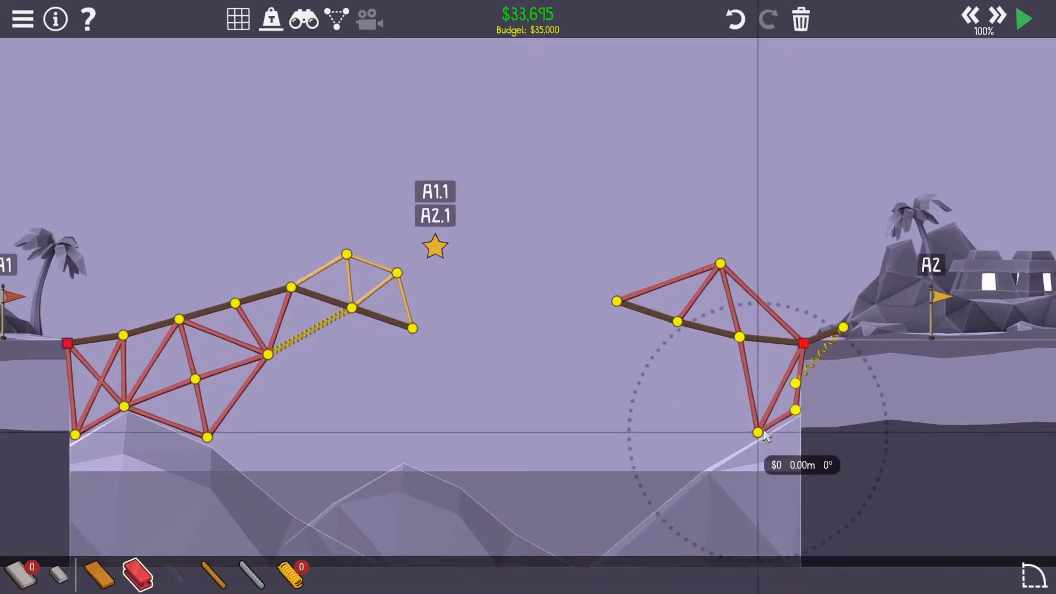
pyautogui.moveTo(762, 435); pyautogui.dragTo(724, 444)
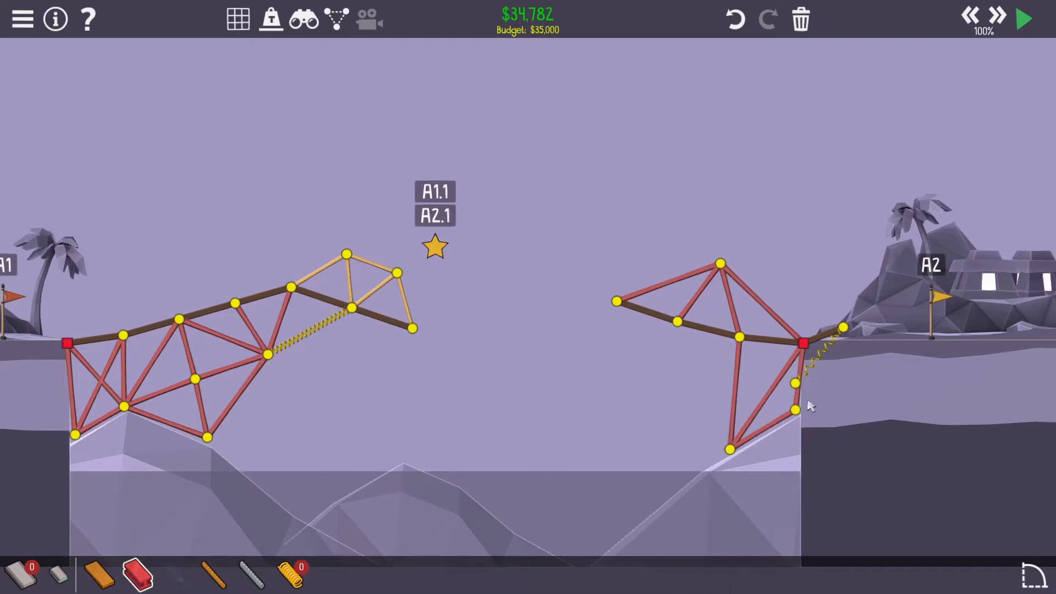
pyautogui.moveTo(740, 340); pyautogui.dragTo(775, 400)
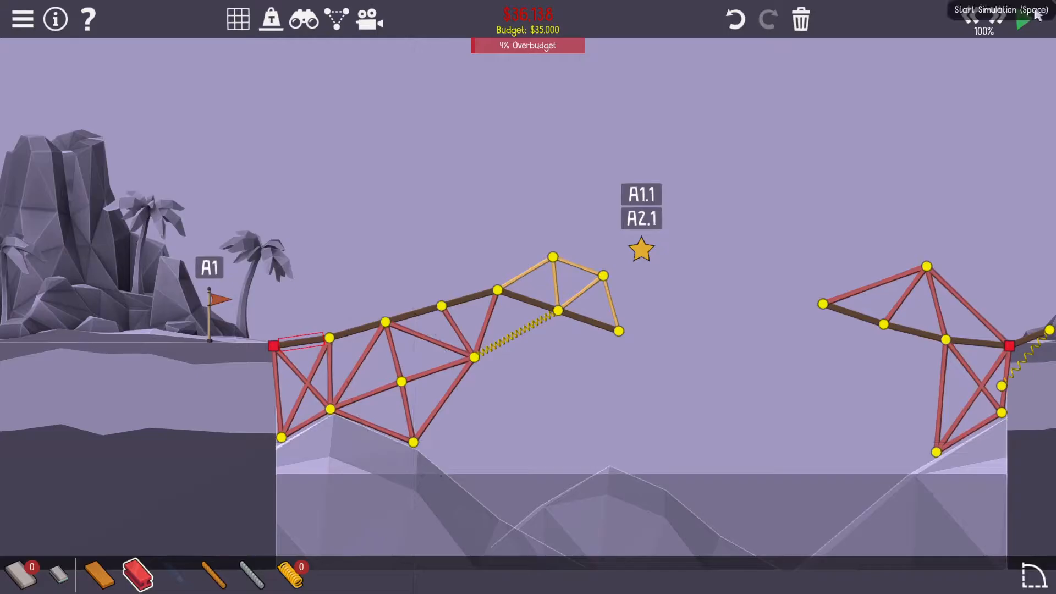
# Run a first test at 200% speed, then stop and return to building
pyautogui.click(1022, 18)
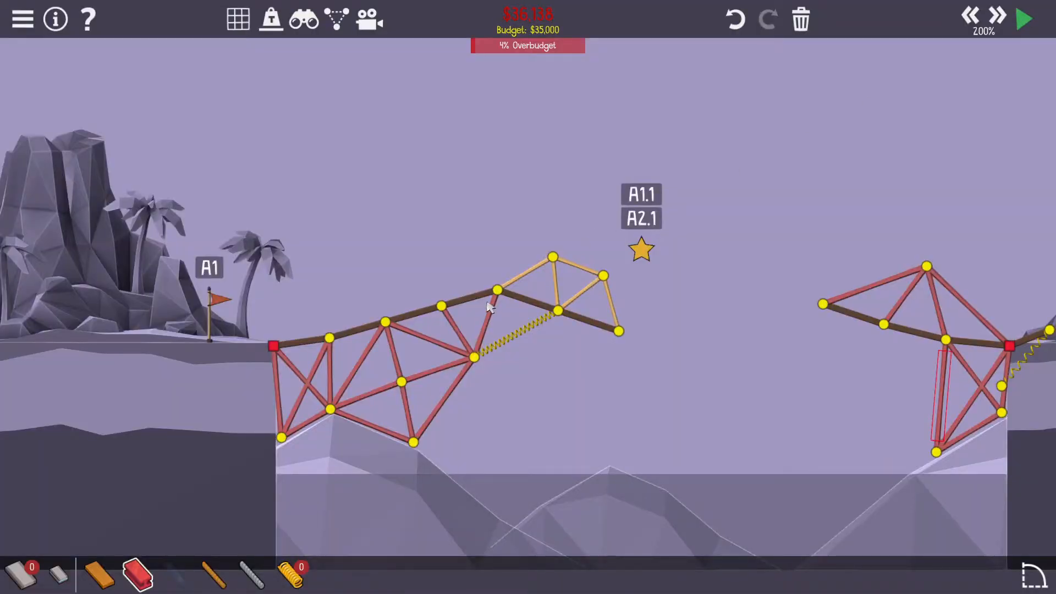
pyautogui.click(490, 293)
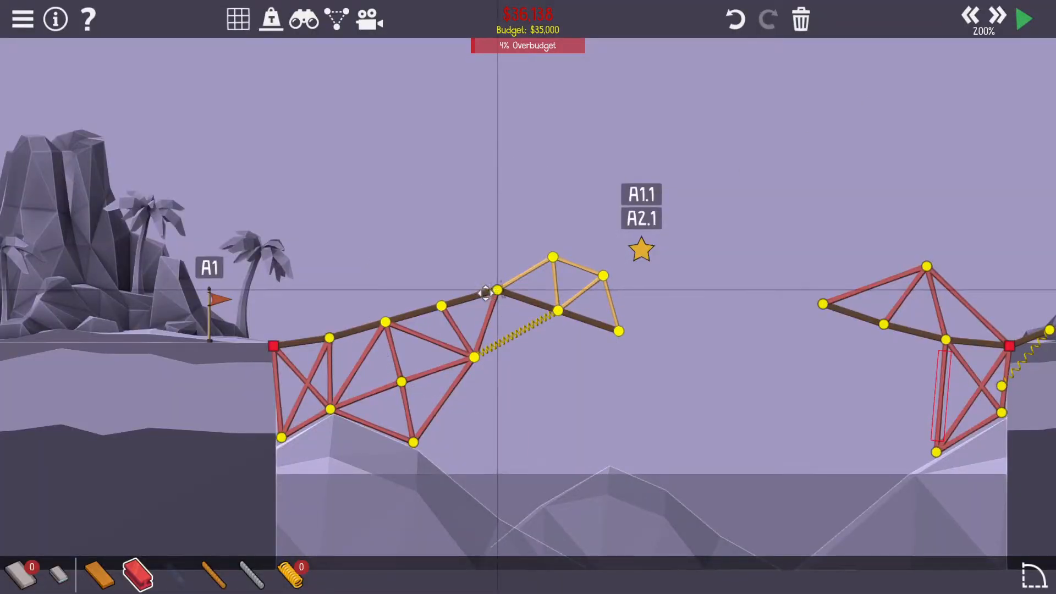
pyautogui.click(1023, 19)
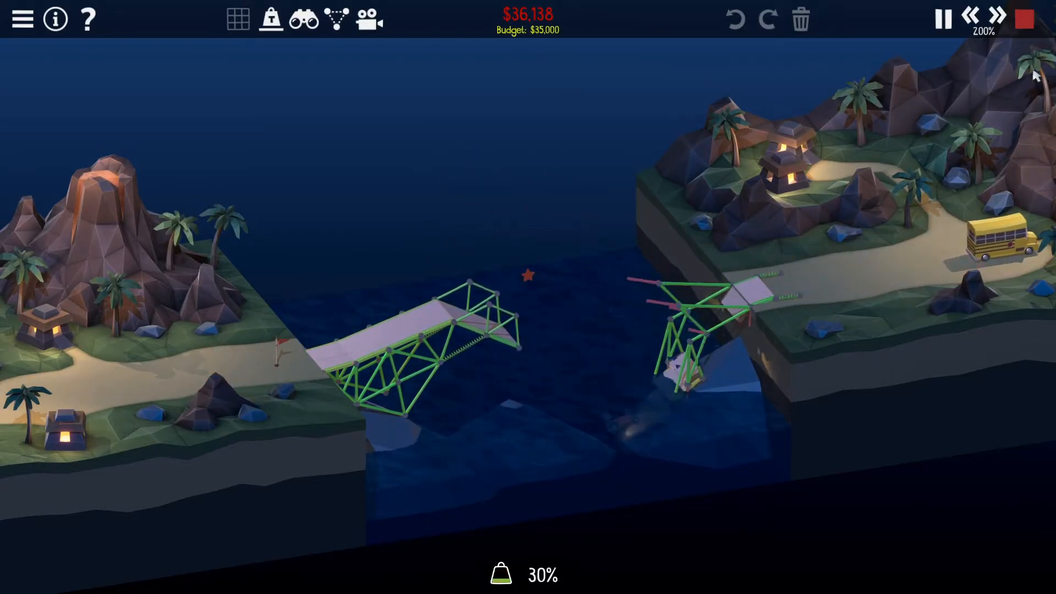
pyautogui.click(1023, 19)
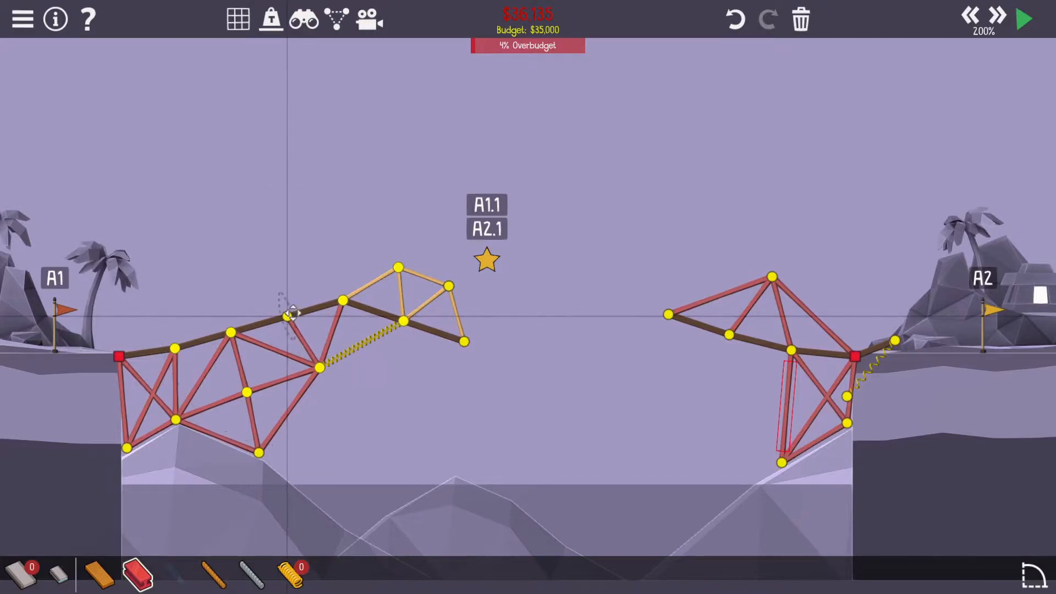
pyautogui.click(1021, 19)
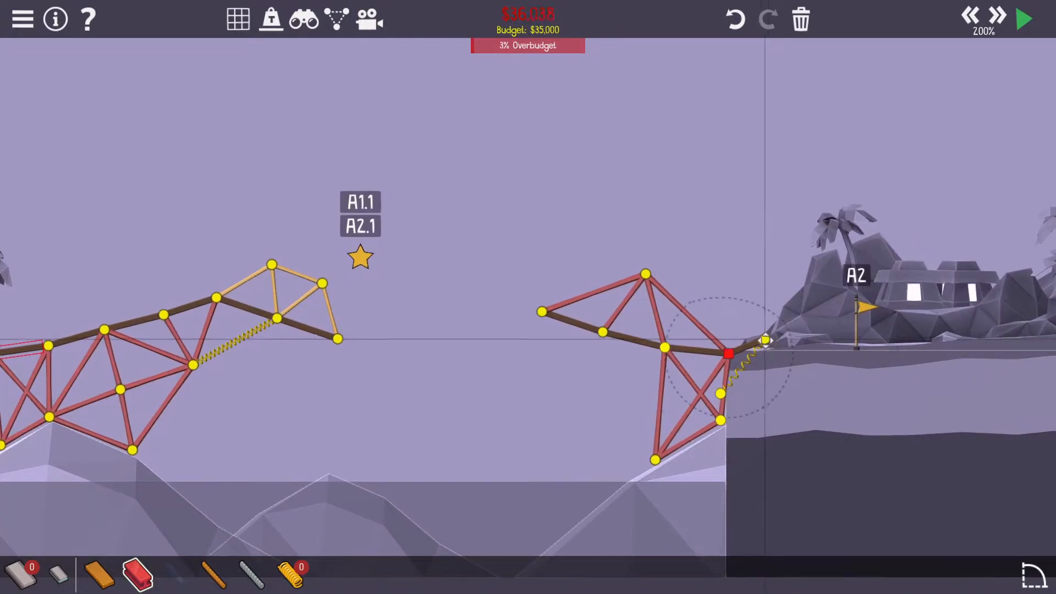
# Adjust the spring at the right cliff edge and retest, leaving cost 3% over budget
pyautogui.click(1022, 19)
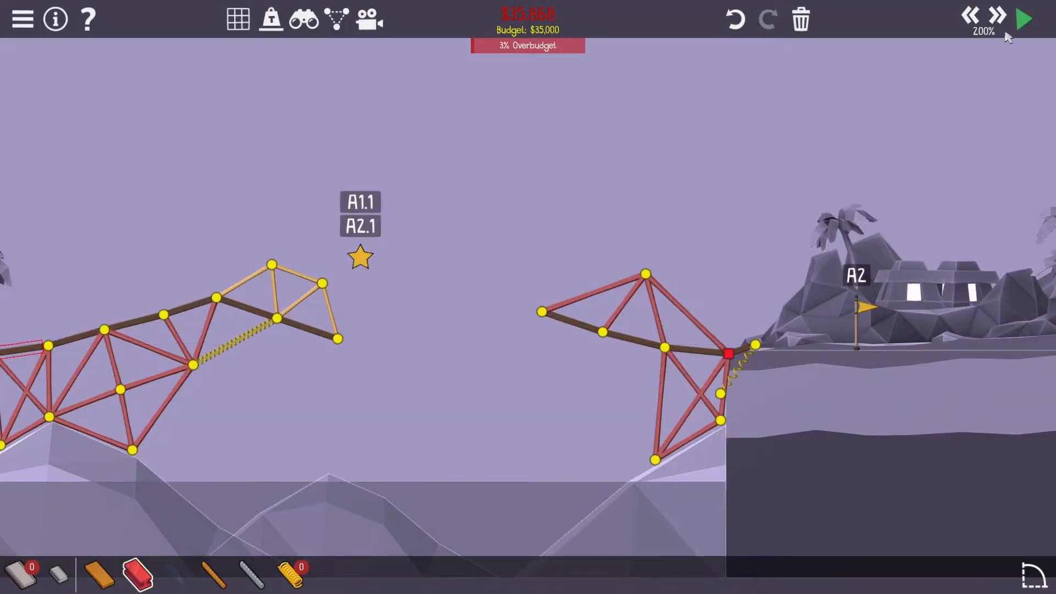
pyautogui.click(1022, 19)
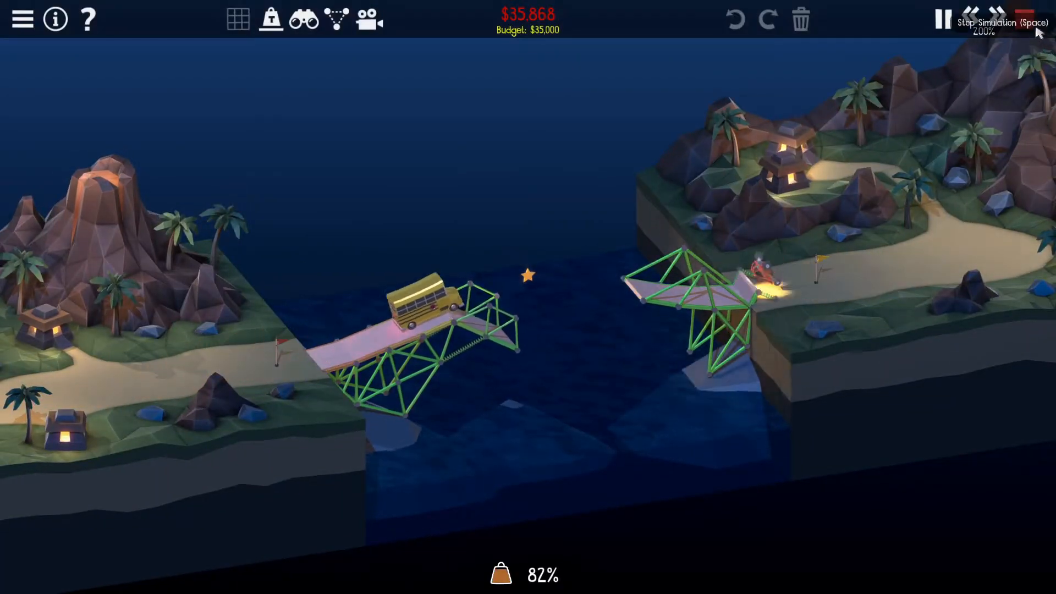
pyautogui.click(946, 19)
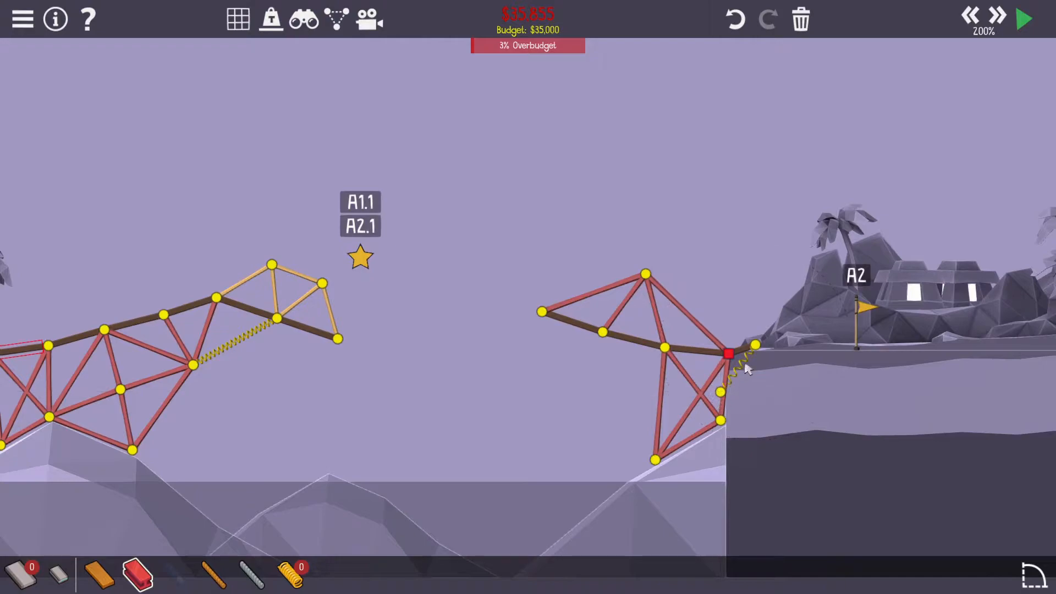
pyautogui.click(1022, 19)
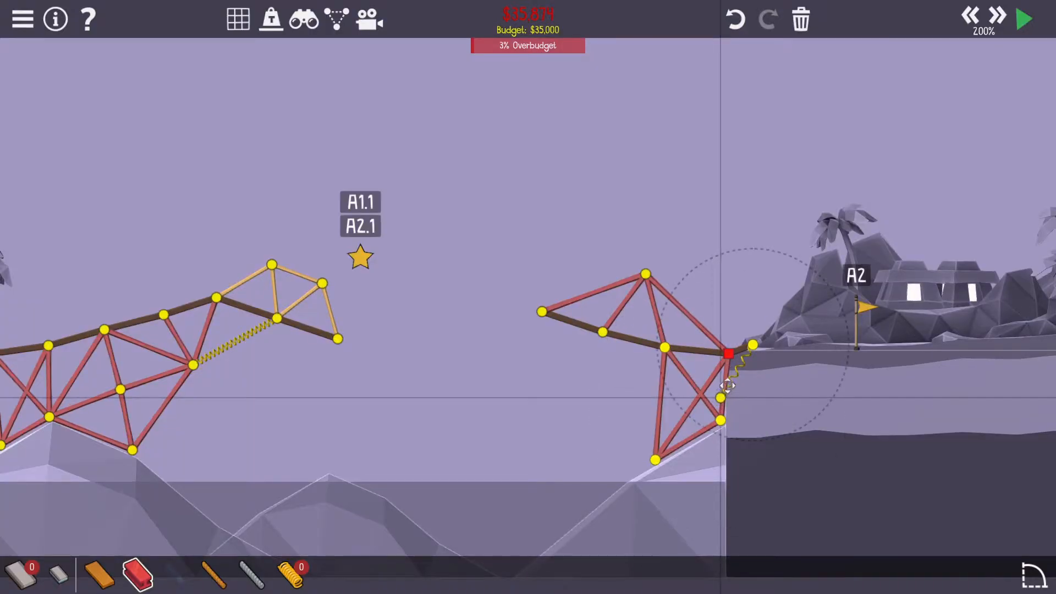
pyautogui.click(1022, 18)
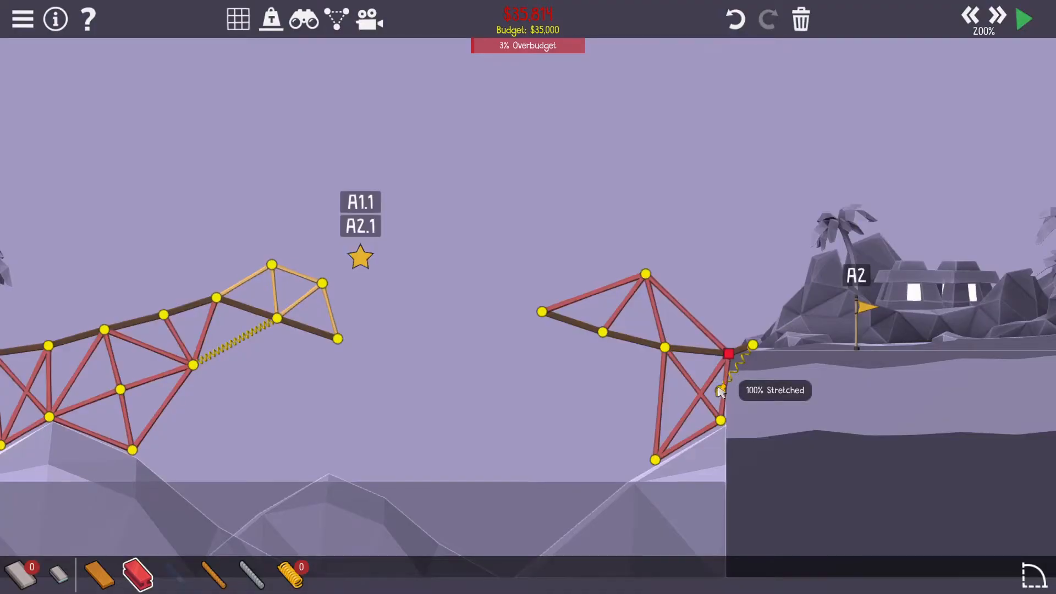
pyautogui.moveTo(726, 396)
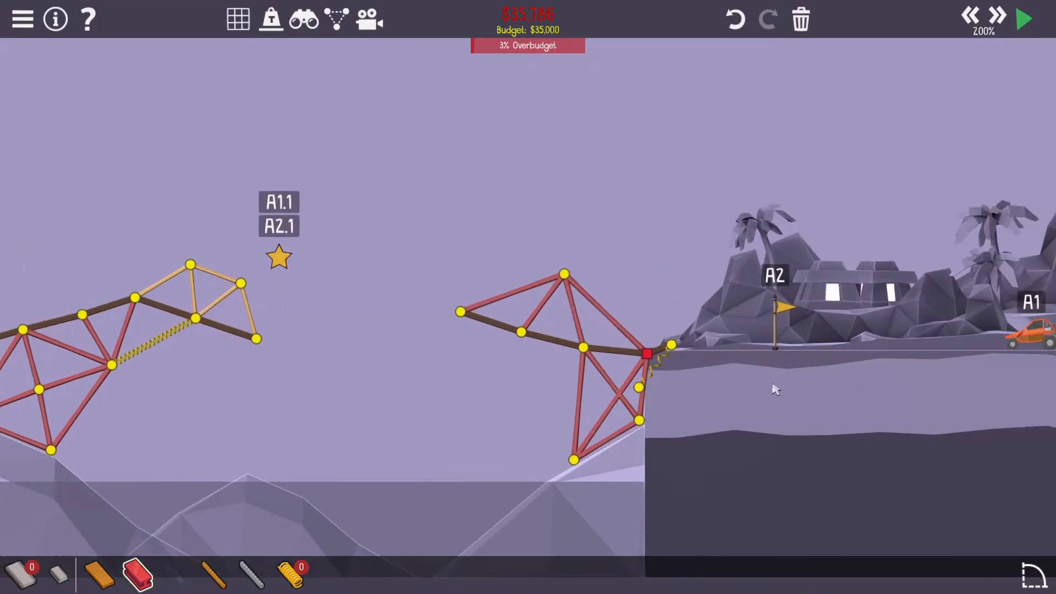
pyautogui.click(1023, 19)
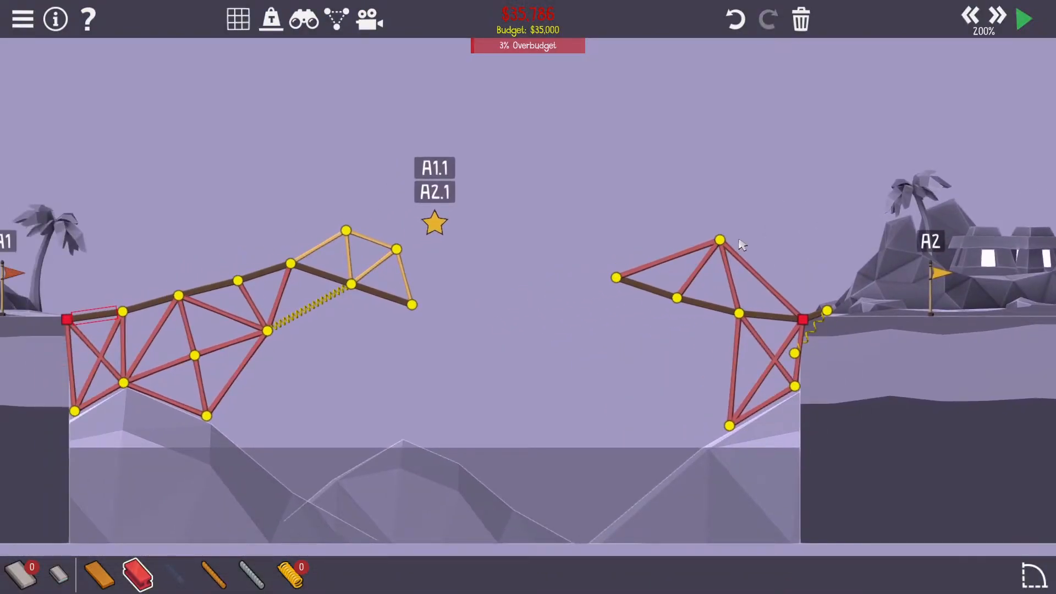
# Reattach the spring to the right deck end and test the vehicles across
pyautogui.click(1022, 19)
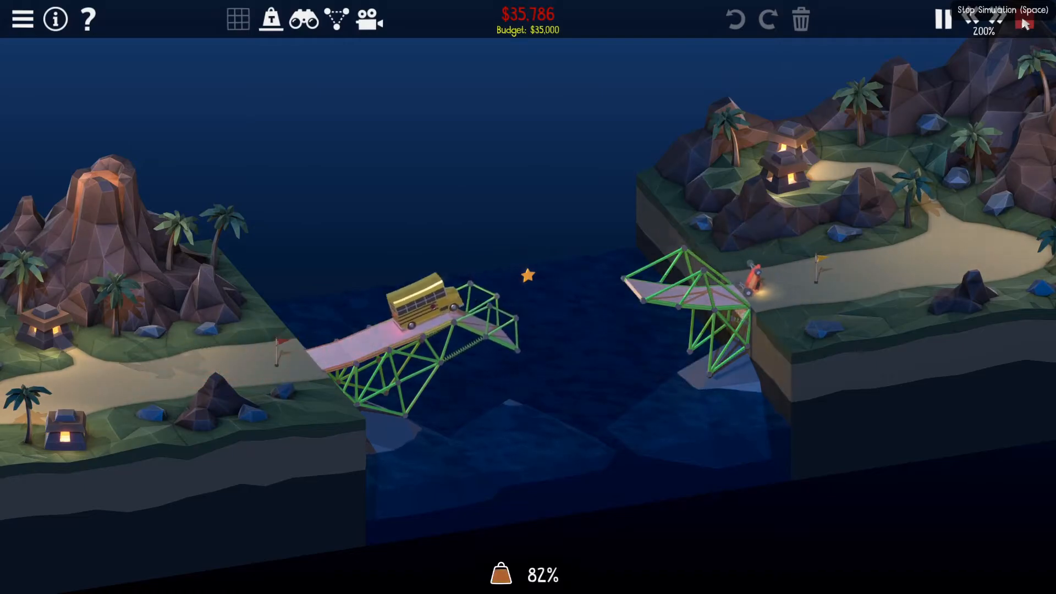
pyautogui.click(1023, 18)
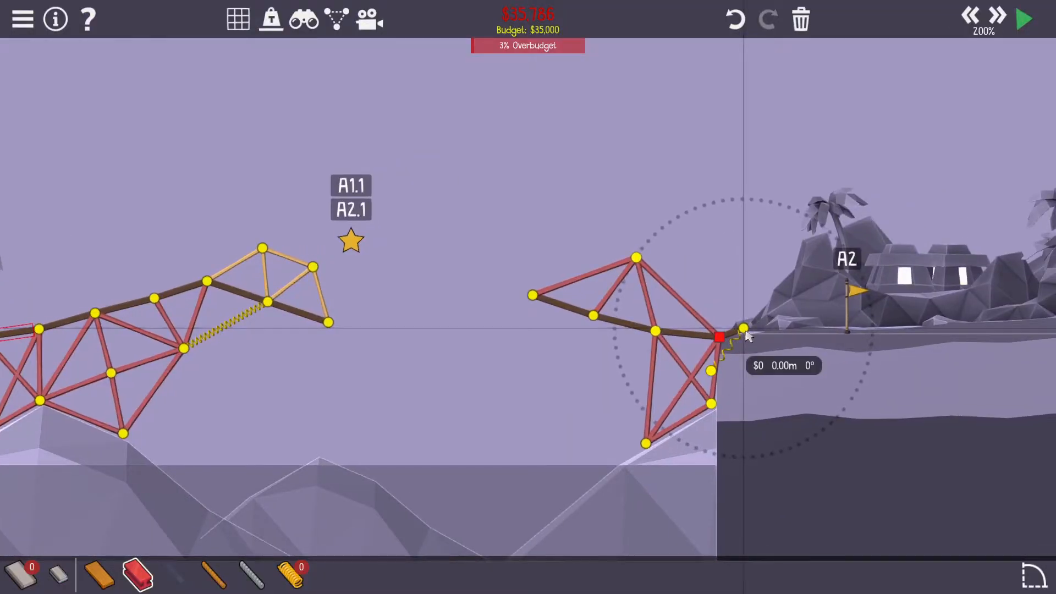
pyautogui.click(1023, 19)
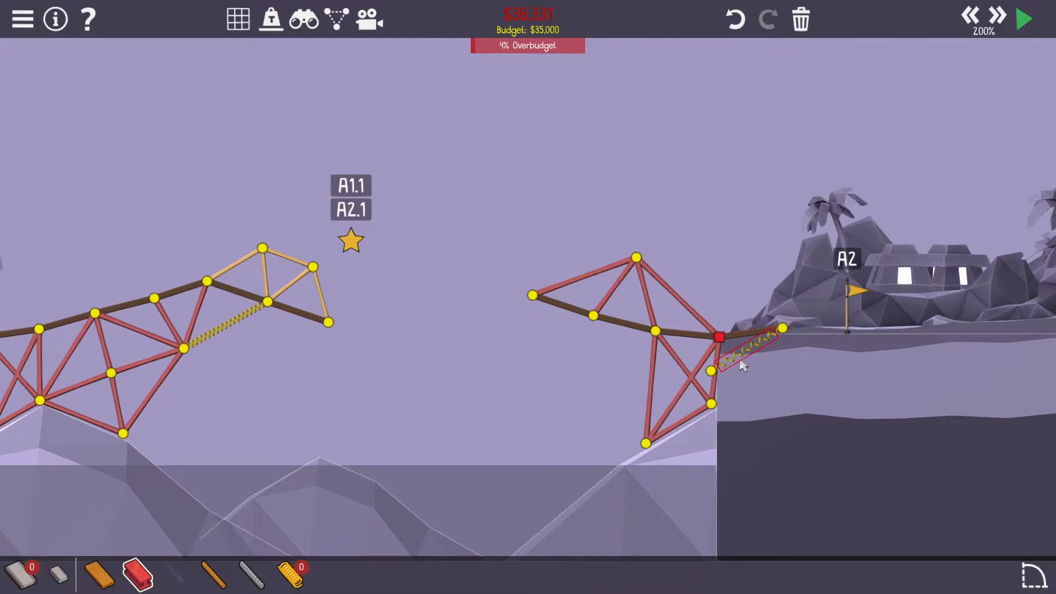
pyautogui.click(1022, 19)
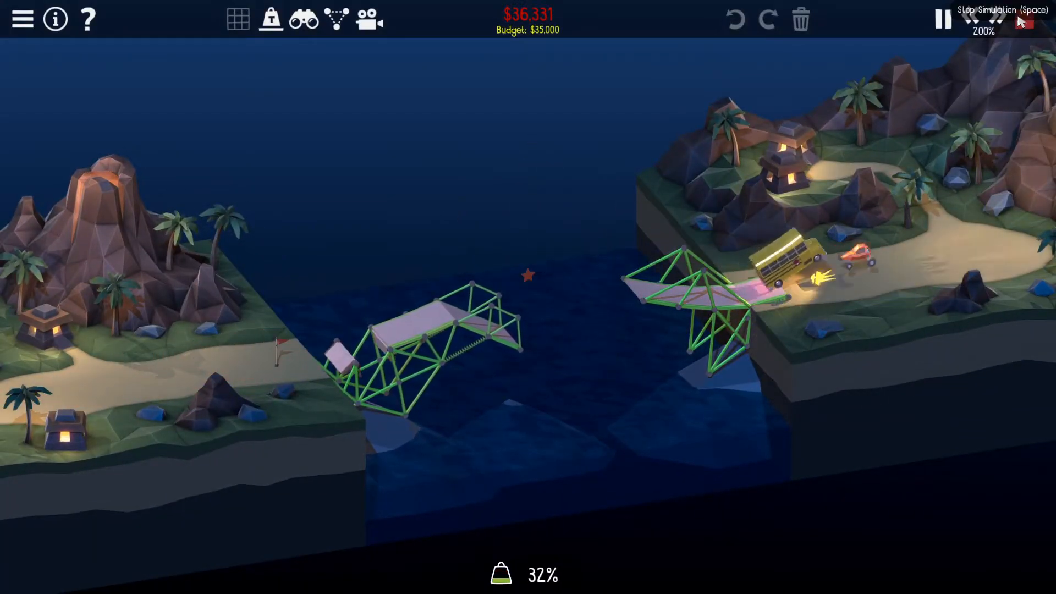
pyautogui.click(941, 19)
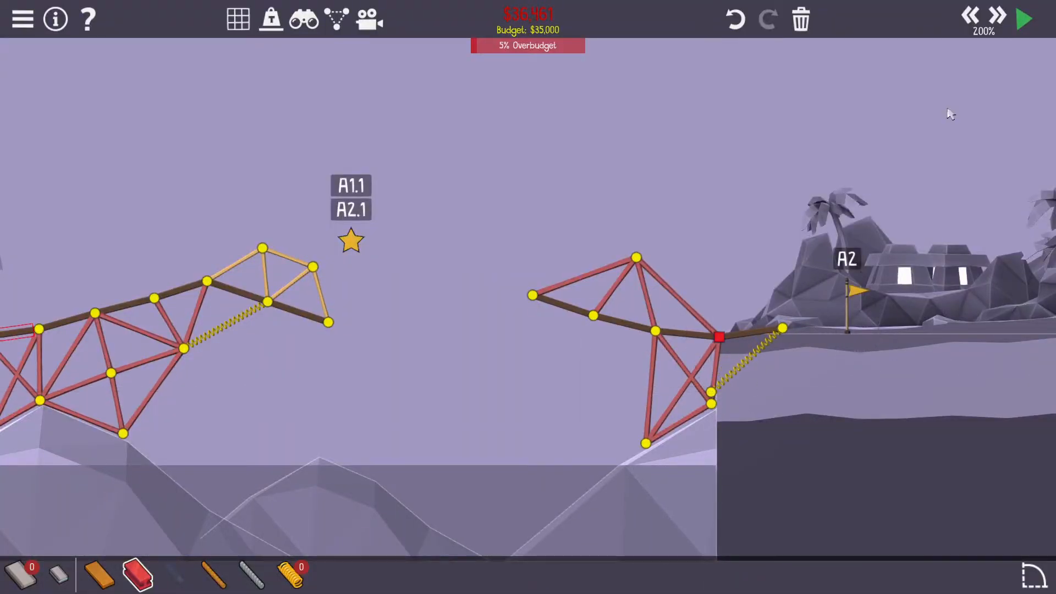
# Rerun the test until the bus clears the jump, design at $29,664
pyautogui.click(1023, 19)
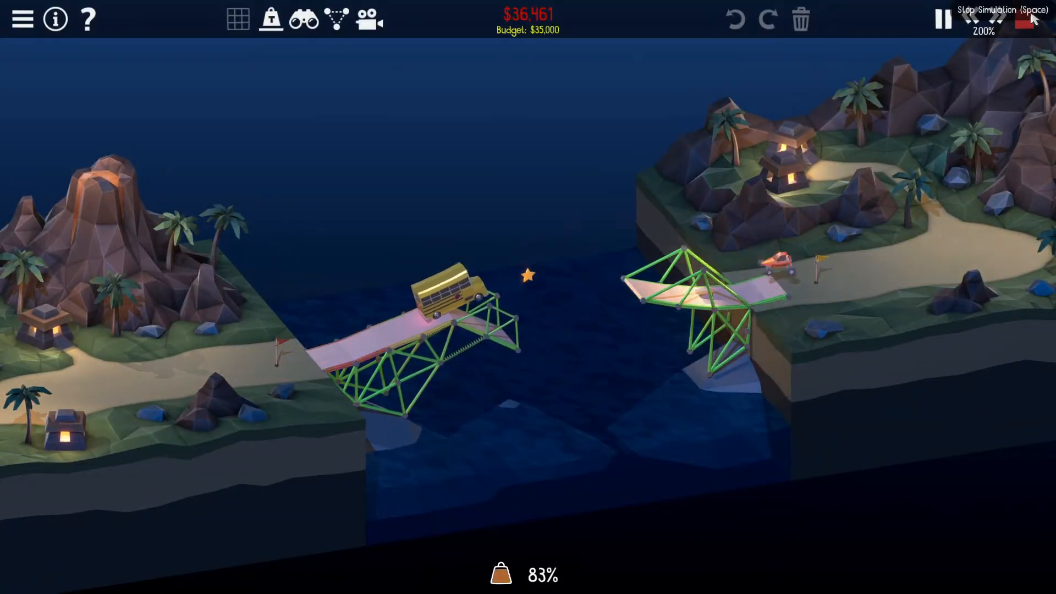
pyautogui.click(941, 19)
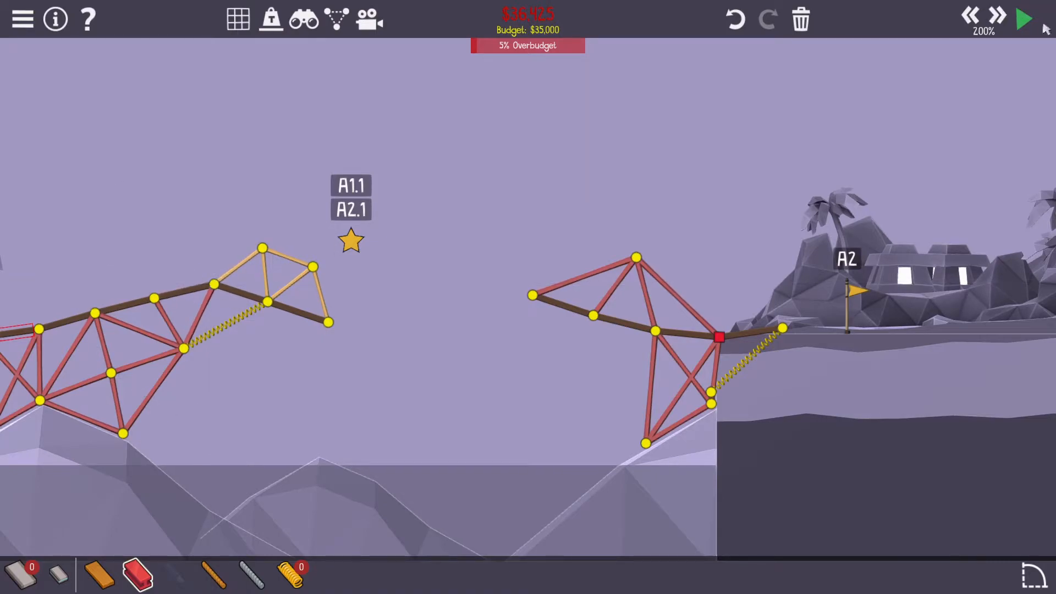
pyautogui.click(1022, 19)
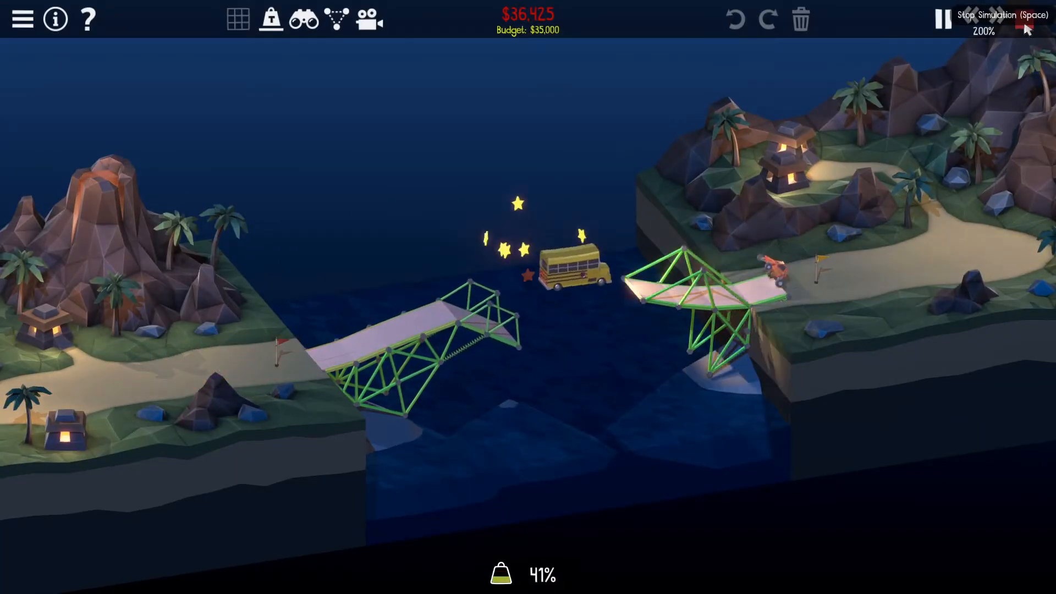
pyautogui.click(942, 19)
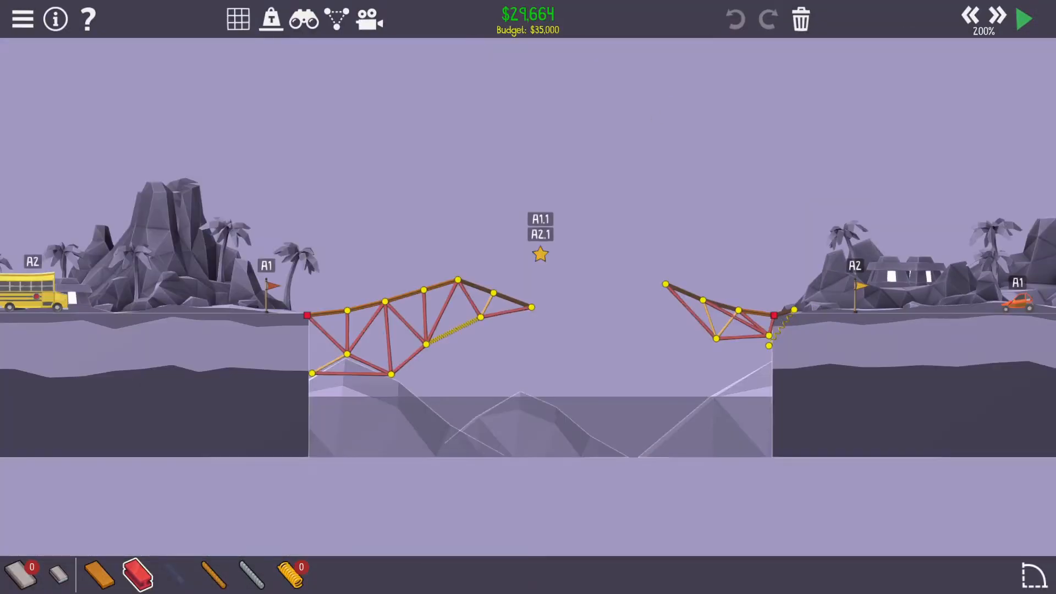
# Trim the design under the $35,000 budget and launch the final test, completing Week 10
pyautogui.click(1023, 19)
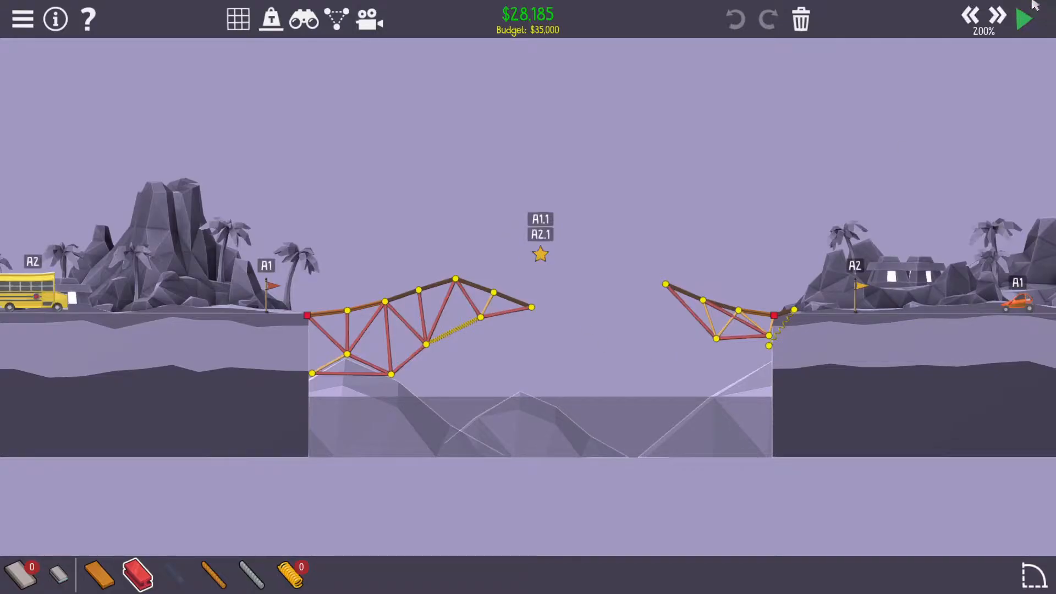
pyautogui.click(1023, 18)
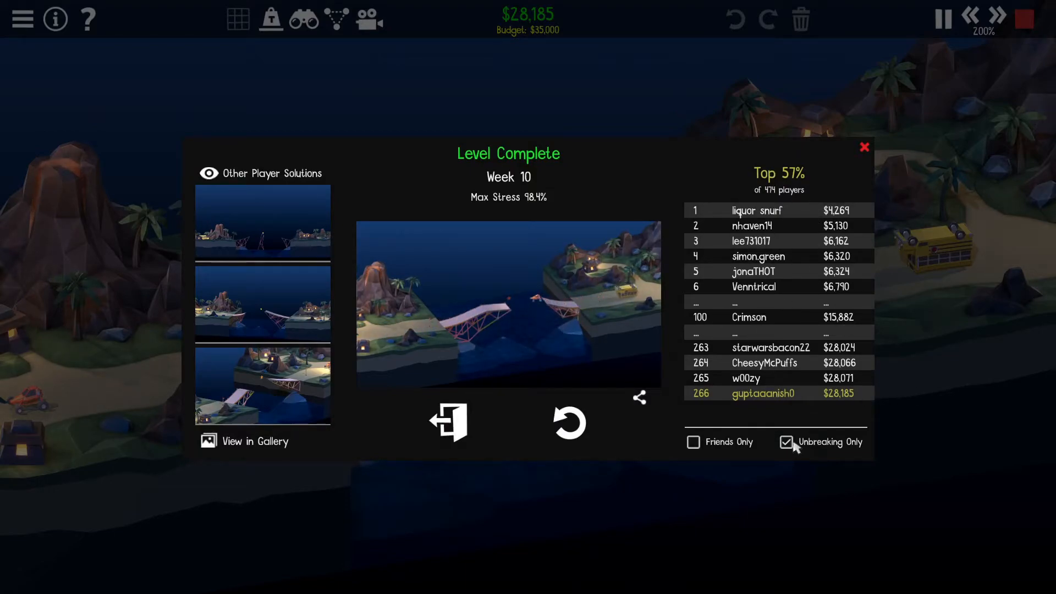
# Untick Unbreaking Only, leave the completed level and load a workshop level
pyautogui.click(786, 442)
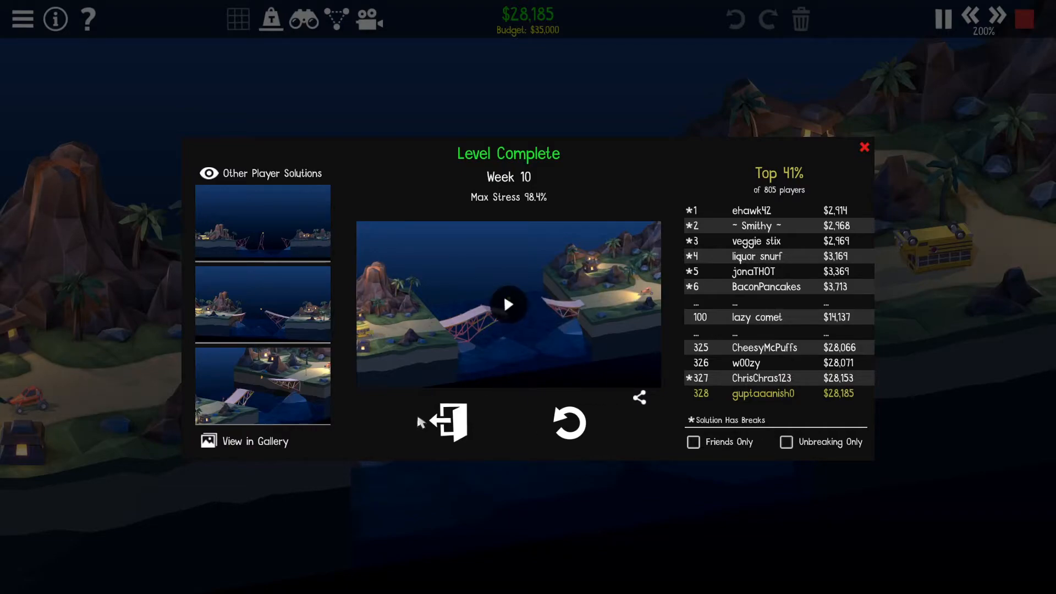
pyautogui.click(447, 421)
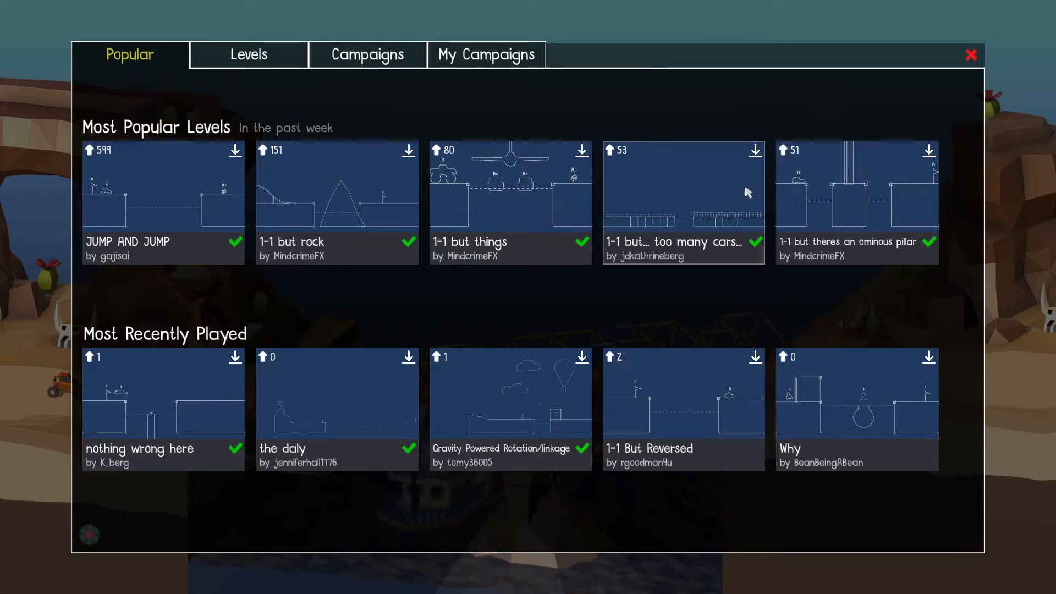
pyautogui.click(247, 55)
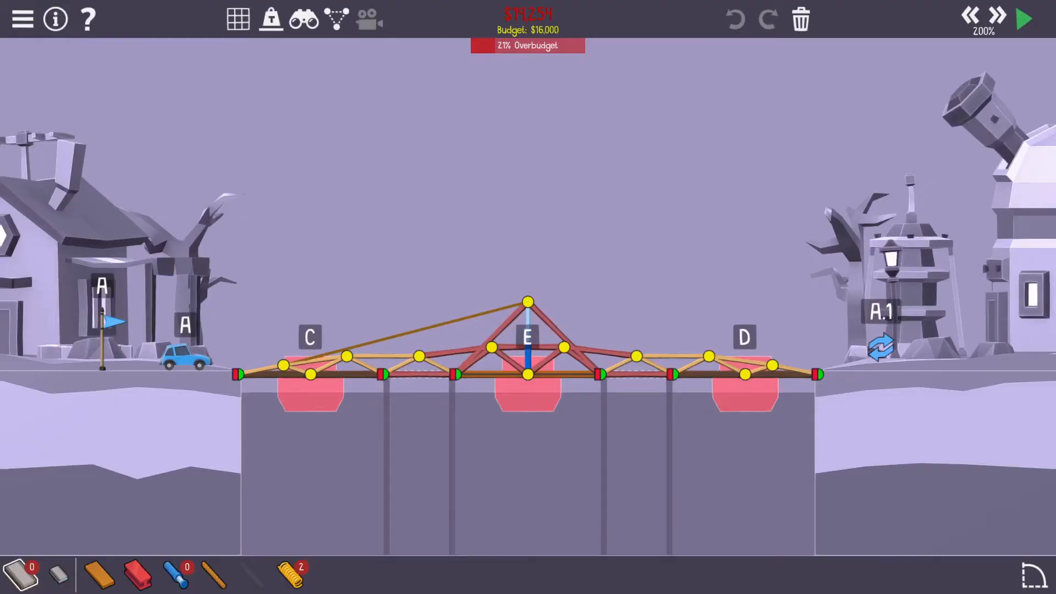
# Show the grid, add steel members over the truss top from the left anchor, and start a test
pyautogui.click(1023, 19)
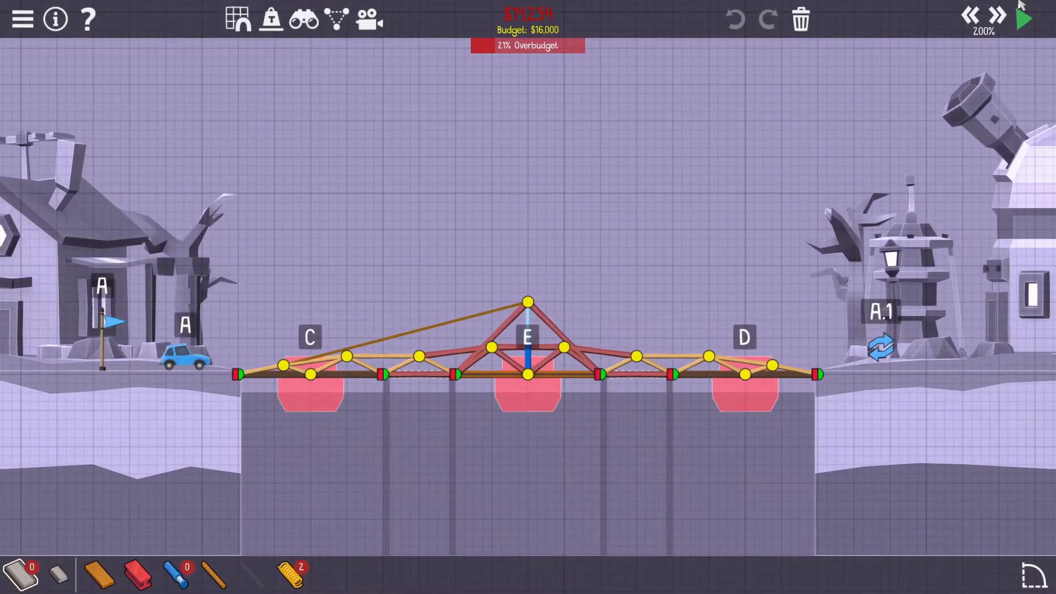
pyautogui.click(1022, 18)
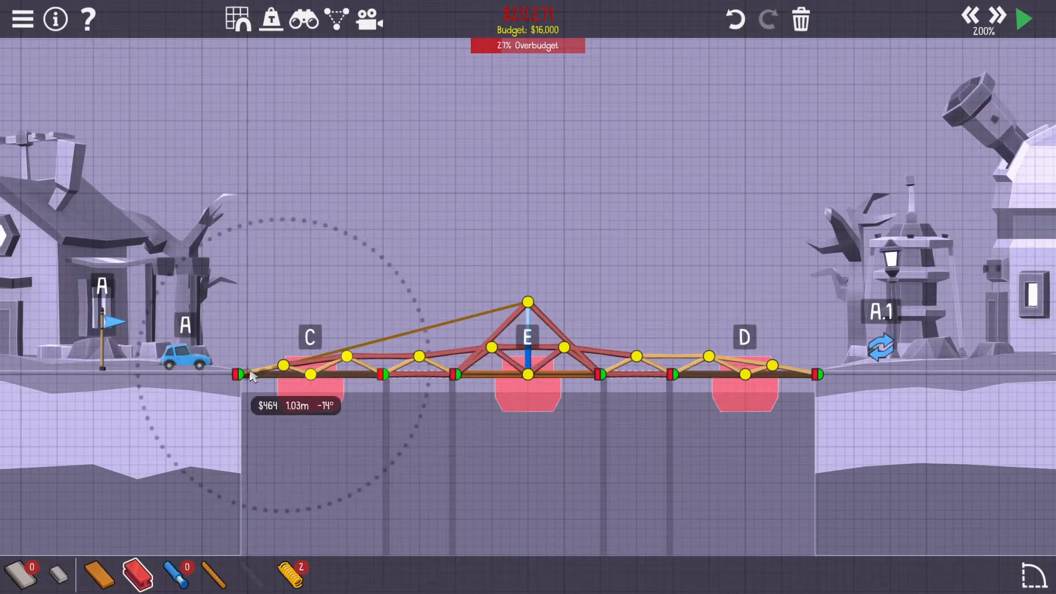
pyautogui.moveTo(251, 377); pyautogui.dragTo(281, 365)
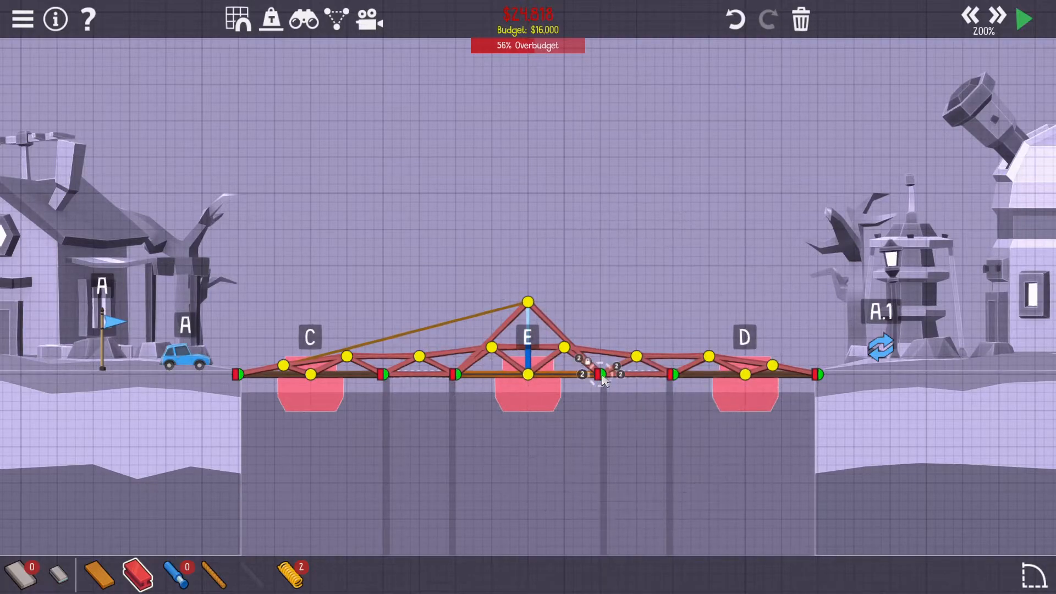
pyautogui.click(1023, 19)
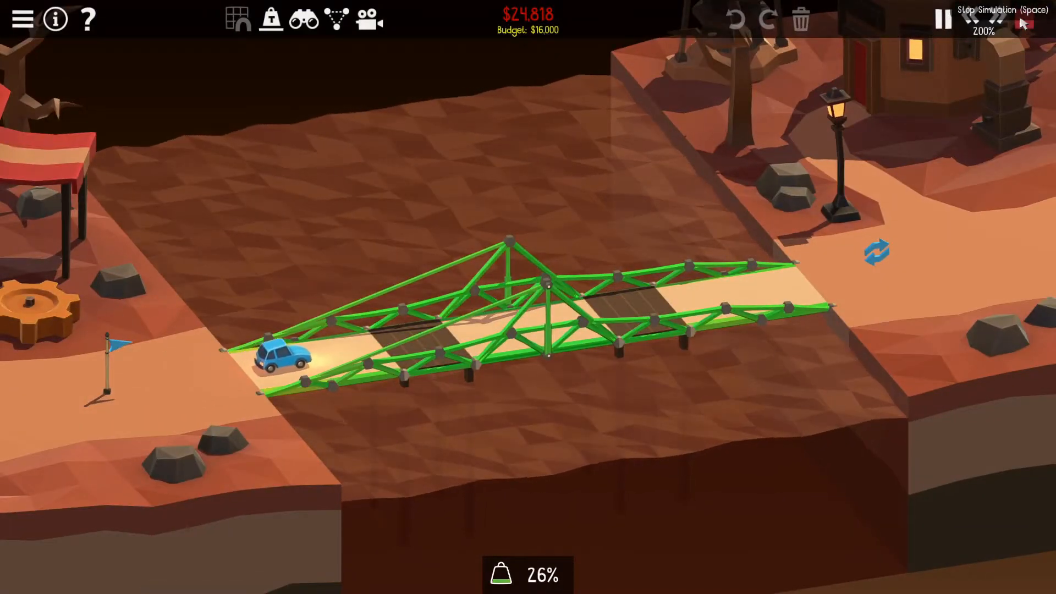
# Stop the test, add members beside pillar C and from the right anchor, cutting overrun to 36%
pyautogui.click(996, 20)
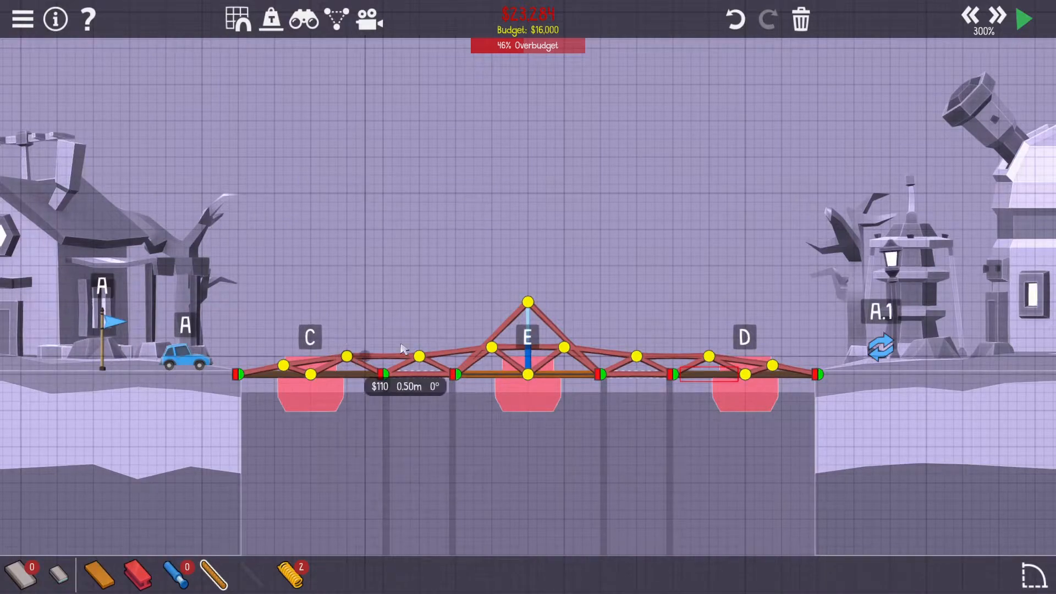
pyautogui.moveTo(350, 357); pyautogui.dragTo(599, 165)
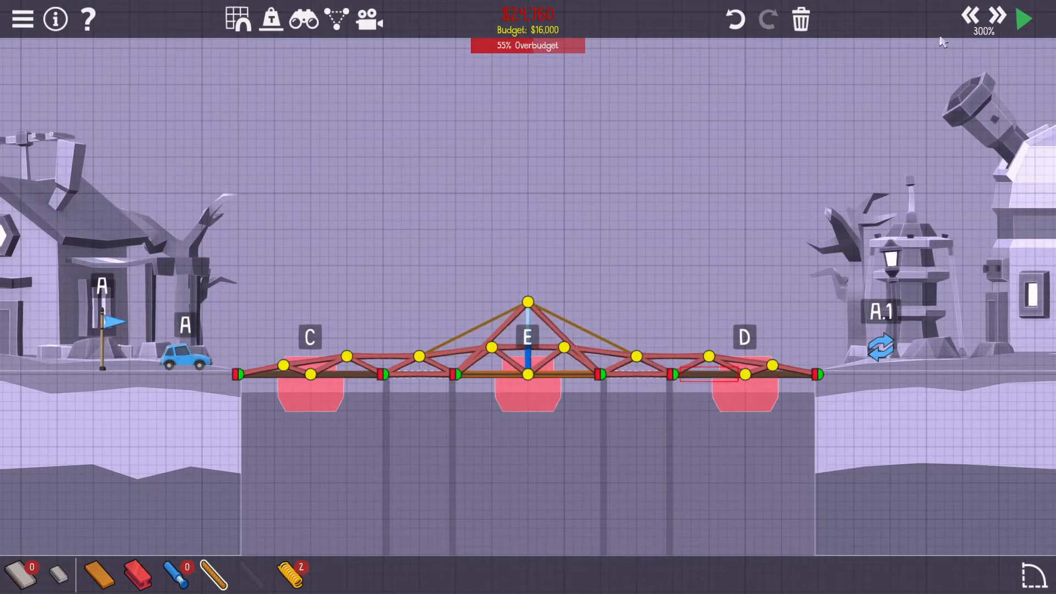
pyautogui.click(1023, 19)
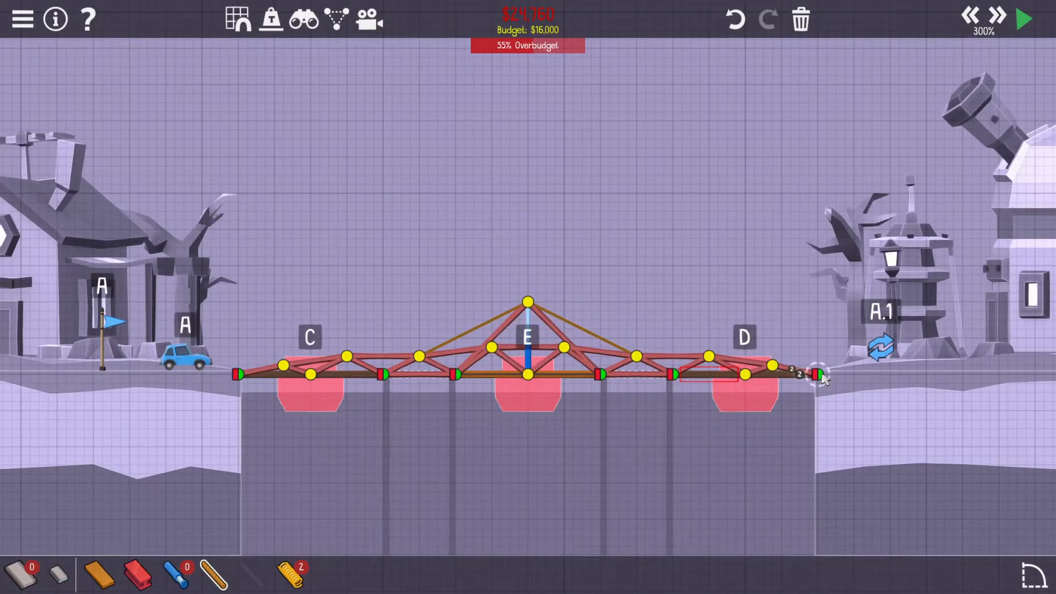
pyautogui.moveTo(97, 575)
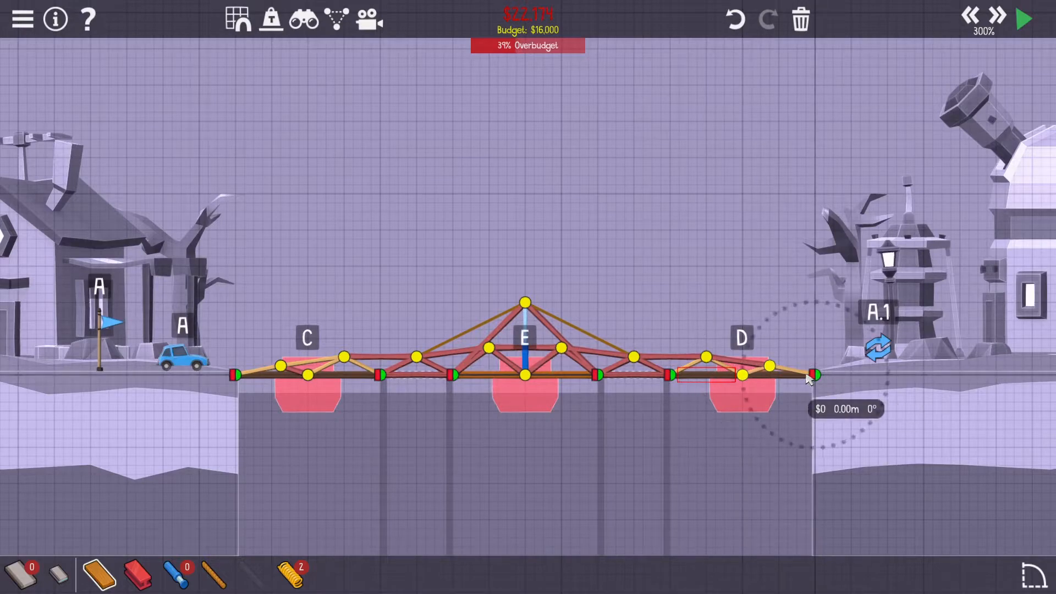
pyautogui.click(1023, 18)
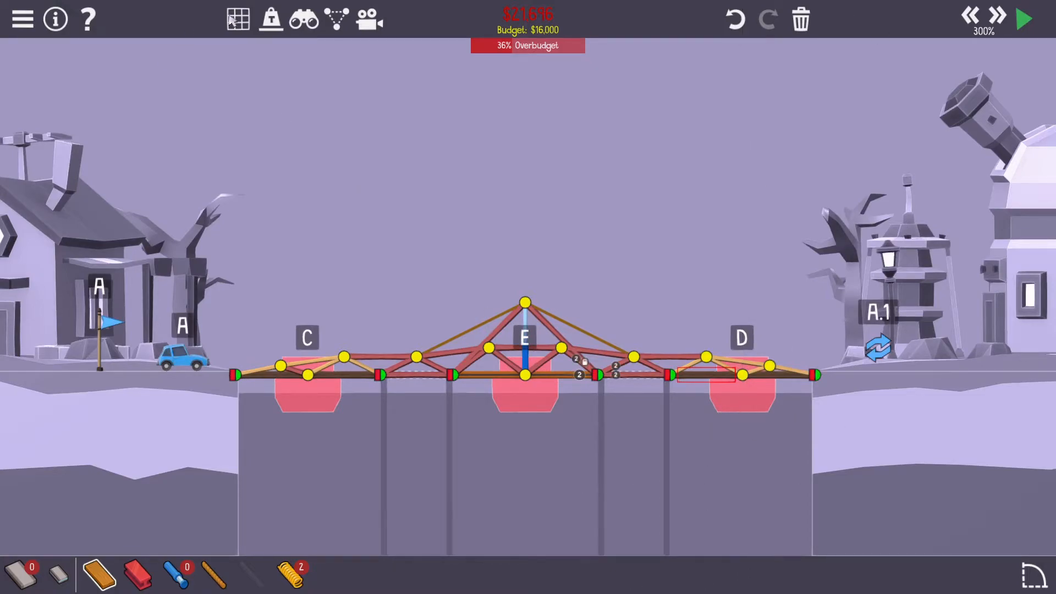
# Clear the truss to bare road deck and draw small wooden triangles over pillars C and D
pyautogui.click(238, 18)
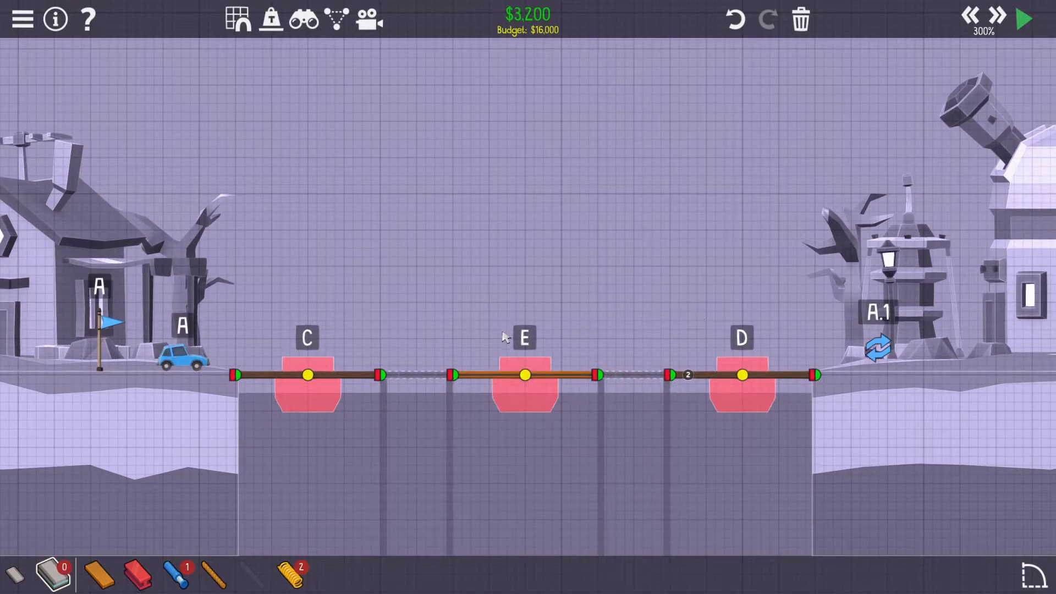
pyautogui.moveTo(234, 375); pyautogui.dragTo(272, 310)
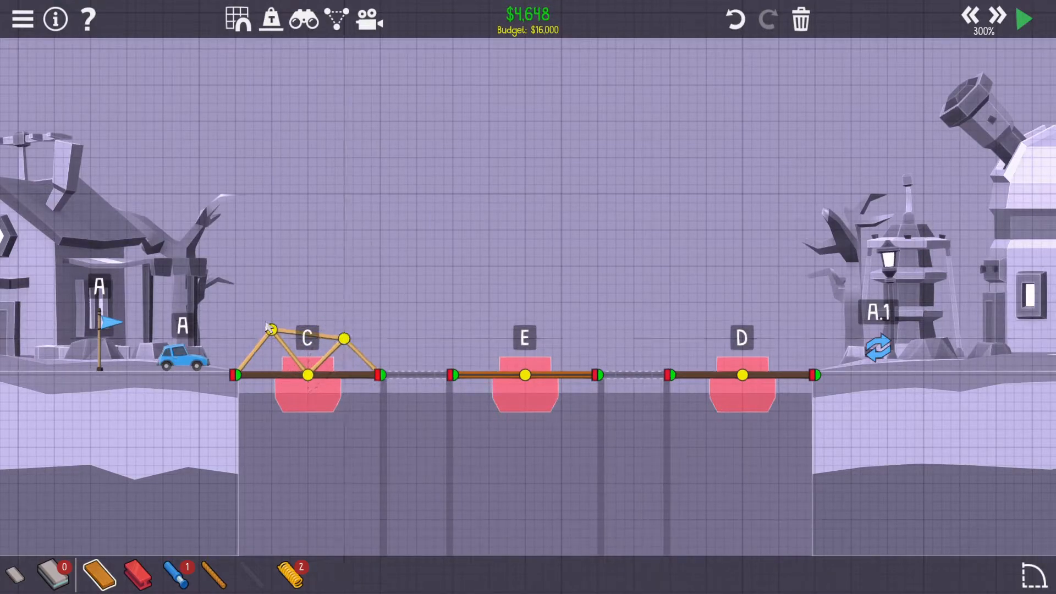
pyautogui.moveTo(266, 330); pyautogui.dragTo(269, 347)
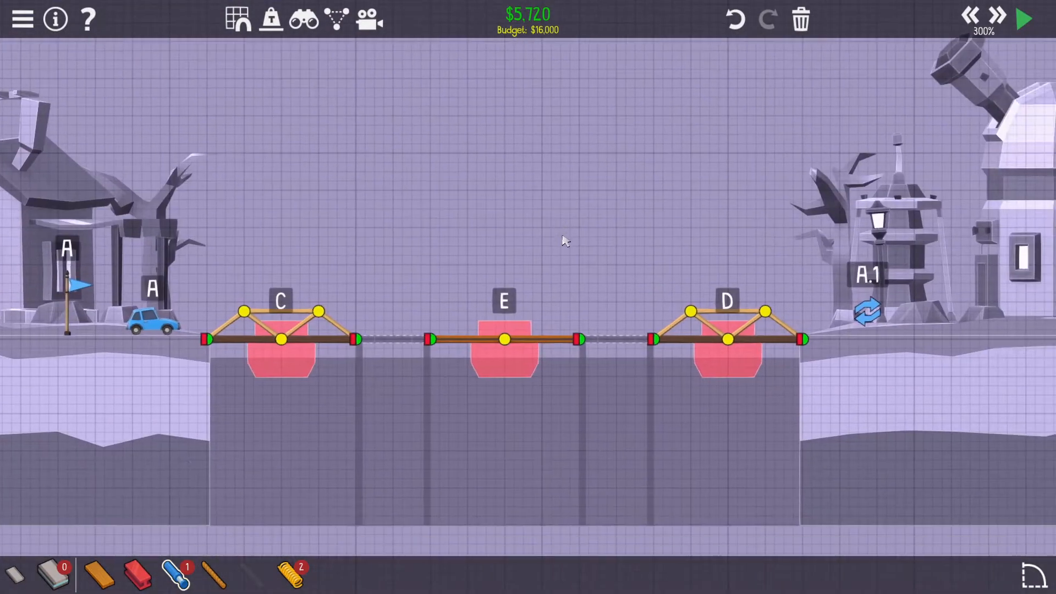
pyautogui.moveTo(856, 340)
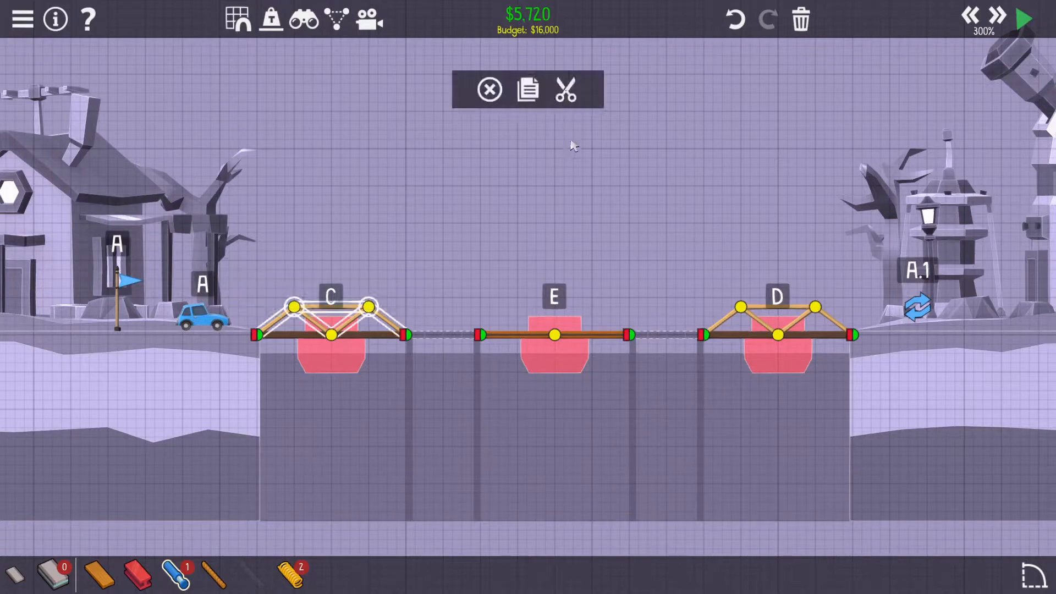
# Build a steel truss with a hydraulic piston over platform E and tie it to trusses C and D
pyautogui.click(551, 386)
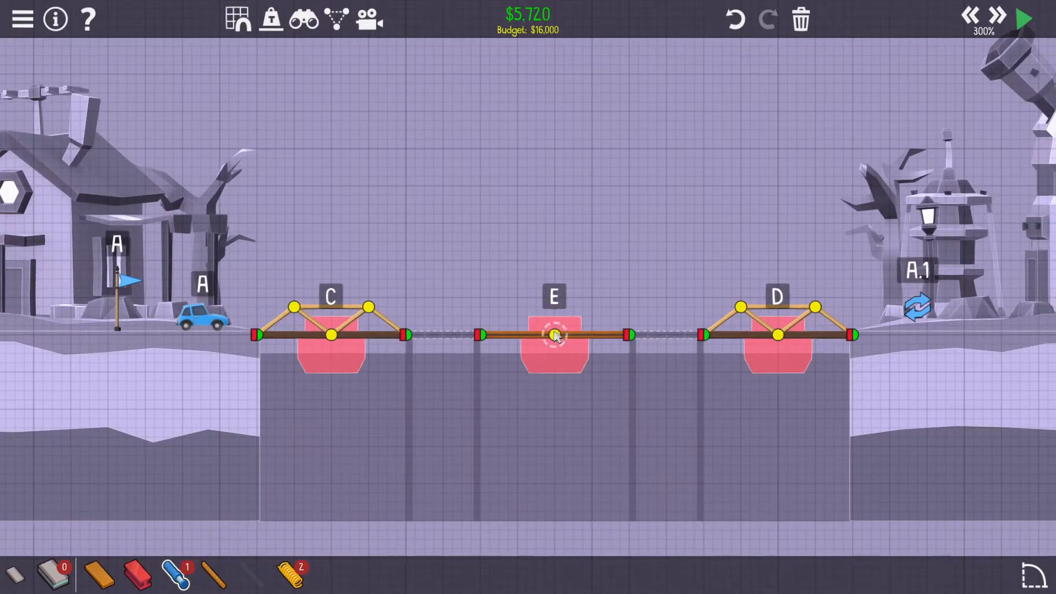
pyautogui.click(553, 335)
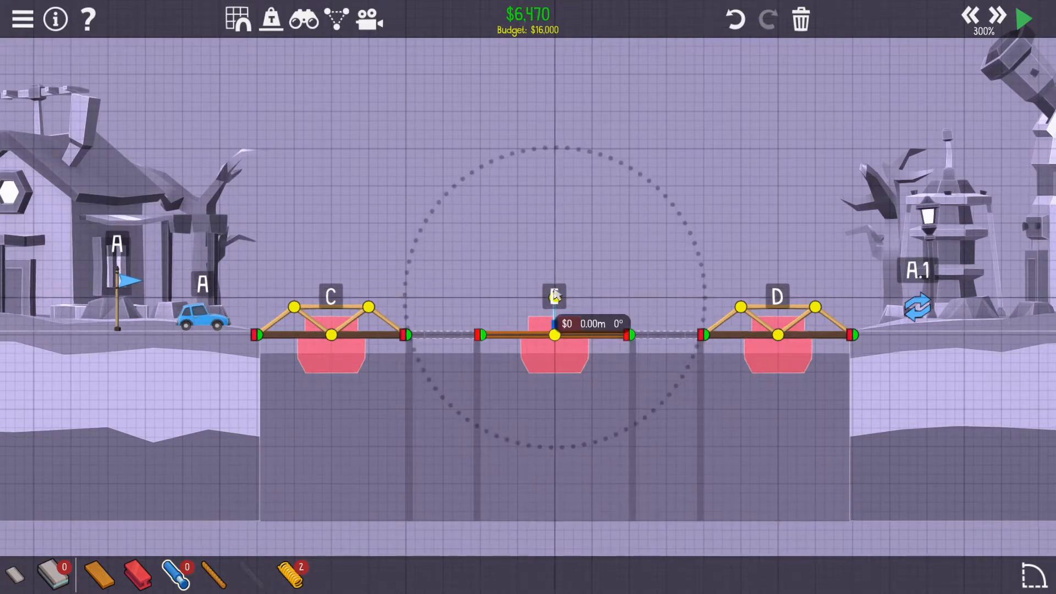
pyautogui.click(554, 293)
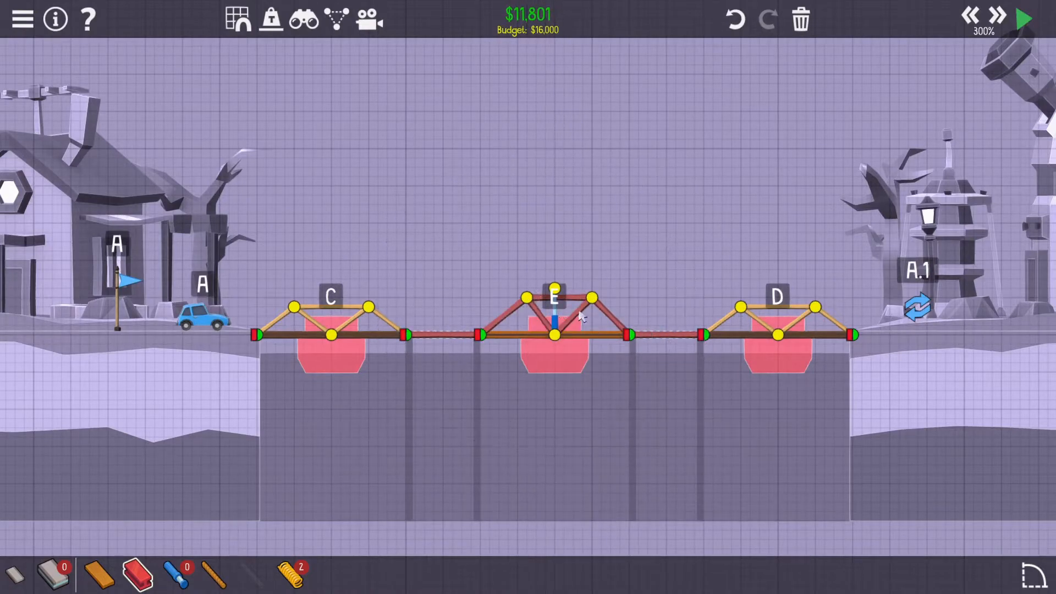
pyautogui.click(554, 290)
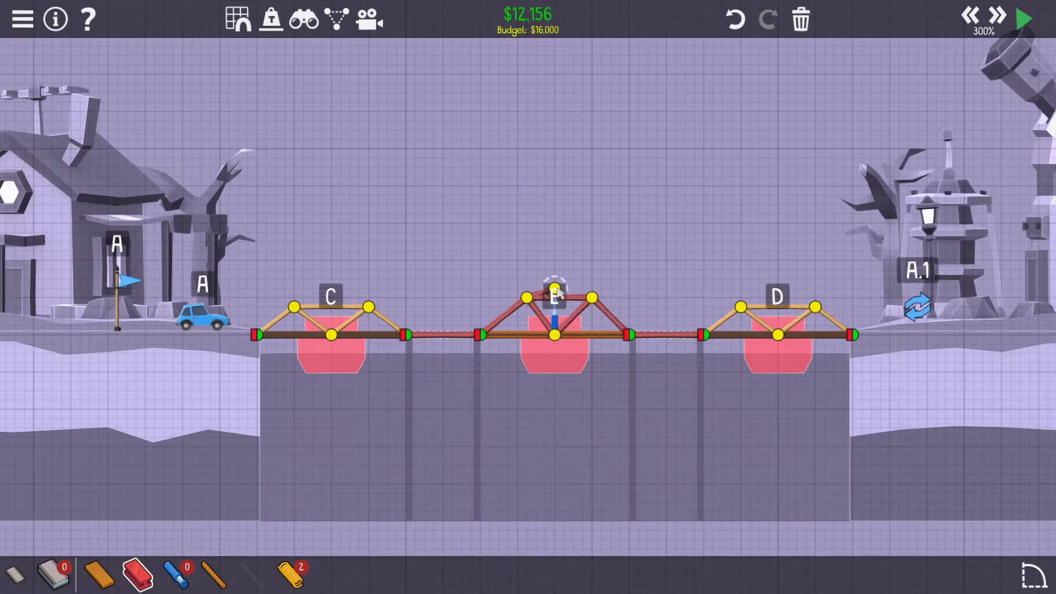
pyautogui.moveTo(214, 572)
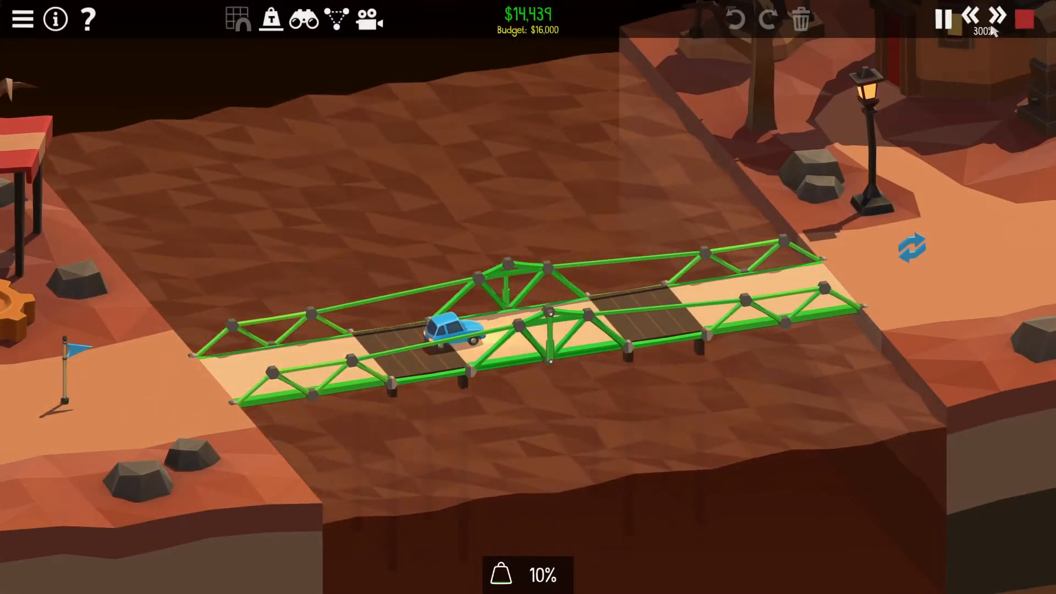
# Run the simulation twice, stopping each time after the car crosses
pyautogui.click(943, 18)
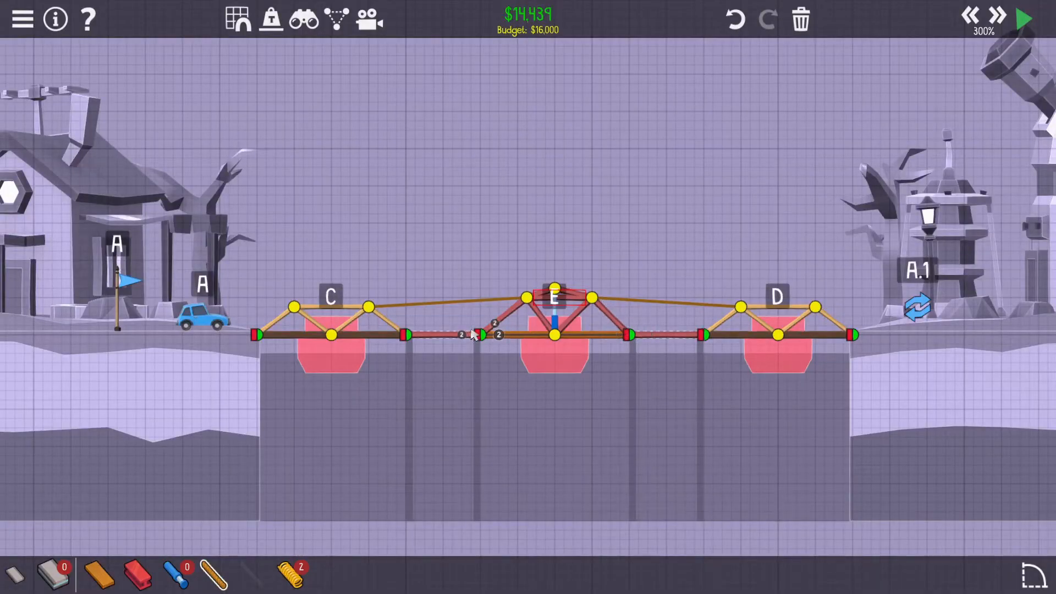
pyautogui.click(1023, 19)
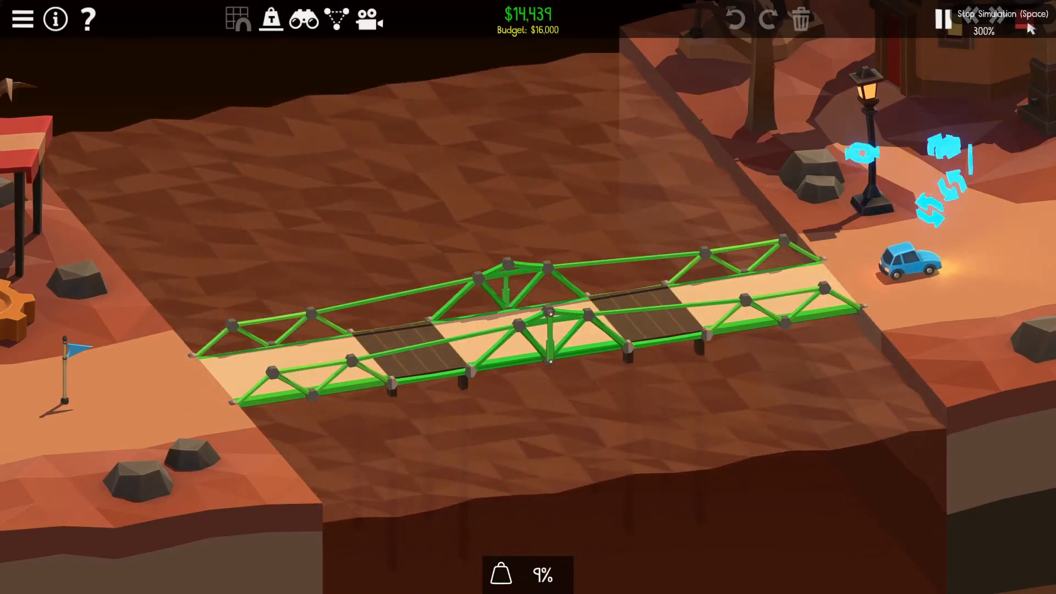
pyautogui.click(942, 19)
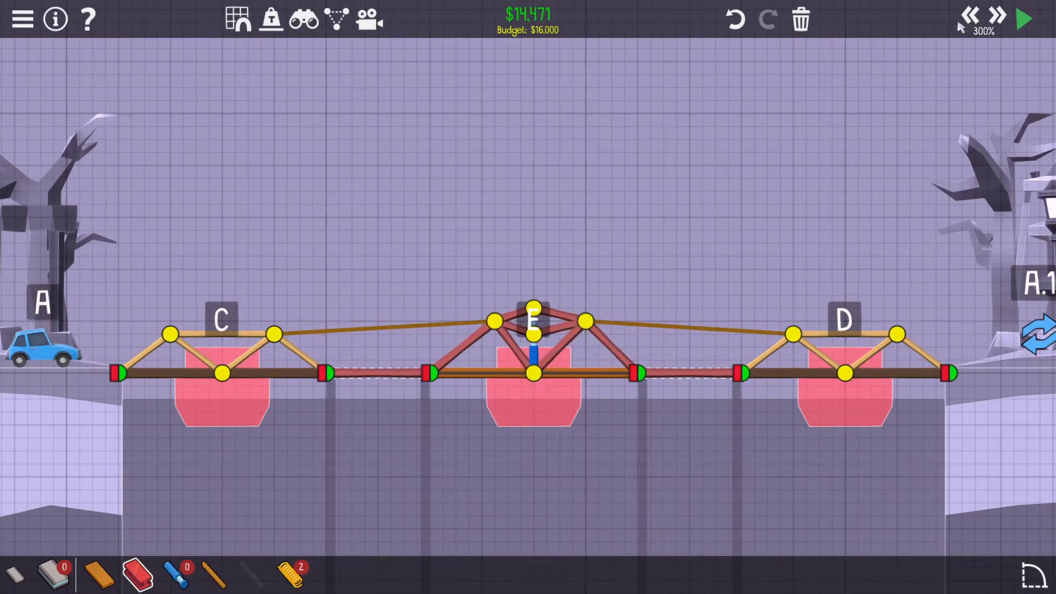
pyautogui.click(1023, 18)
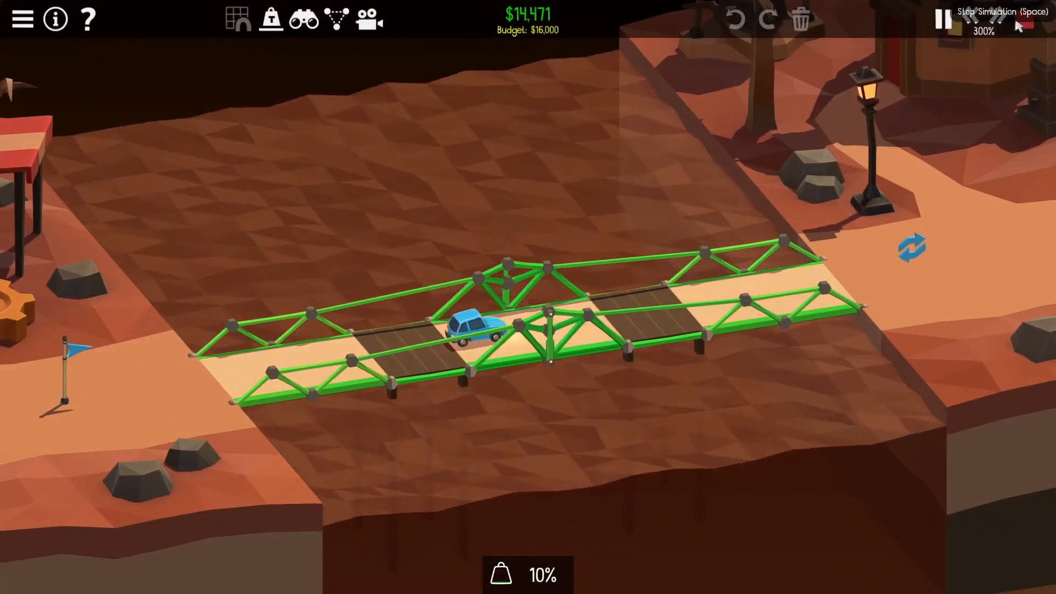
pyautogui.click(942, 19)
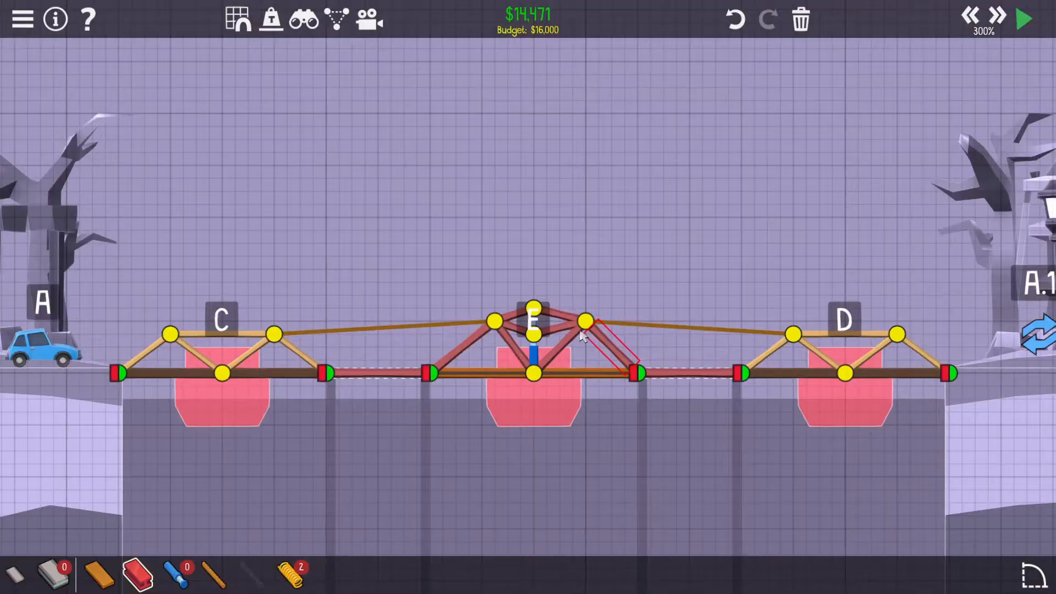
pyautogui.moveTo(679, 321)
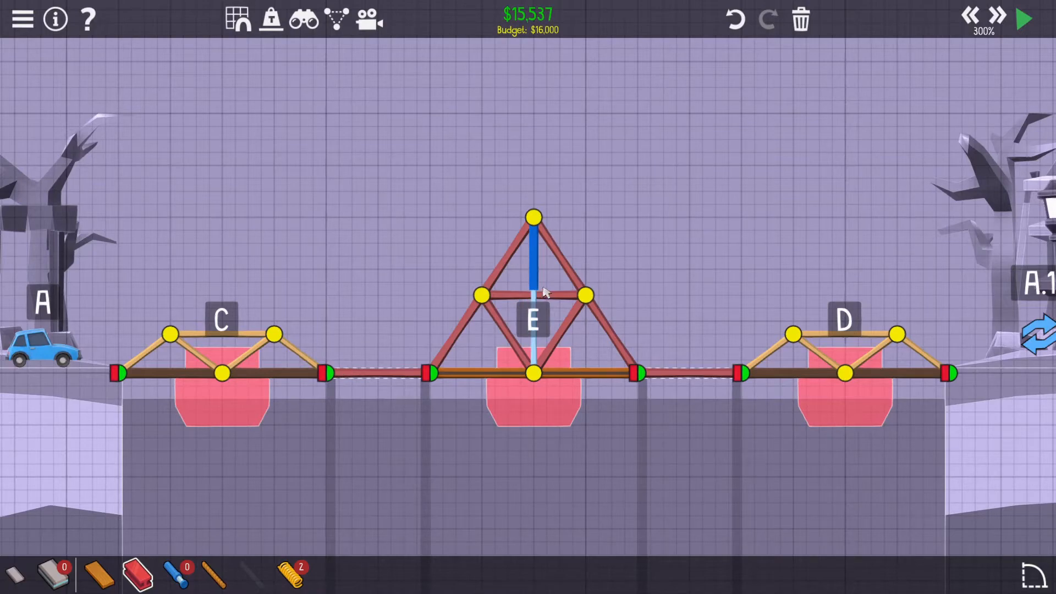
pyautogui.moveTo(507, 388)
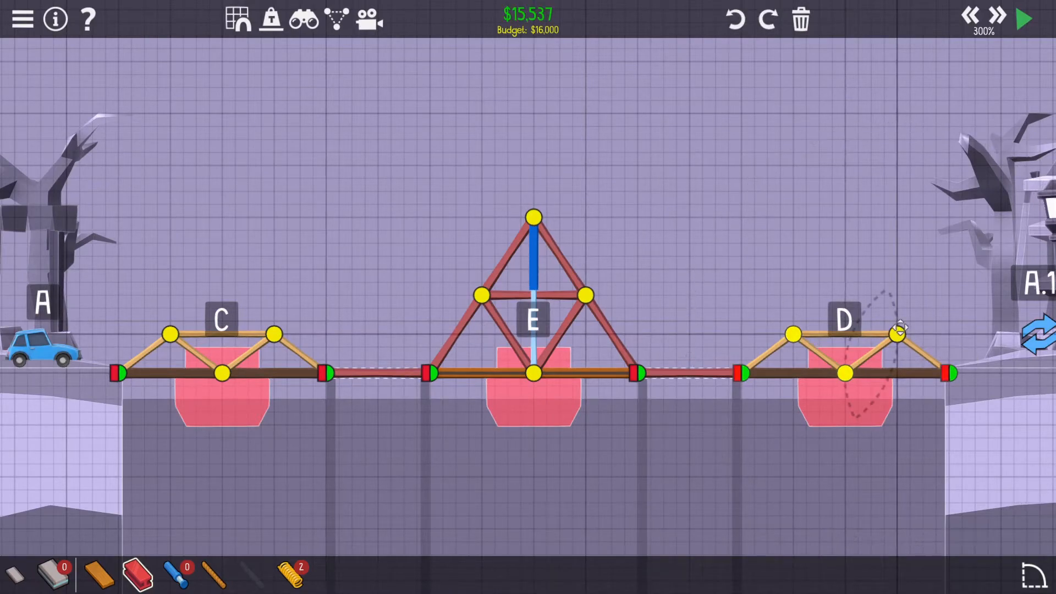
# Flatten the small truss over platform D by dragging its top joint lower
pyautogui.moveTo(899, 333); pyautogui.dragTo(793, 333)
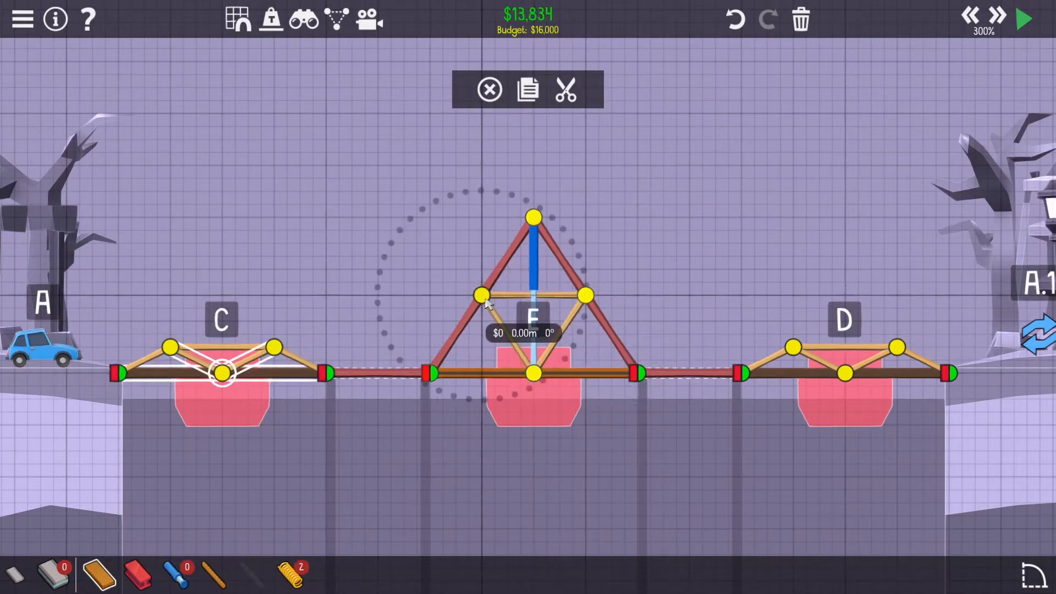
# Convert the middle tower to wood and draw long steel braces linking it to trusses C and D
pyautogui.click(504, 256)
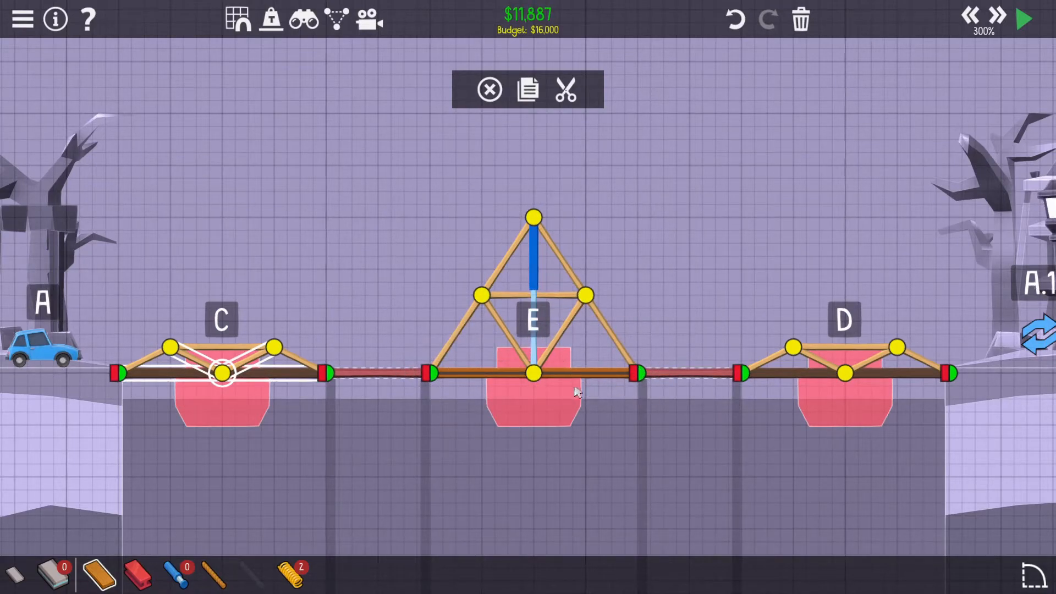
pyautogui.moveTo(795, 345)
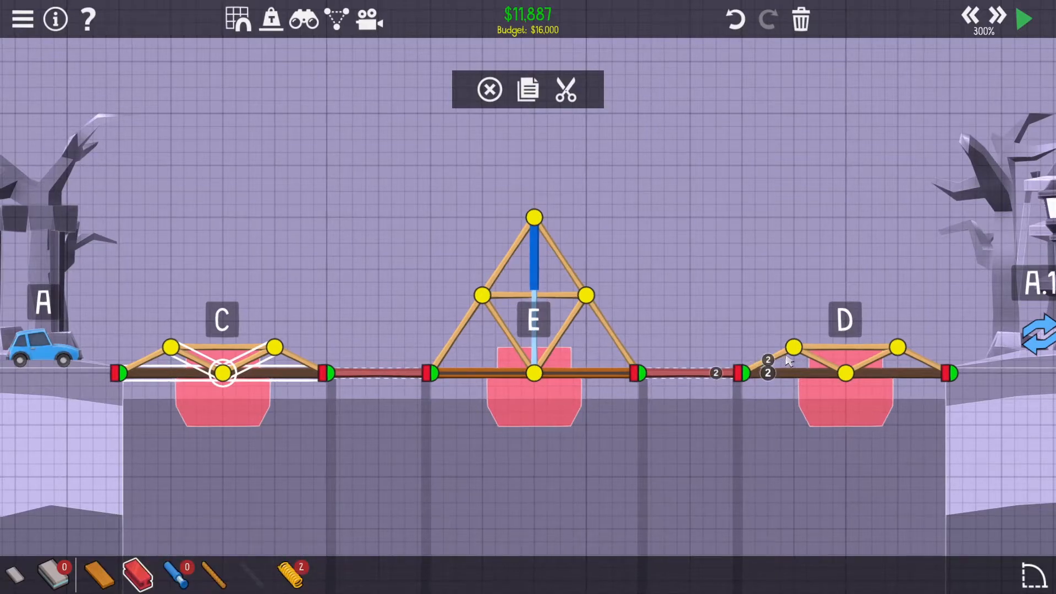
pyautogui.moveTo(535, 374); pyautogui.dragTo(793, 346)
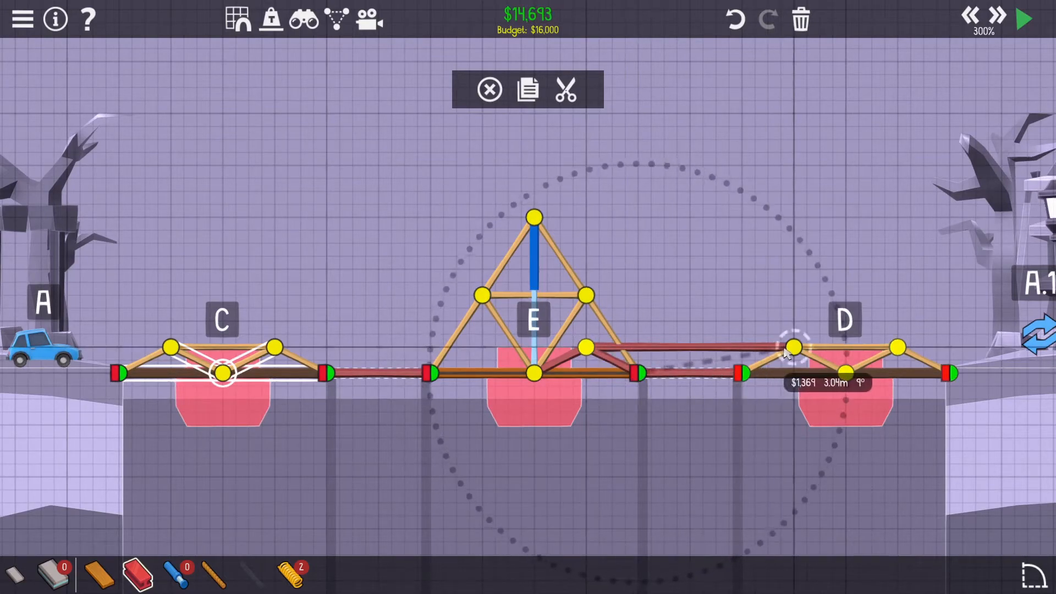
pyautogui.moveTo(794, 347); pyautogui.dragTo(583, 346)
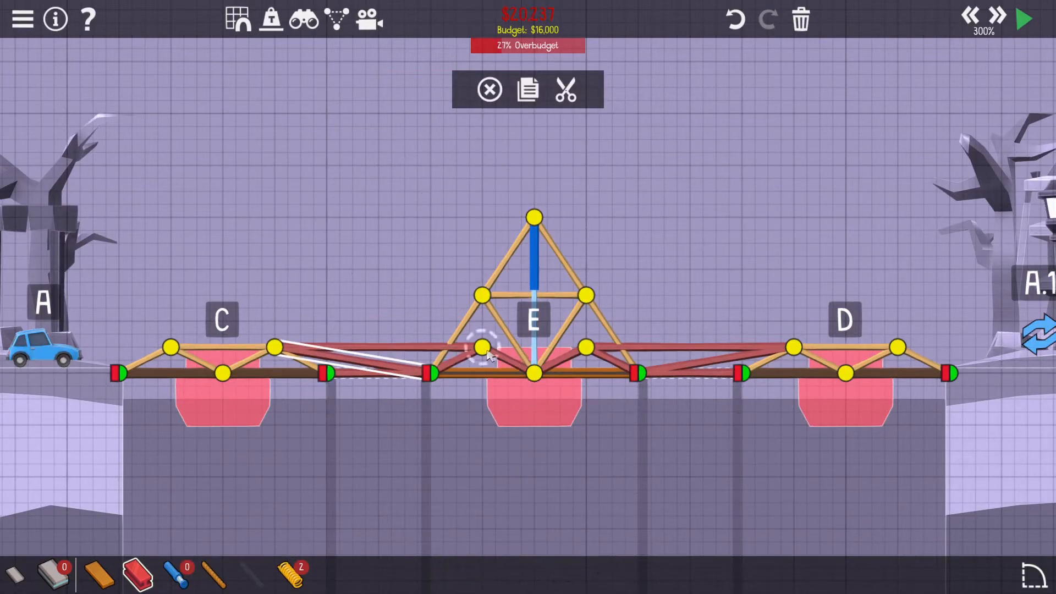
# Test the braced bridge repeatedly, stopping failed runs and reinforcing until a car crosses
pyautogui.click(1023, 18)
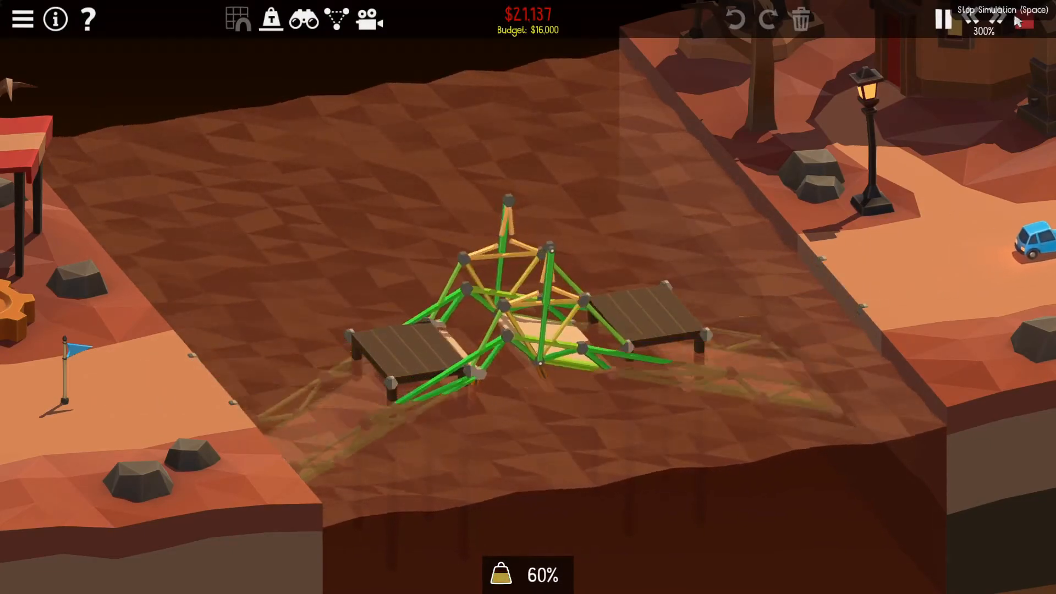
pyautogui.click(942, 18)
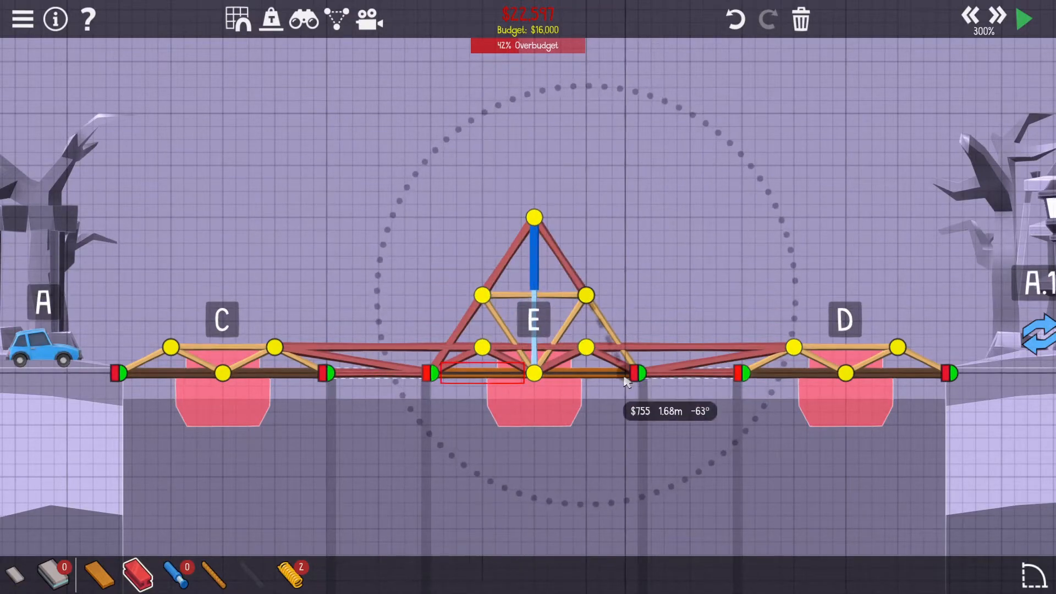
pyautogui.click(1023, 19)
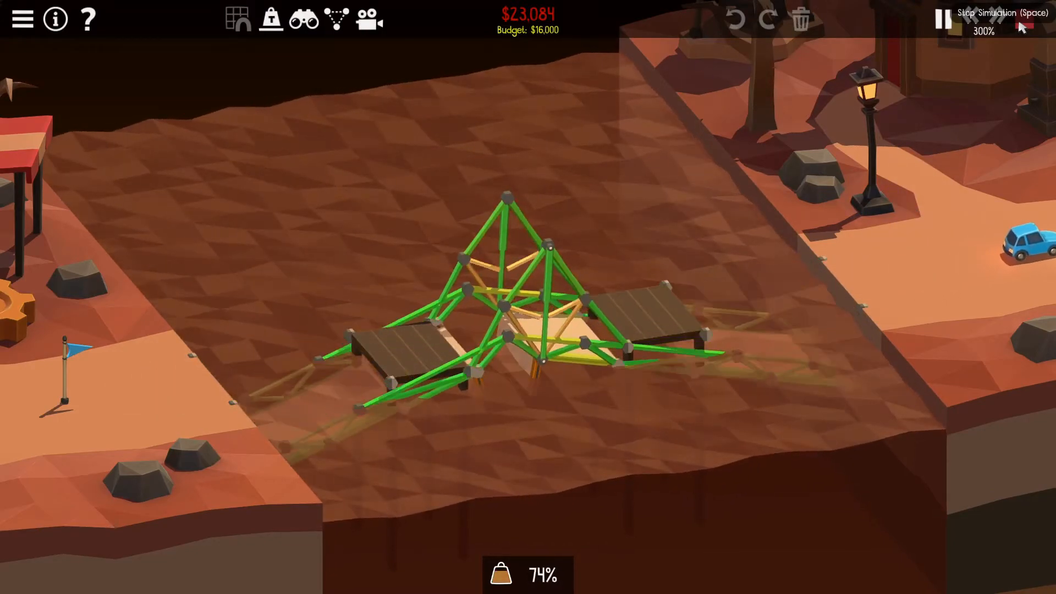
pyautogui.click(943, 19)
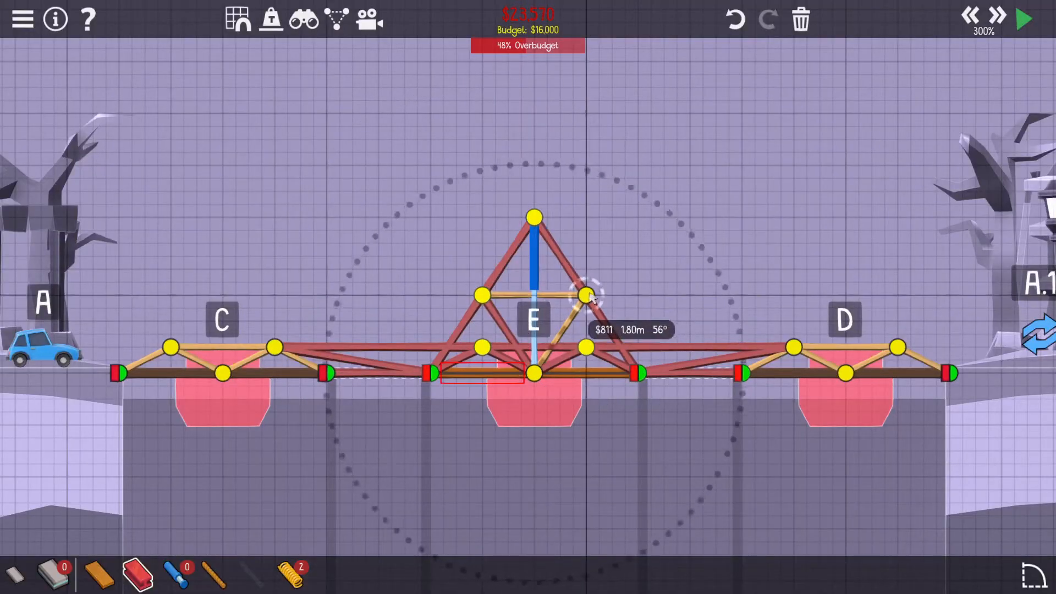
pyautogui.click(1023, 19)
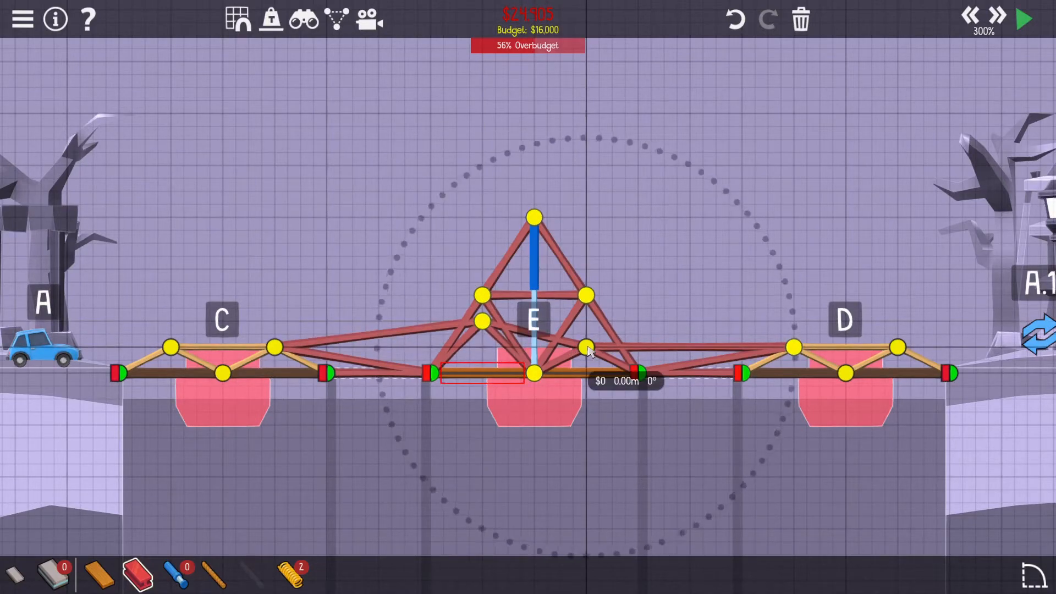
pyautogui.click(1022, 19)
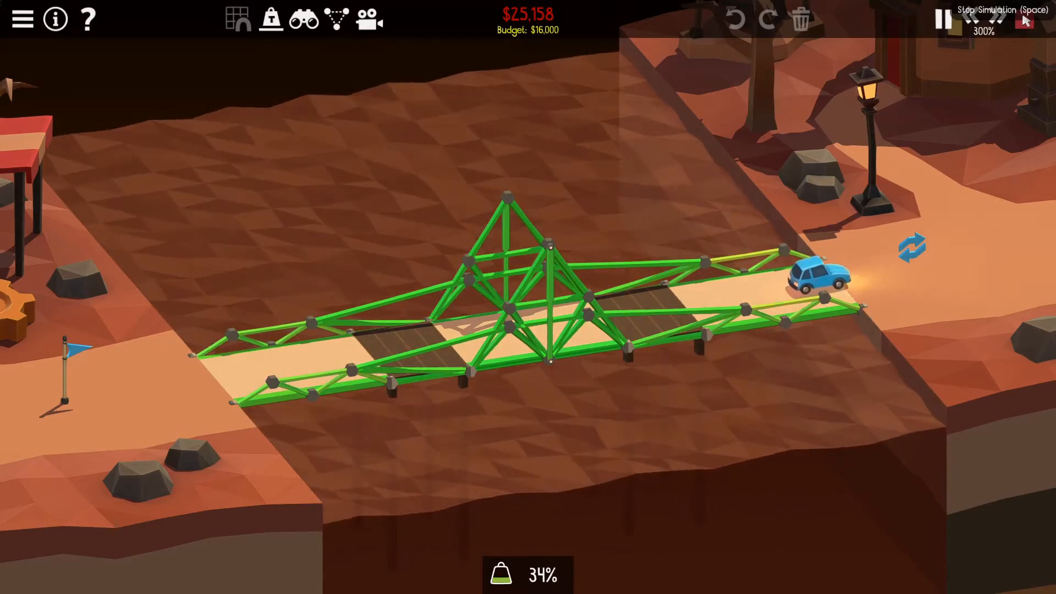
# Stop the simulation and return to build mode with the design 58% over budget
pyautogui.click(943, 19)
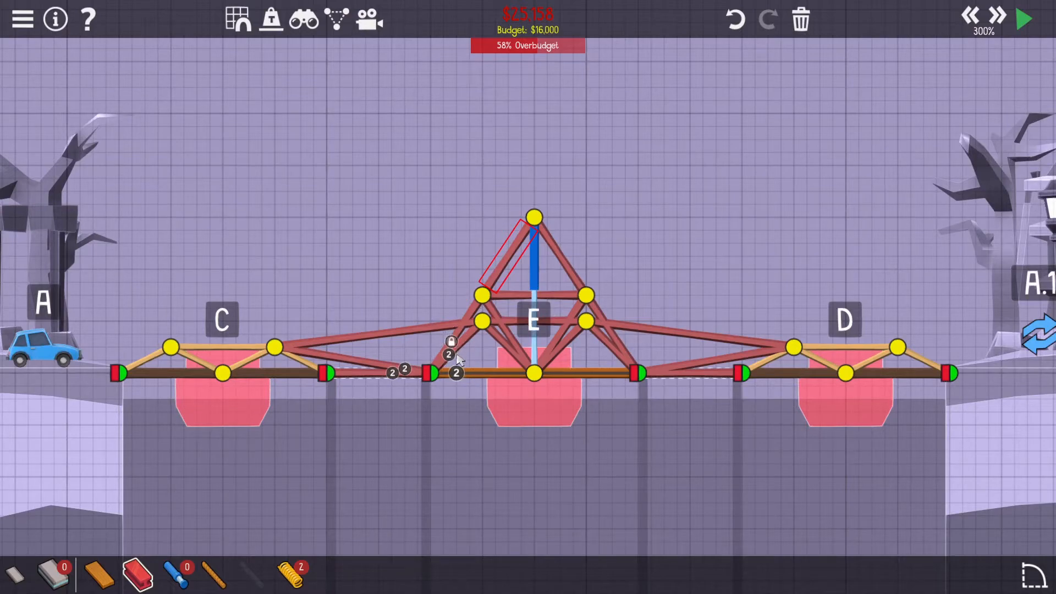
pyautogui.moveTo(472, 373)
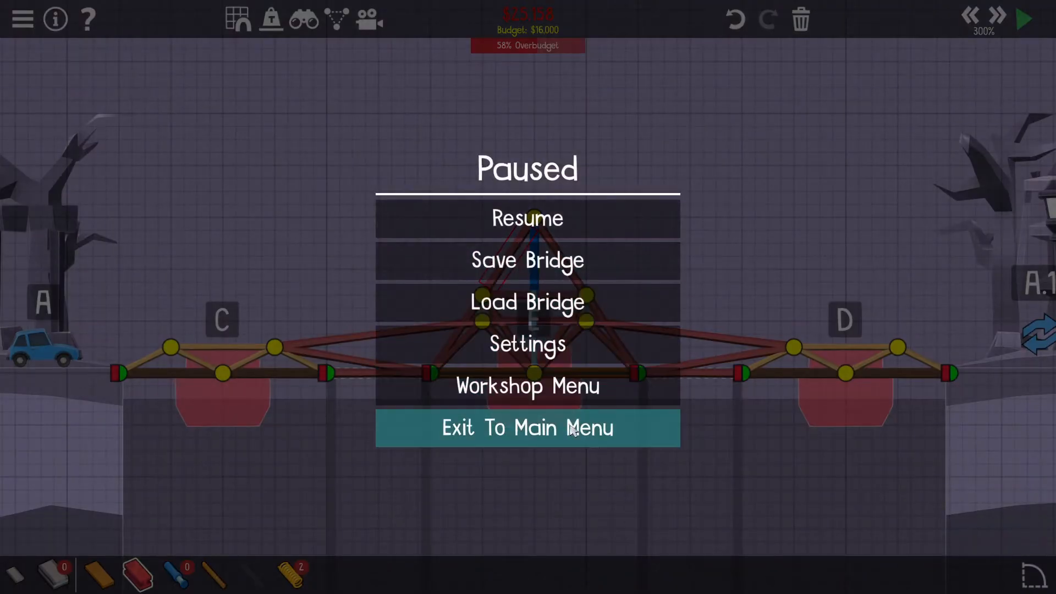
# Leave the level, load the 'lifting the weights' workshop level and run its empty simulation once
pyautogui.click(527, 386)
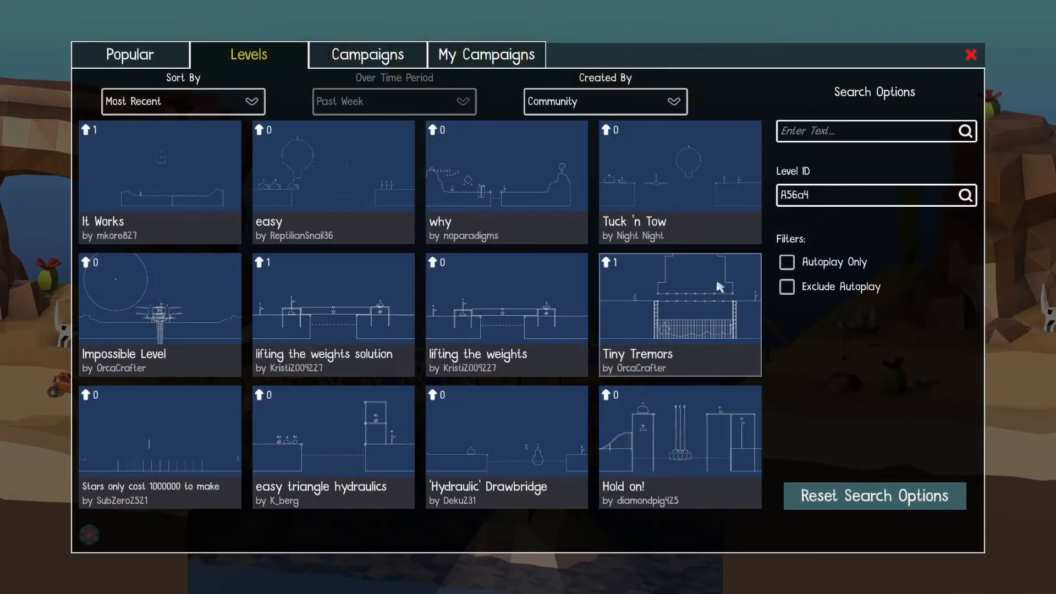
pyautogui.click(506, 297)
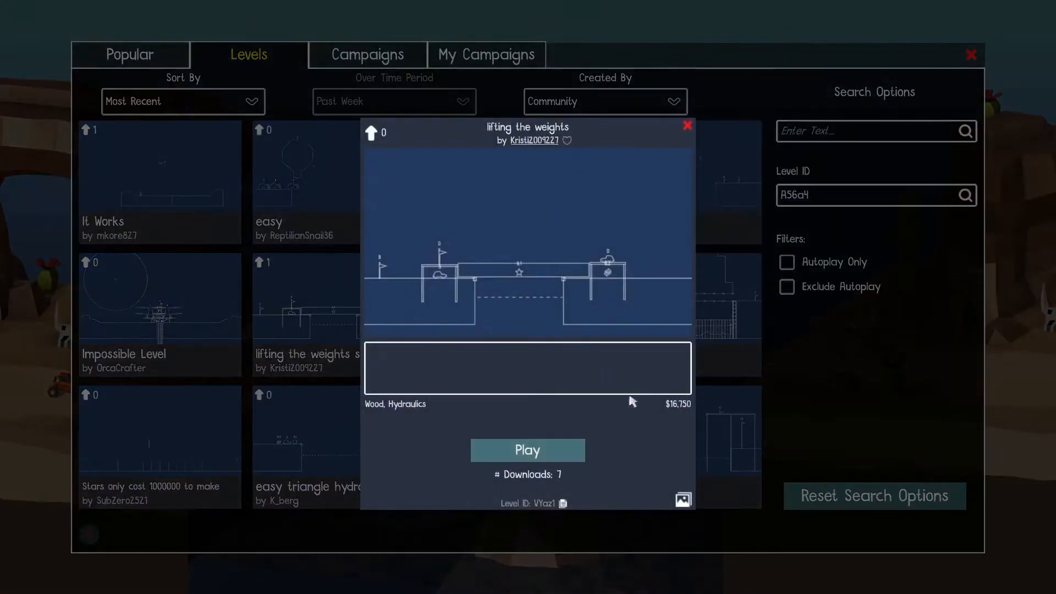
pyautogui.click(527, 450)
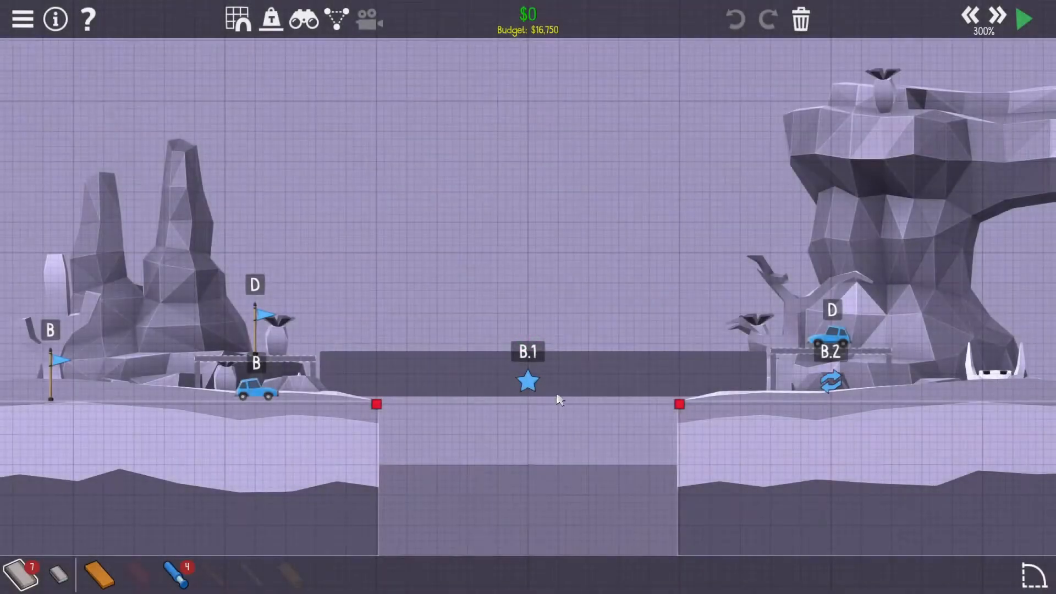
pyautogui.click(1022, 18)
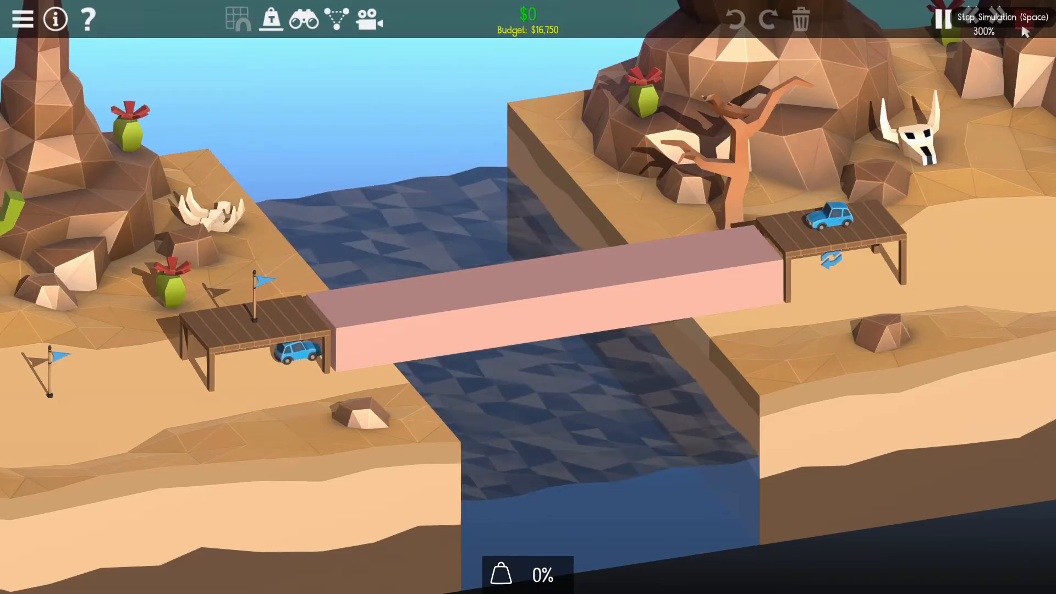
pyautogui.click(941, 19)
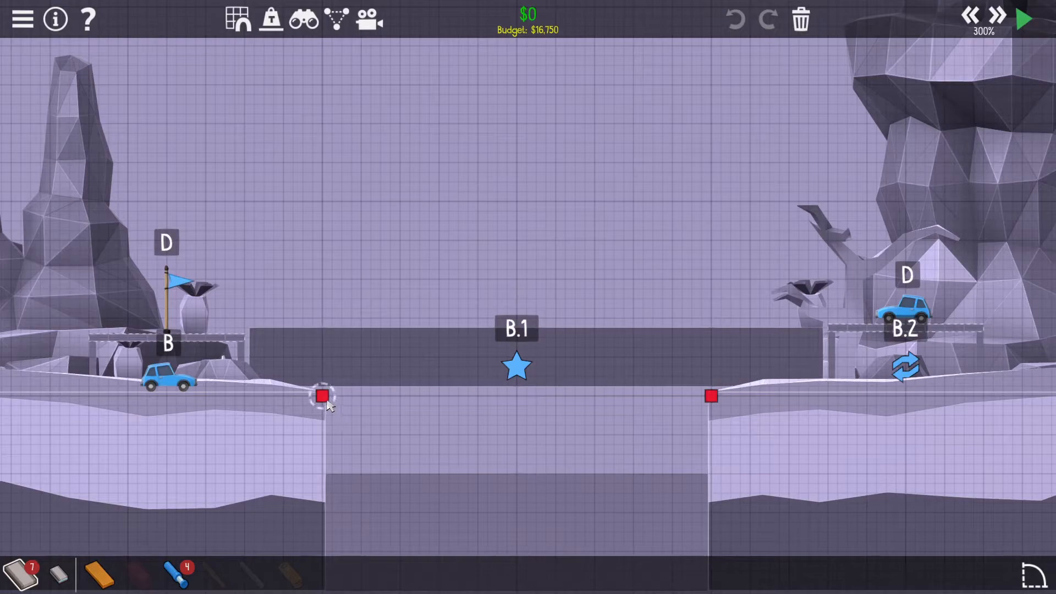
# Sketch a wooden road and members from the left anchor toward the ledge
pyautogui.moveTo(322, 395); pyautogui.dragTo(711, 395)
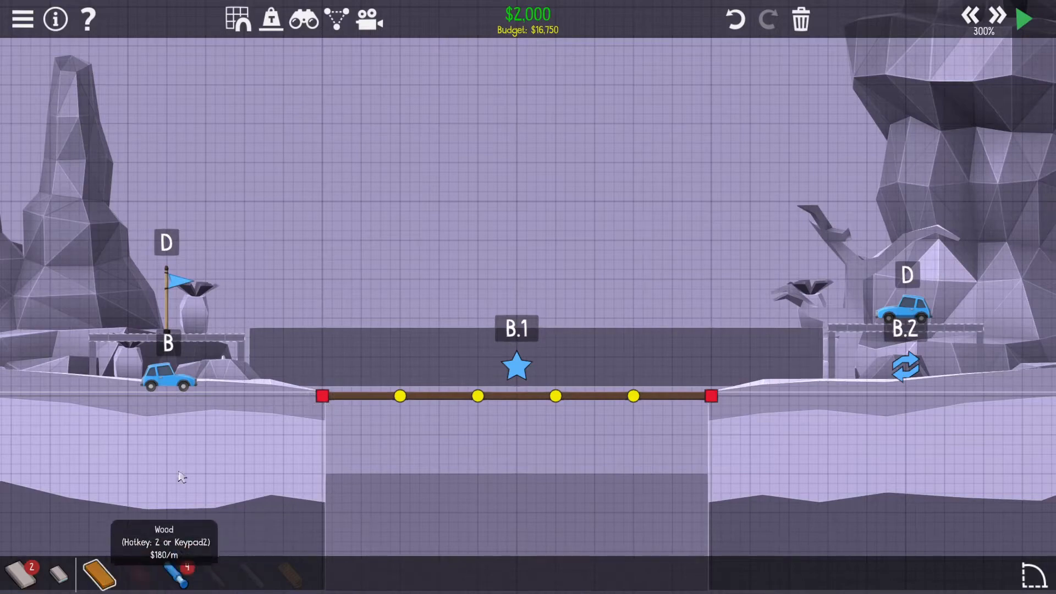
pyautogui.moveTo(321, 396); pyautogui.dragTo(321, 337)
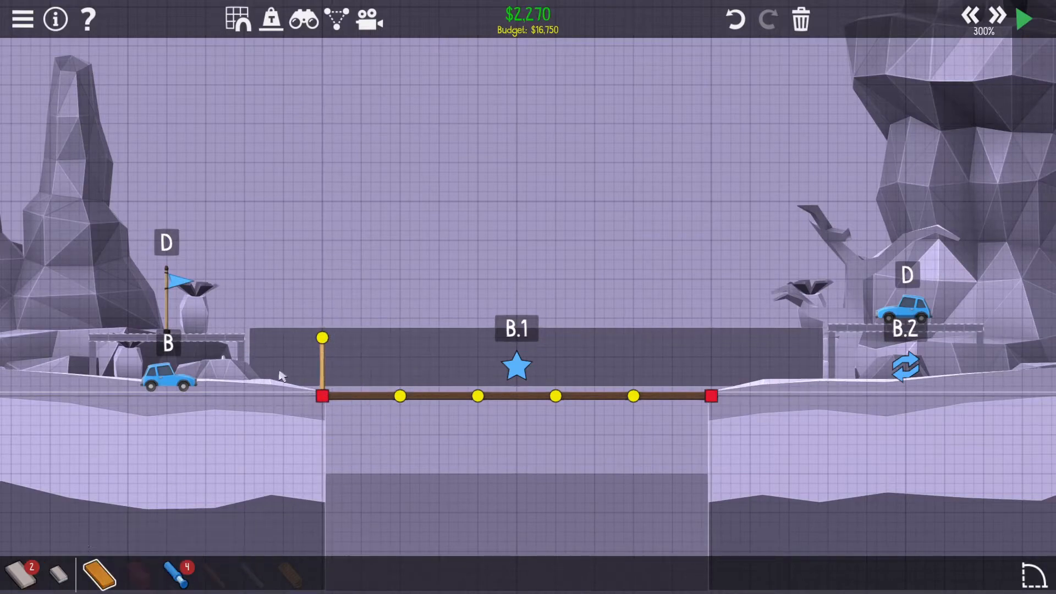
pyautogui.moveTo(320, 337); pyautogui.dragTo(242, 337)
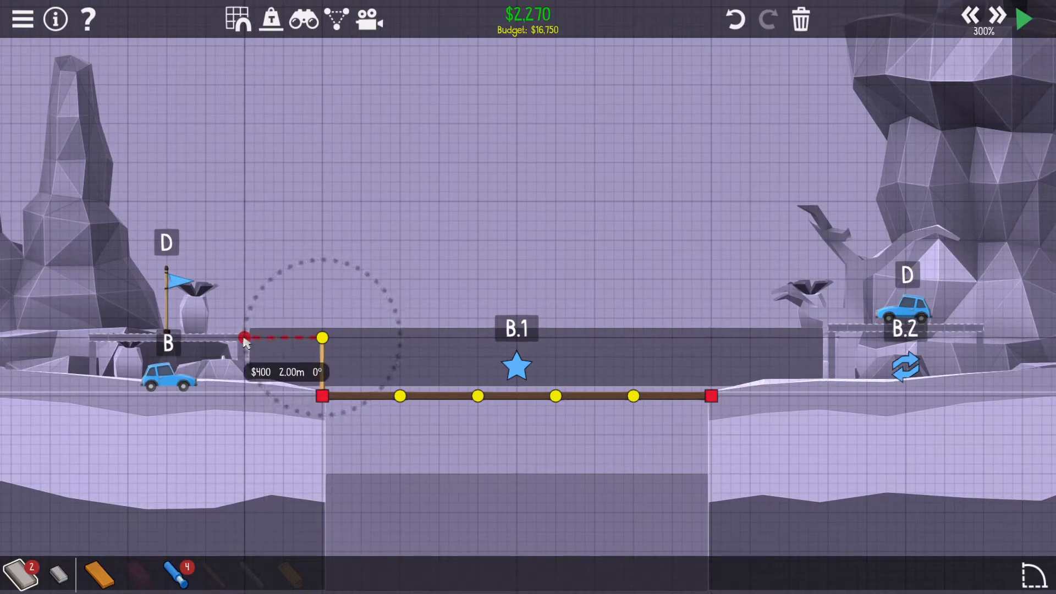
pyautogui.moveTo(244, 337); pyautogui.dragTo(402, 336)
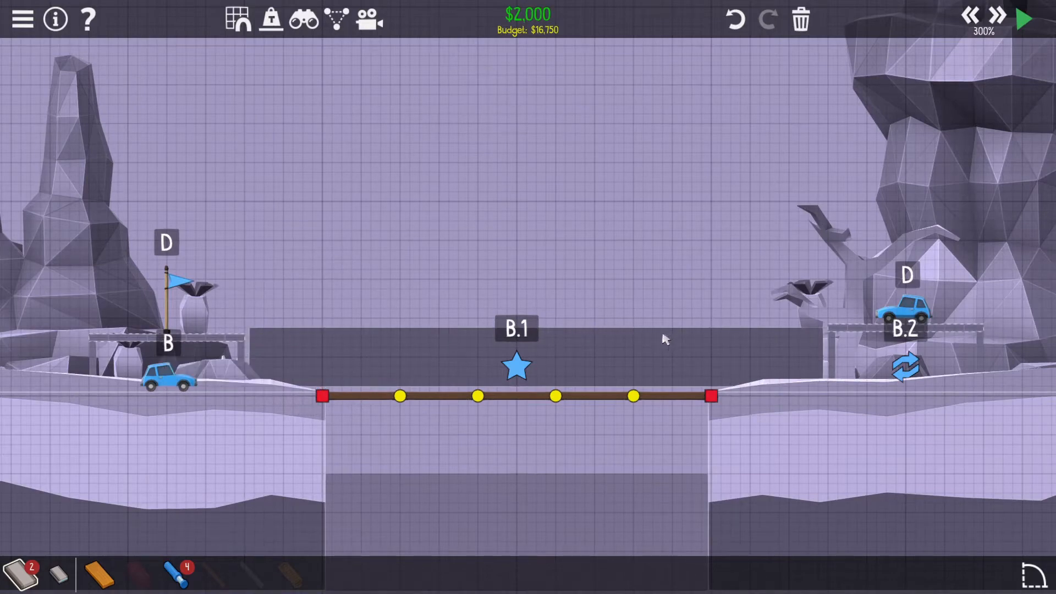
pyautogui.moveTo(761, 389)
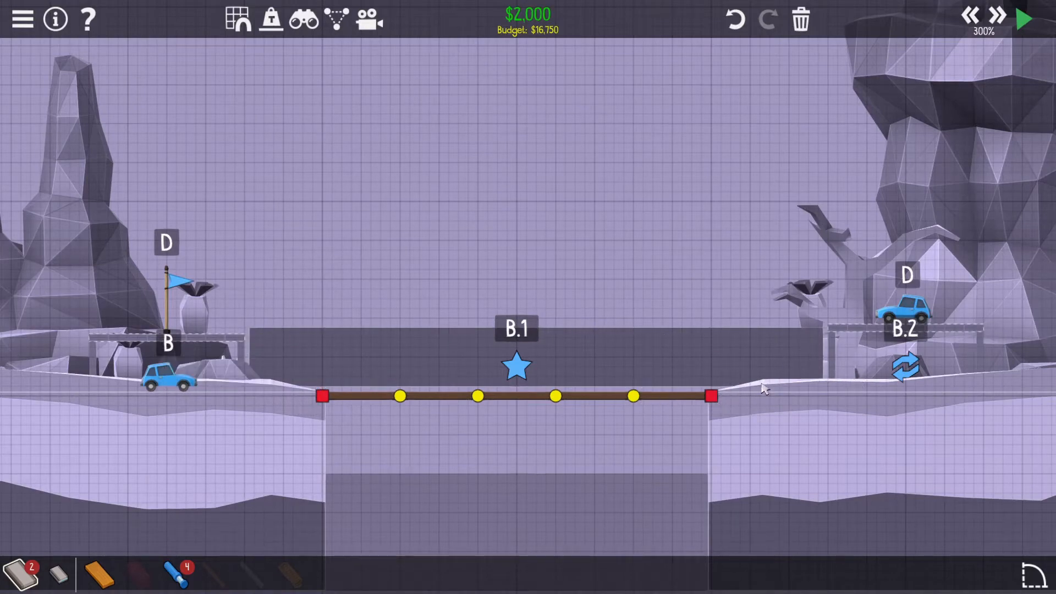
pyautogui.moveTo(714, 384)
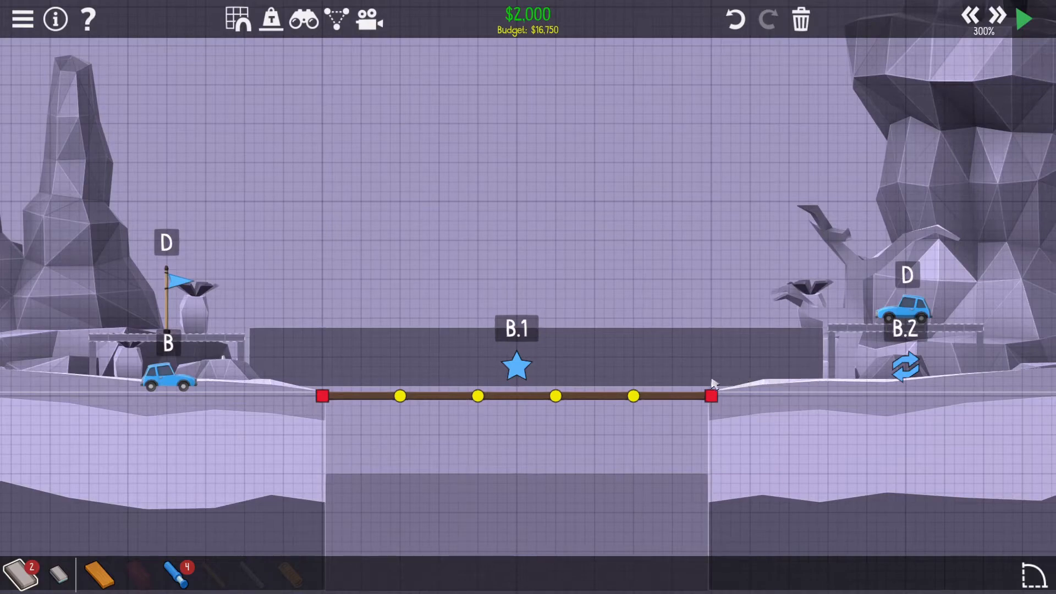
pyautogui.moveTo(305, 270)
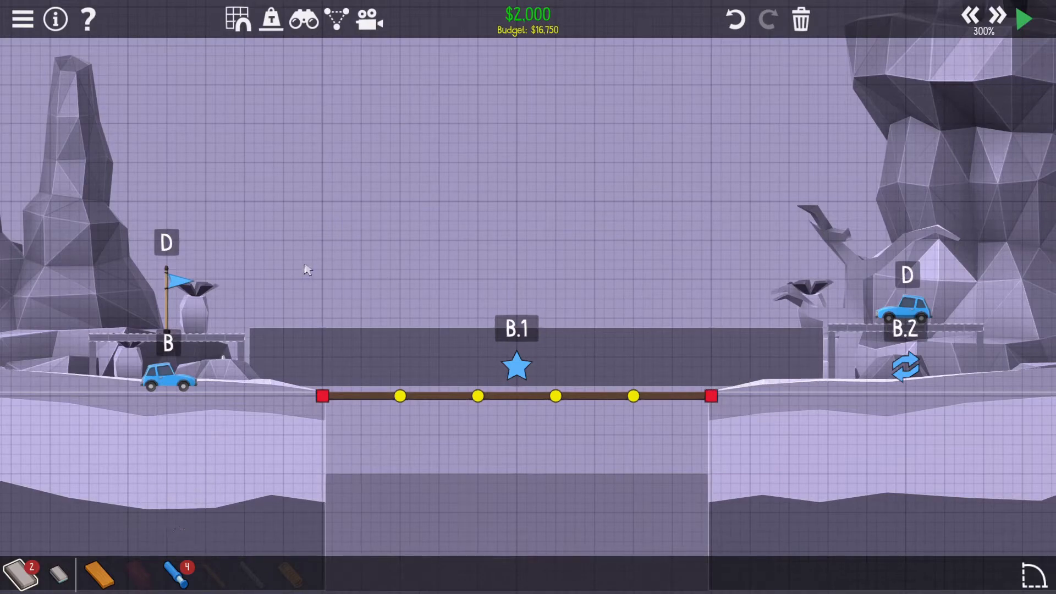
pyautogui.moveTo(340, 498)
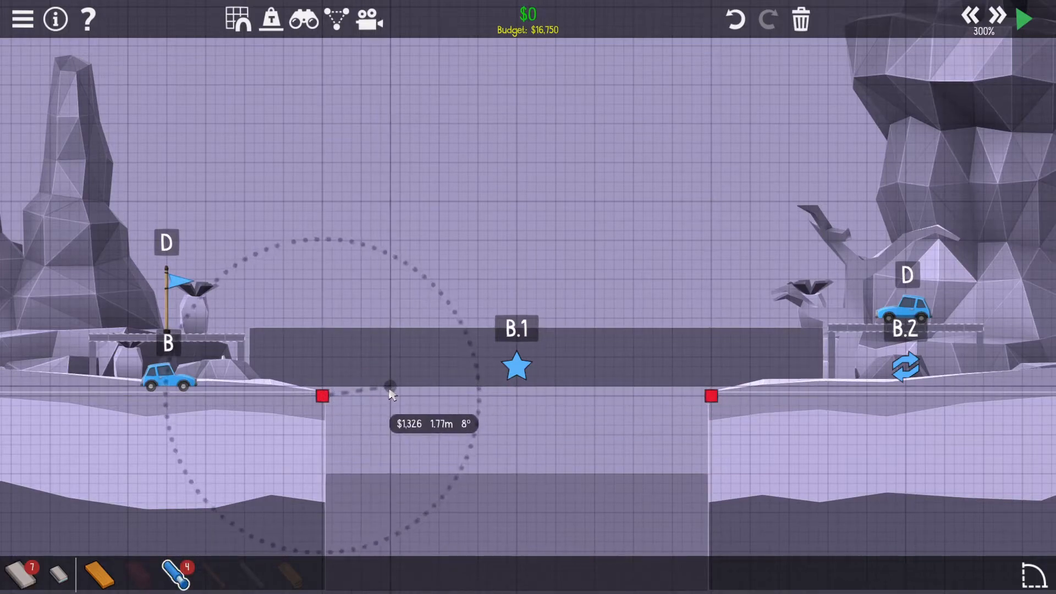
pyautogui.moveTo(320, 396); pyautogui.dragTo(391, 378)
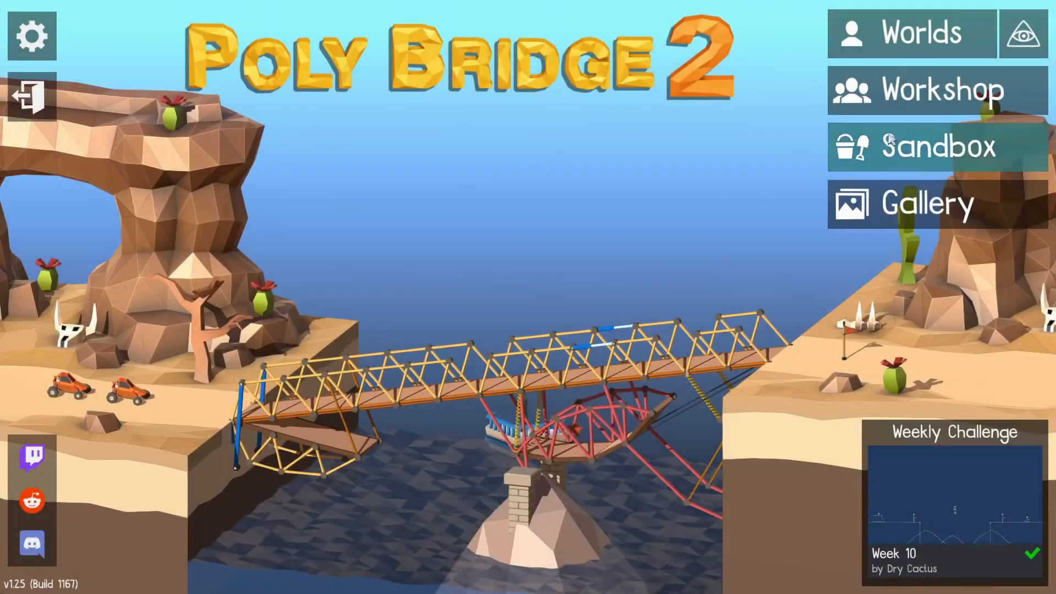
# Load the 'Hold on!' level from the community workshop and start playing it
pyautogui.click(935, 89)
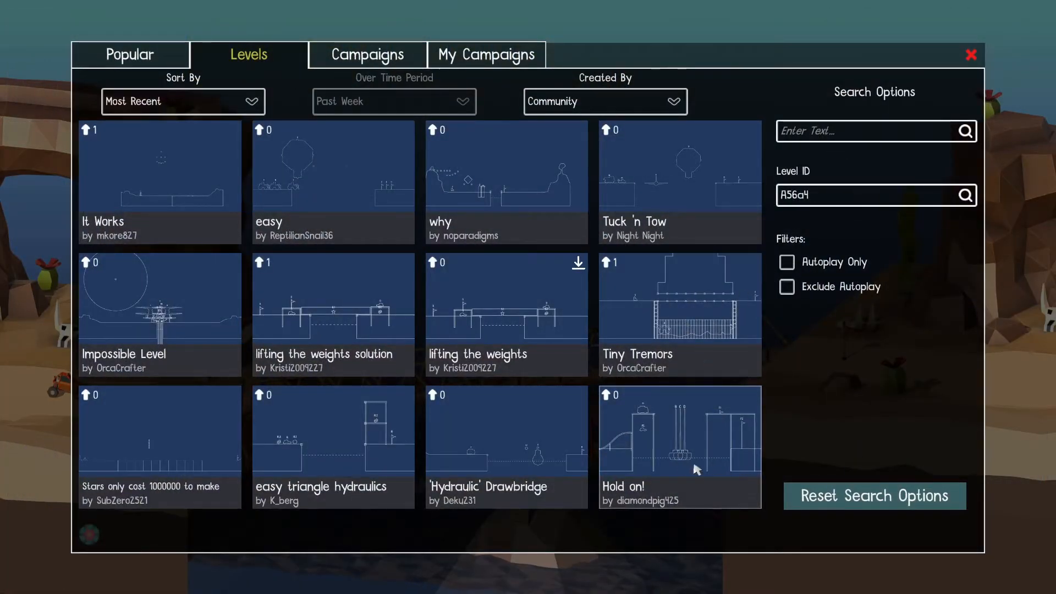
pyautogui.click(679, 430)
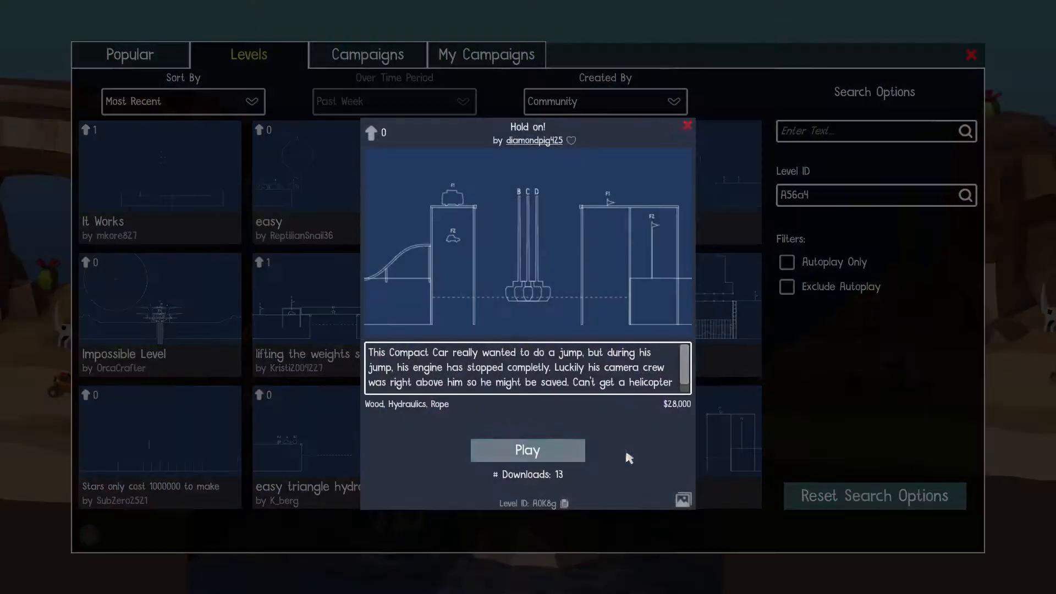
pyautogui.click(527, 450)
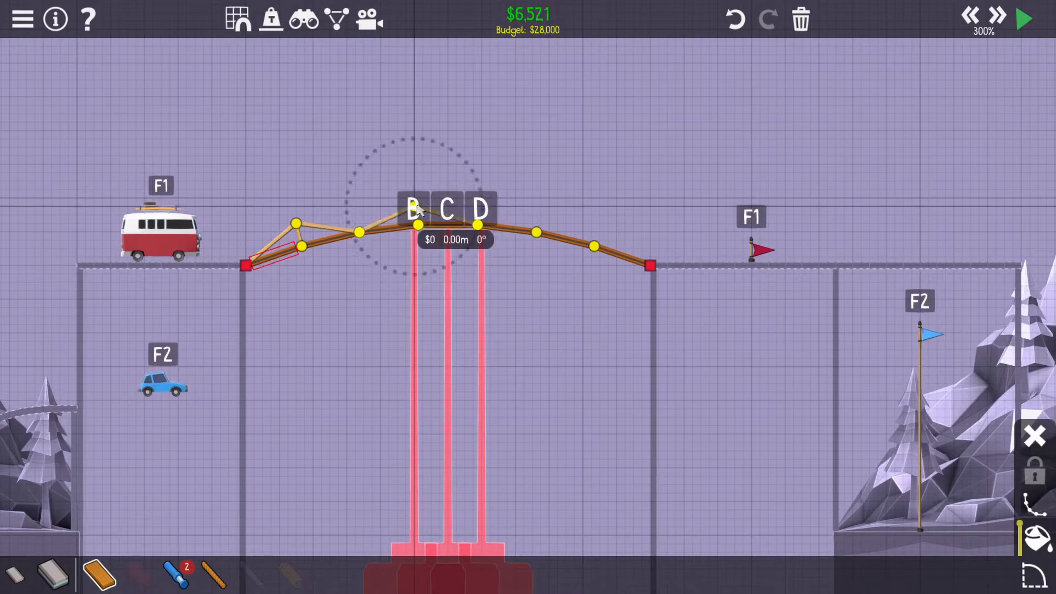
# Add wooden truss members above the arch, build the frame around the small car and test it
pyautogui.moveTo(419, 225); pyautogui.dragTo(355, 199)
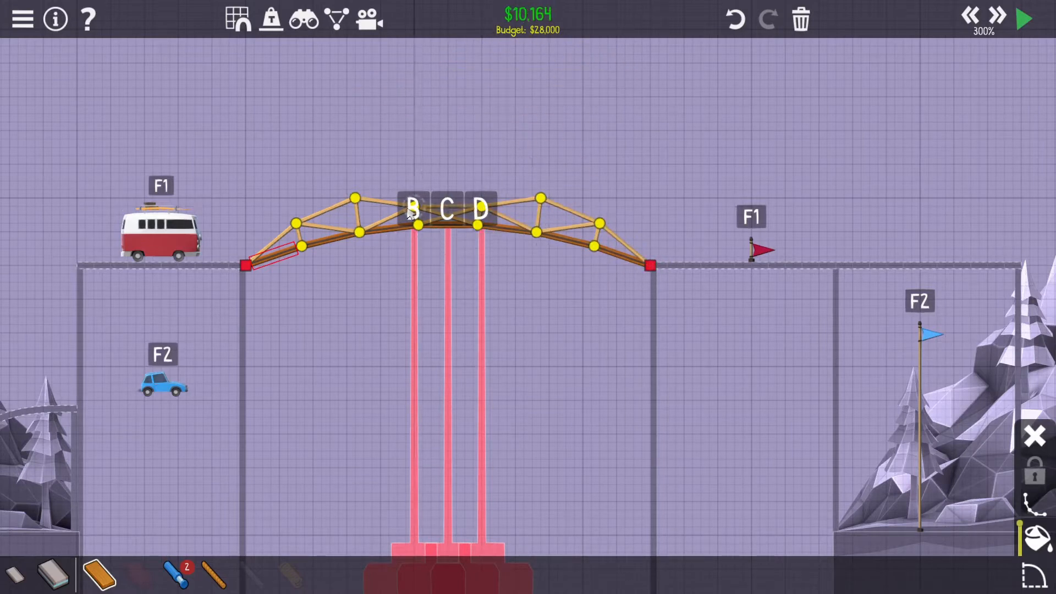
pyautogui.click(1021, 19)
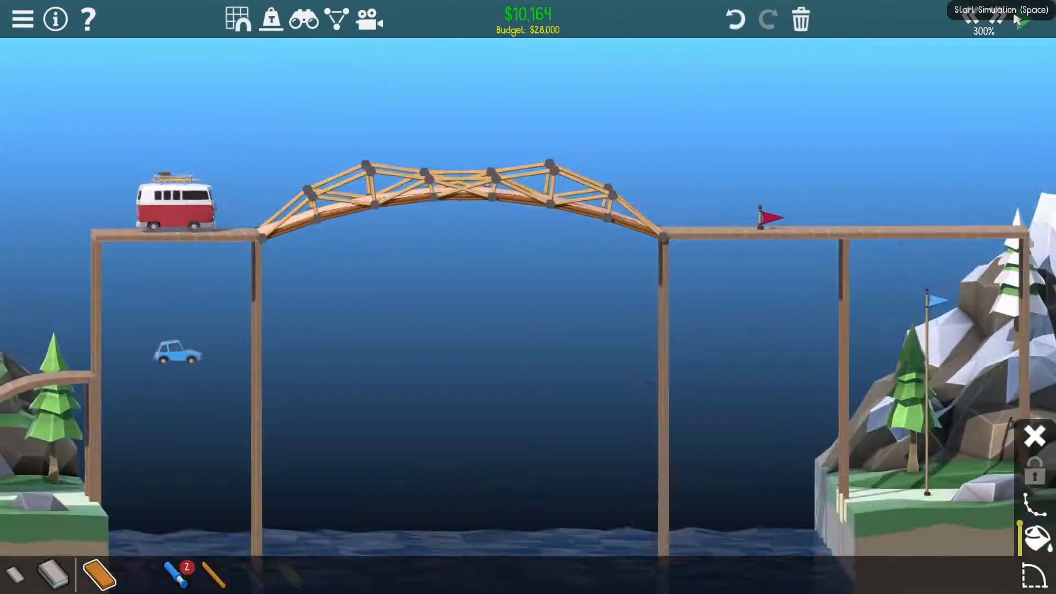
pyautogui.click(1021, 19)
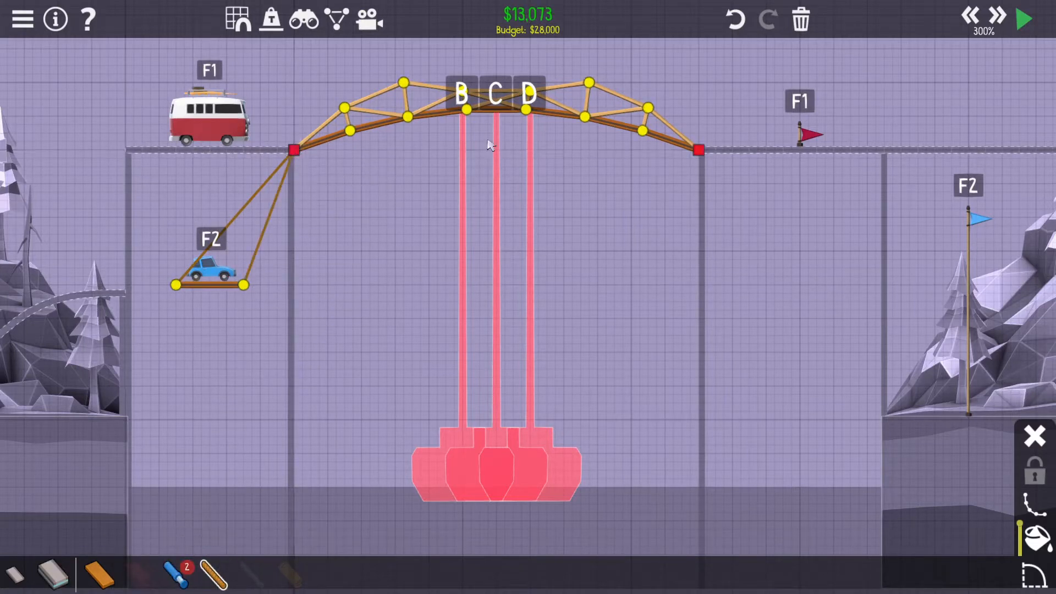
pyautogui.moveTo(204, 359)
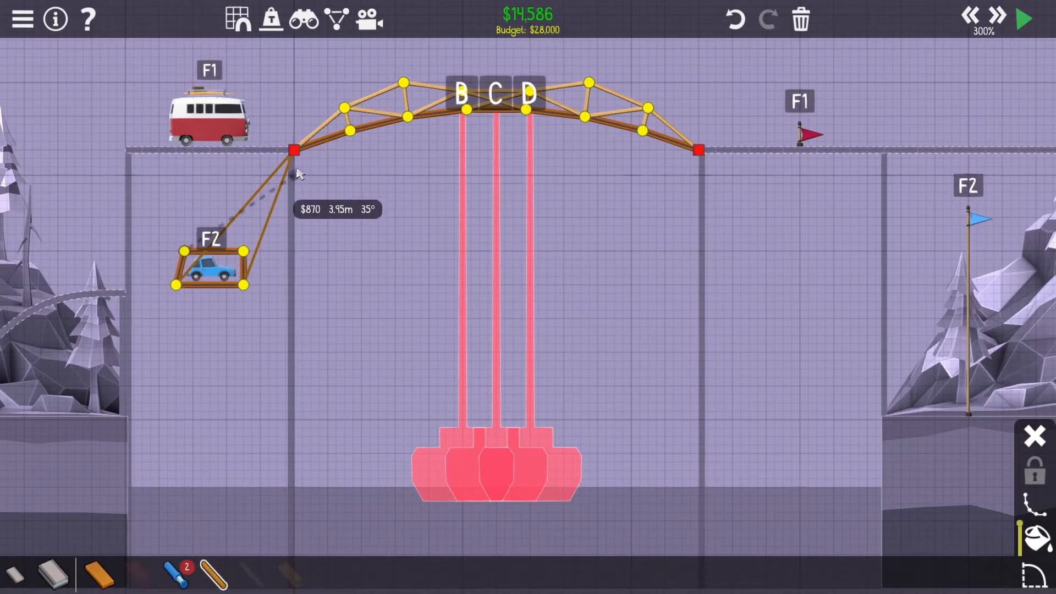
pyautogui.click(1024, 19)
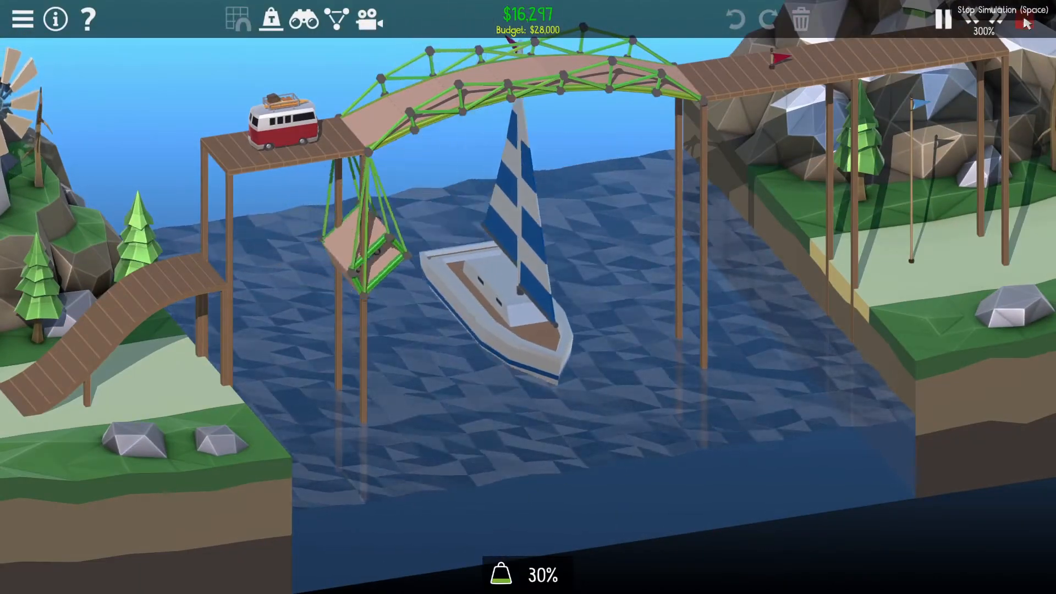
# Stop the van test and delete the upper truss members from the left half of the arch
pyautogui.click(1024, 19)
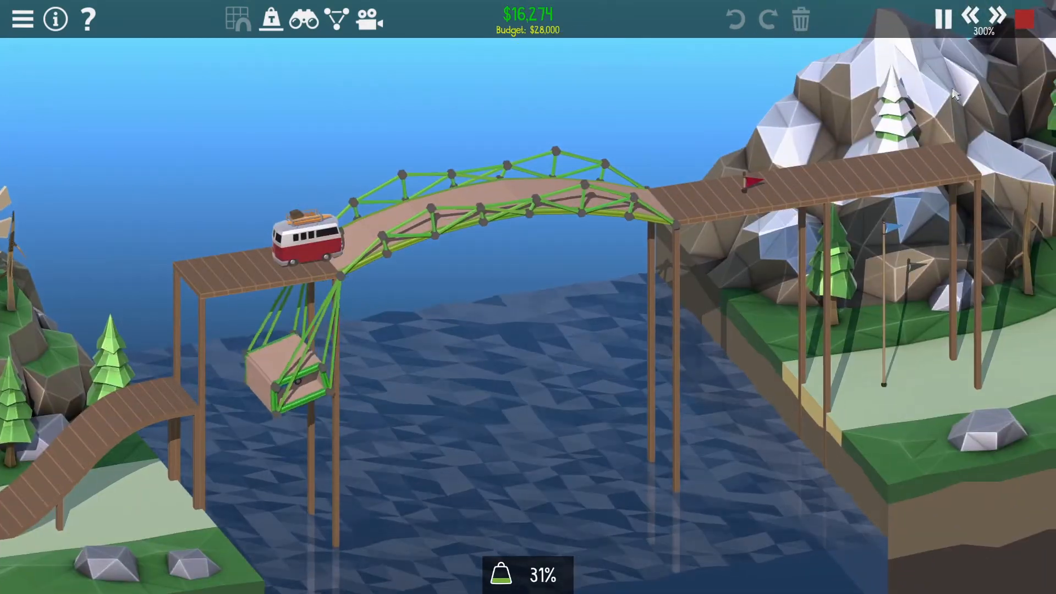
pyautogui.click(943, 19)
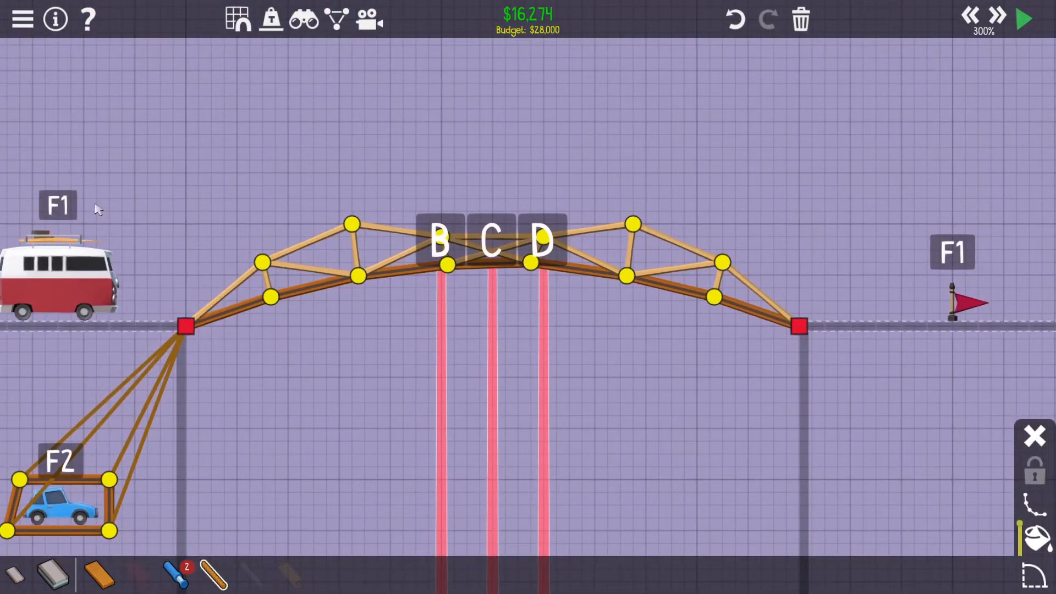
pyautogui.click(800, 19)
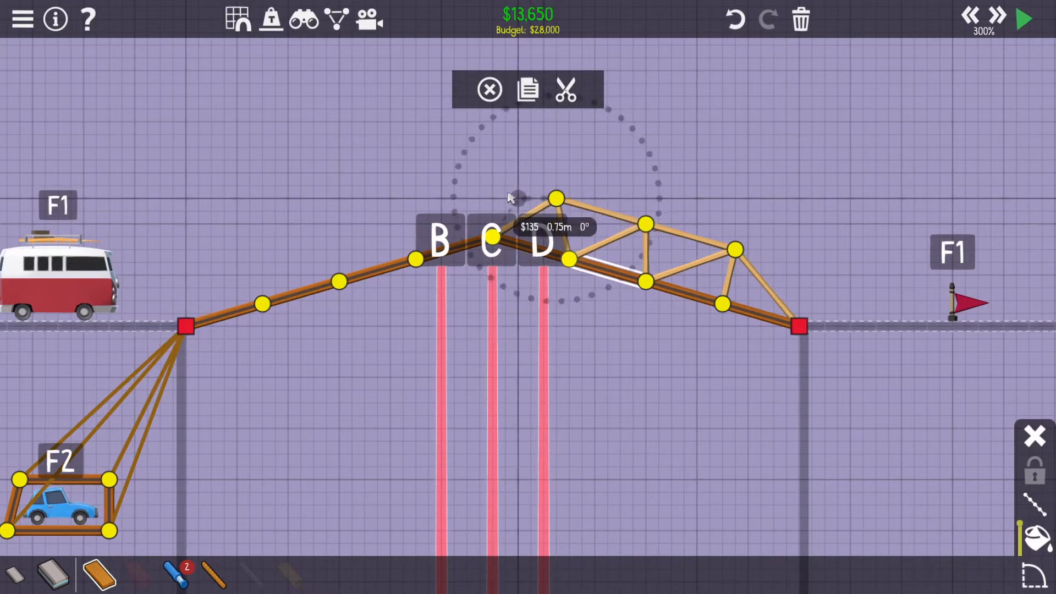
# Rebuild taller truss members on the left half of the arch and retest with the van
pyautogui.moveTo(555, 197); pyautogui.dragTo(491, 172)
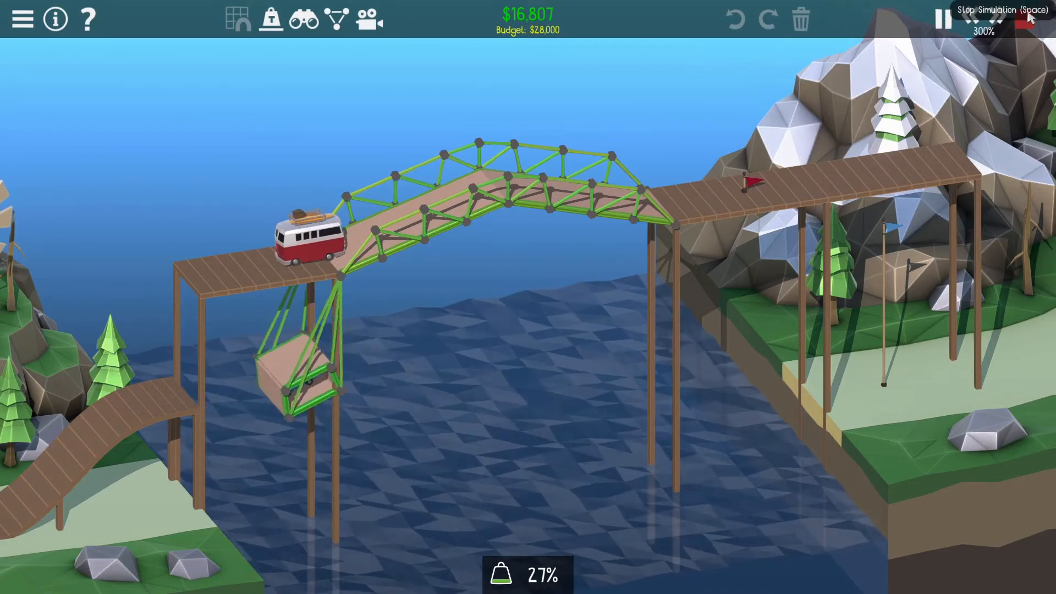
pyautogui.click(958, 18)
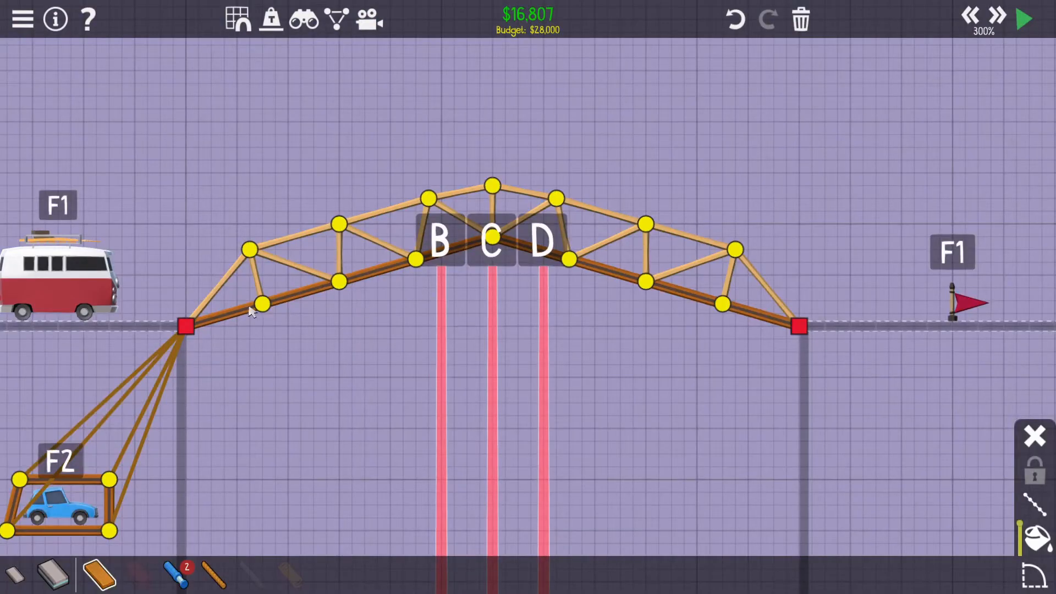
pyautogui.click(260, 304)
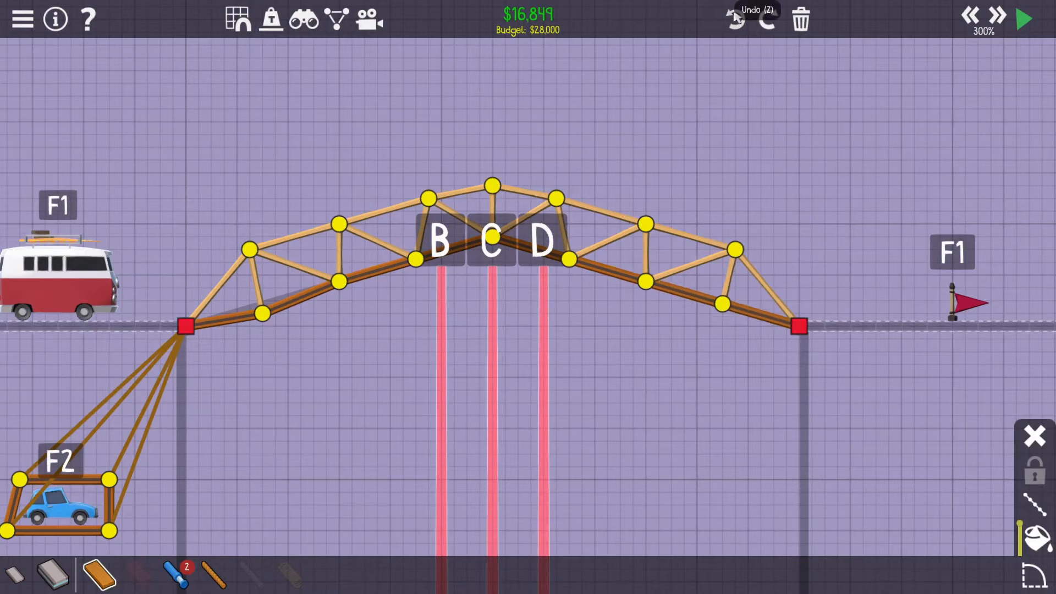
pyautogui.click(1022, 19)
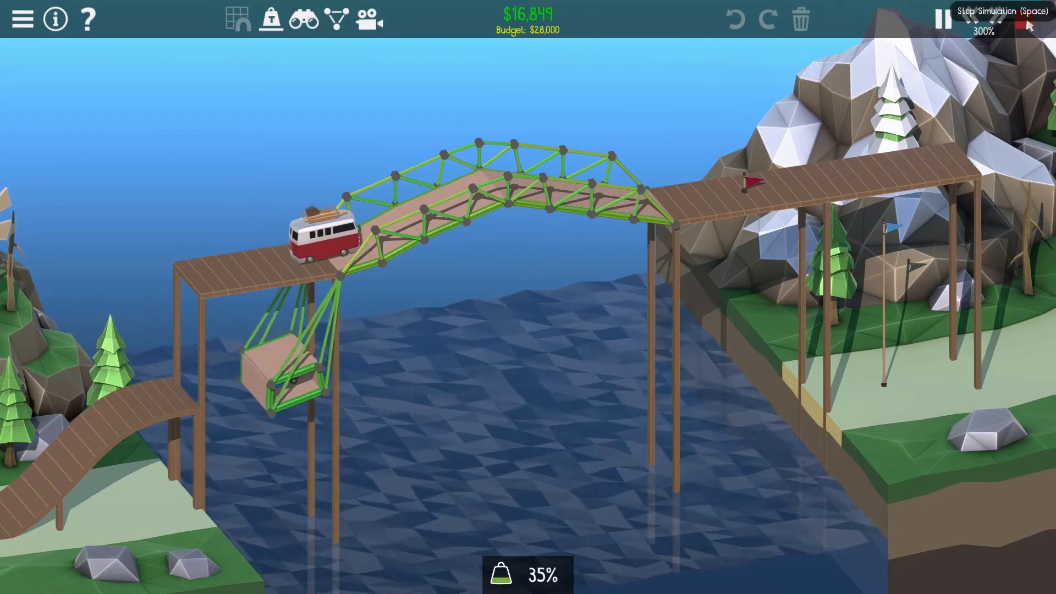
pyautogui.click(1026, 19)
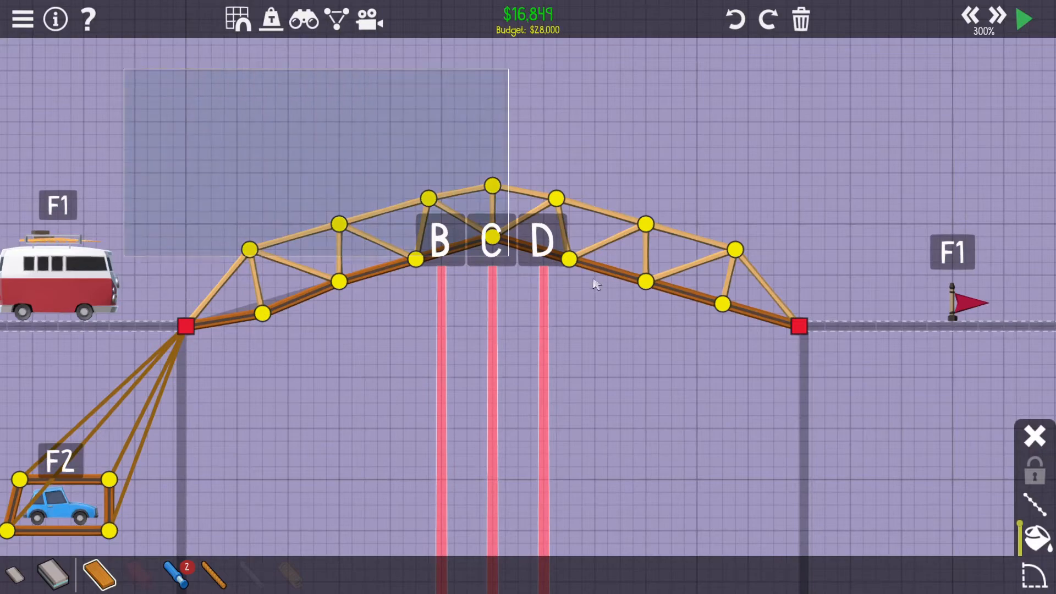
# Delete the arch, draw a flat road across the gap and switch Auto Triangulate off
pyautogui.click(800, 19)
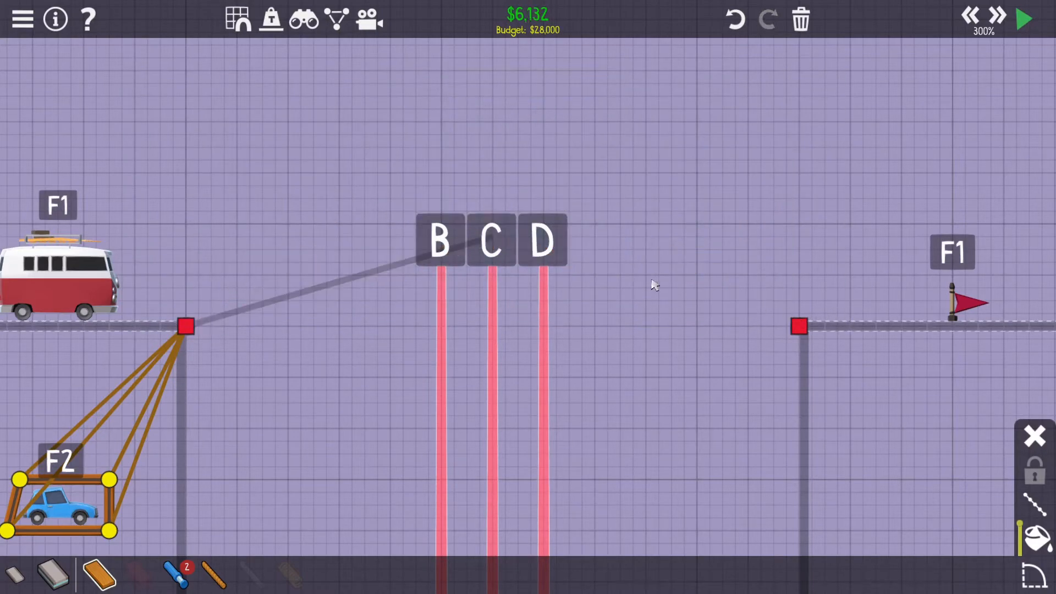
pyautogui.moveTo(184, 327); pyautogui.dragTo(388, 327)
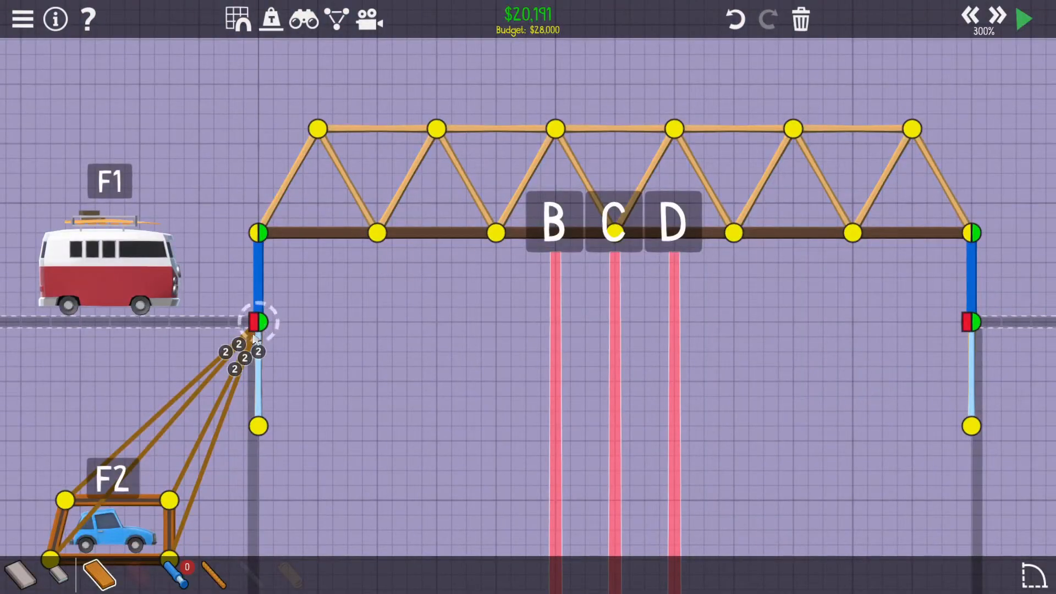
pyautogui.moveTo(265, 407)
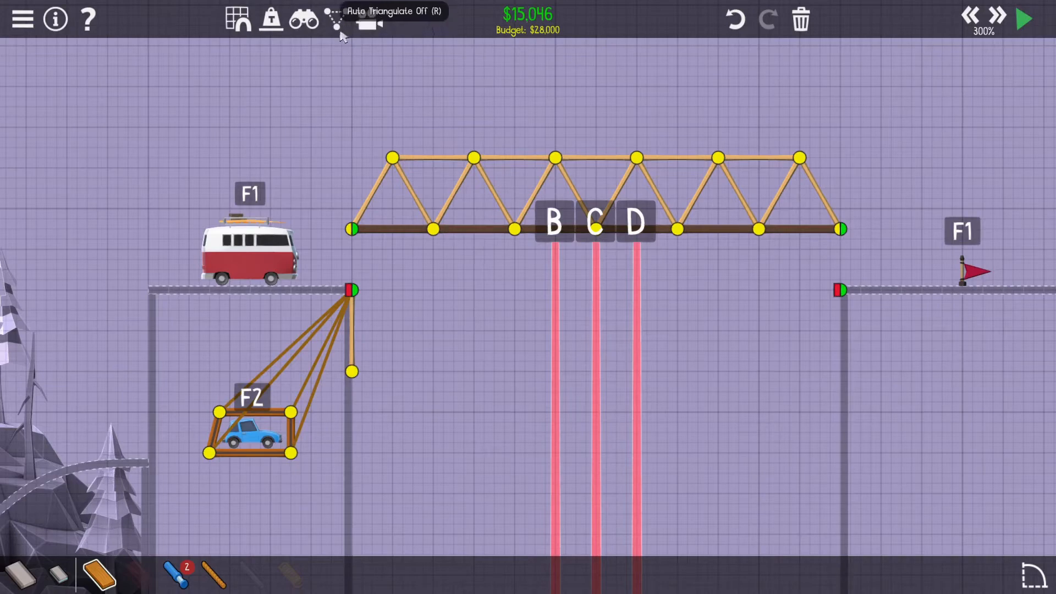
pyautogui.click(349, 356)
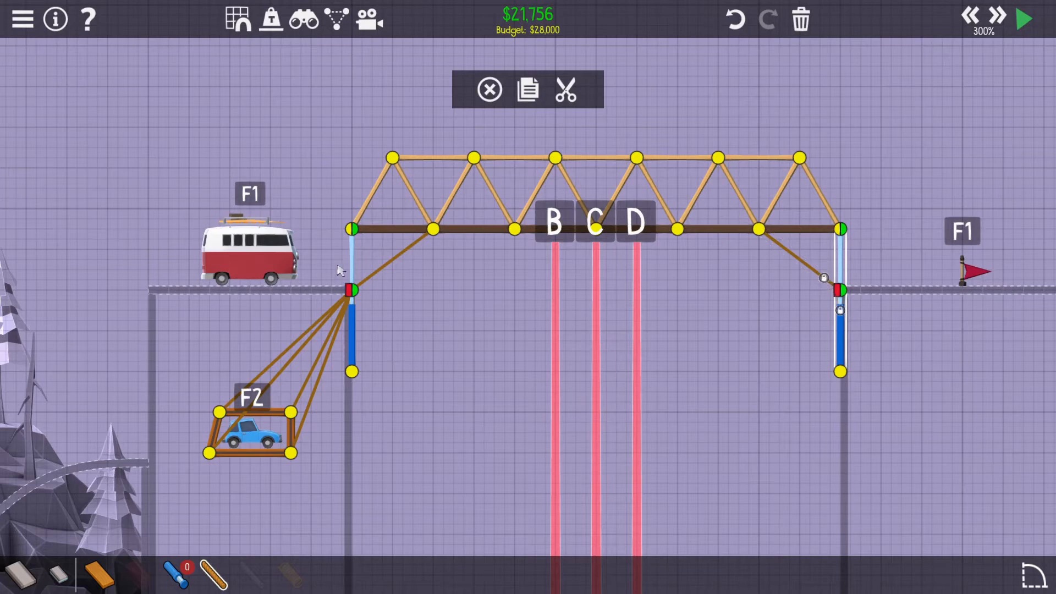
# Test the bridge, then add a left-side hydraulic piston from the bank to the deck and retest
pyautogui.click(1023, 19)
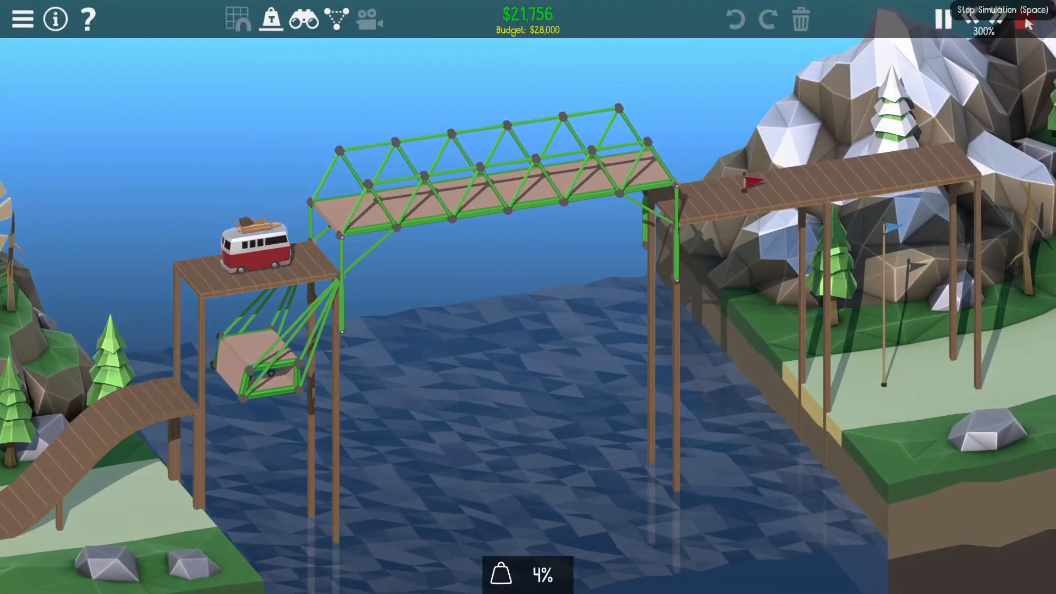
pyautogui.click(941, 18)
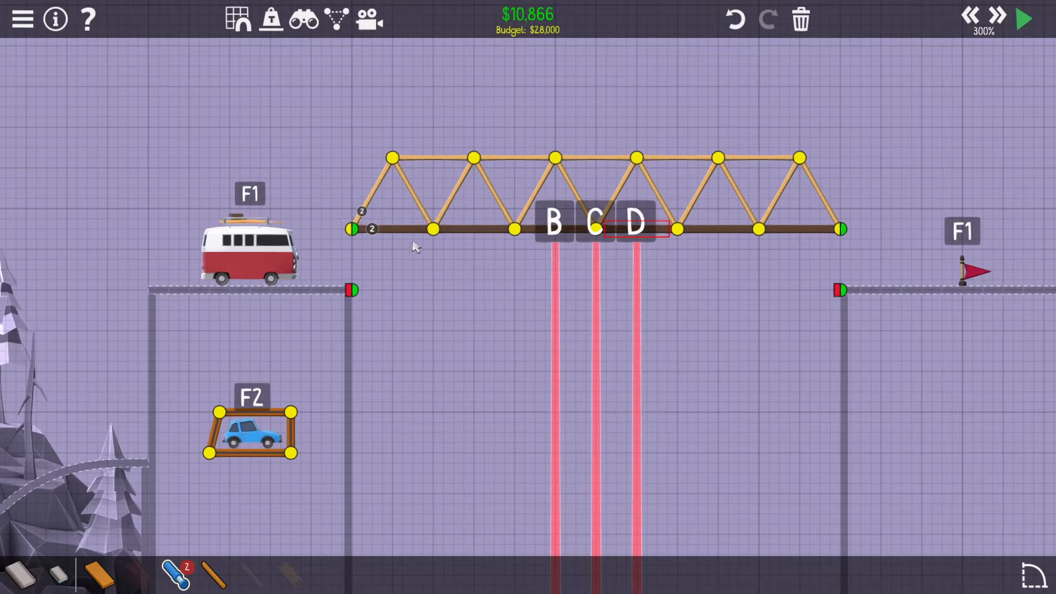
pyautogui.moveTo(350, 289); pyautogui.dragTo(435, 229)
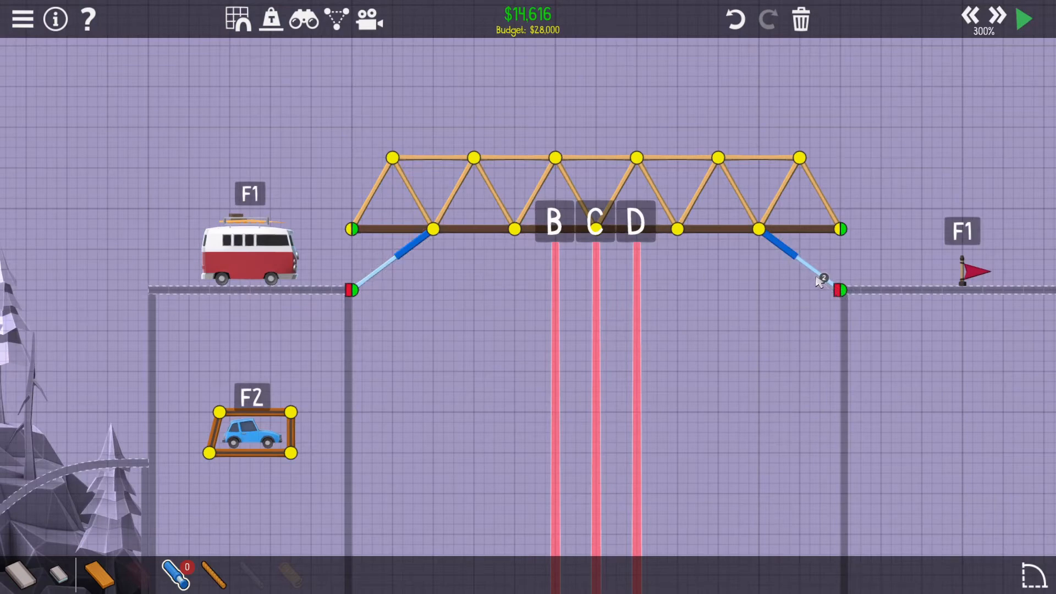
pyautogui.click(1023, 18)
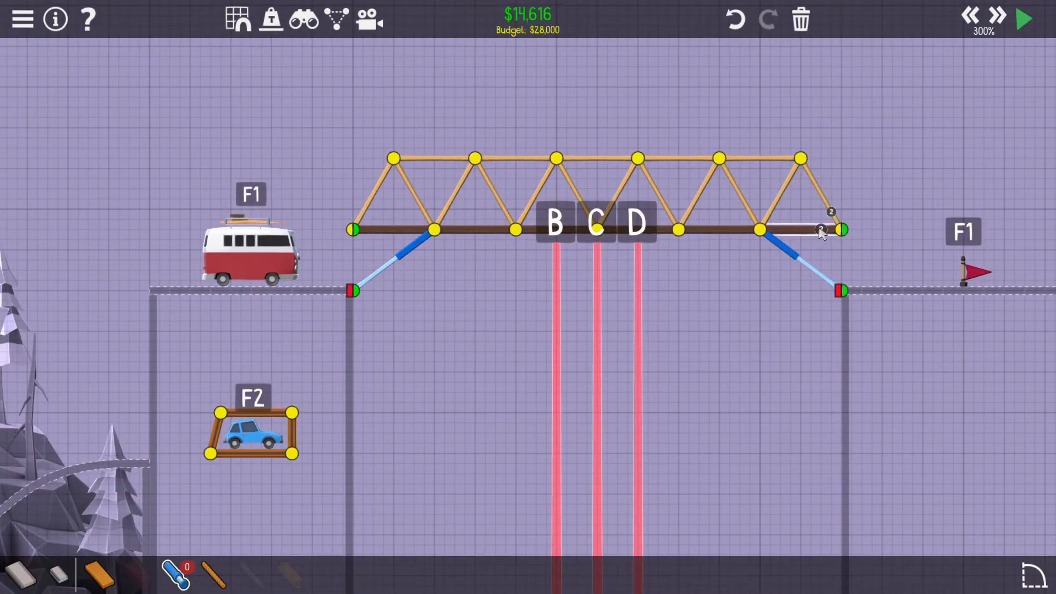
pyautogui.click(1023, 19)
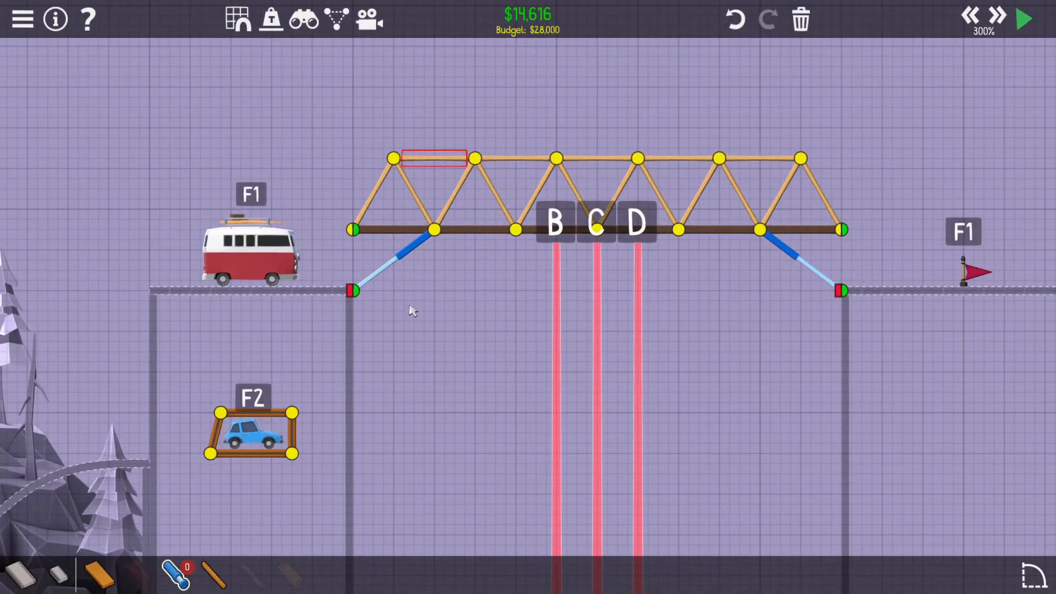
pyautogui.moveTo(404, 263)
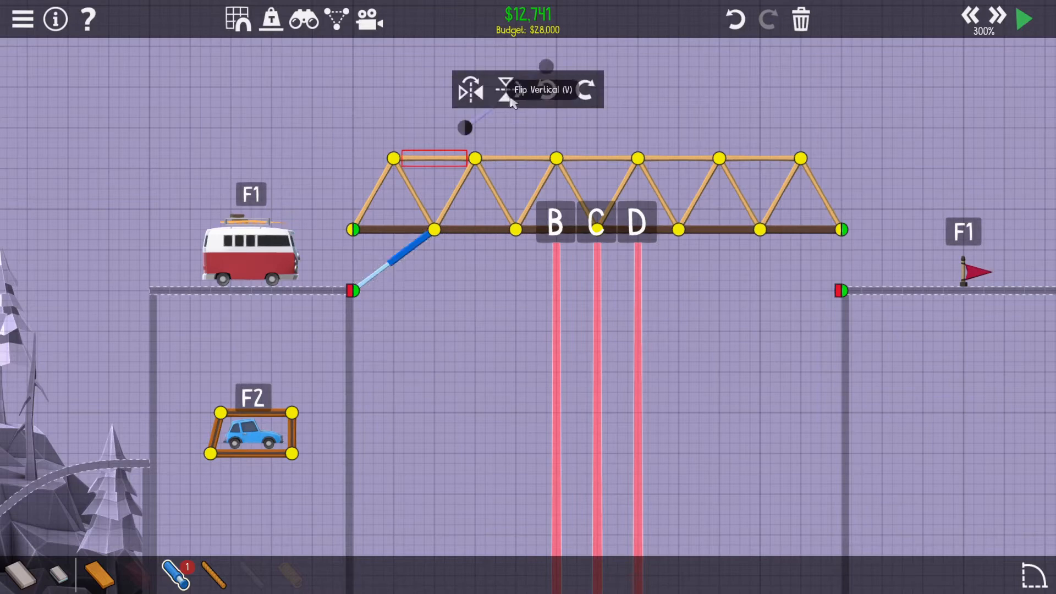
# Add the right-side hydraulic piston, run the test again, and leave the level for the main menu
pyautogui.moveTo(758, 230); pyautogui.dragTo(840, 290)
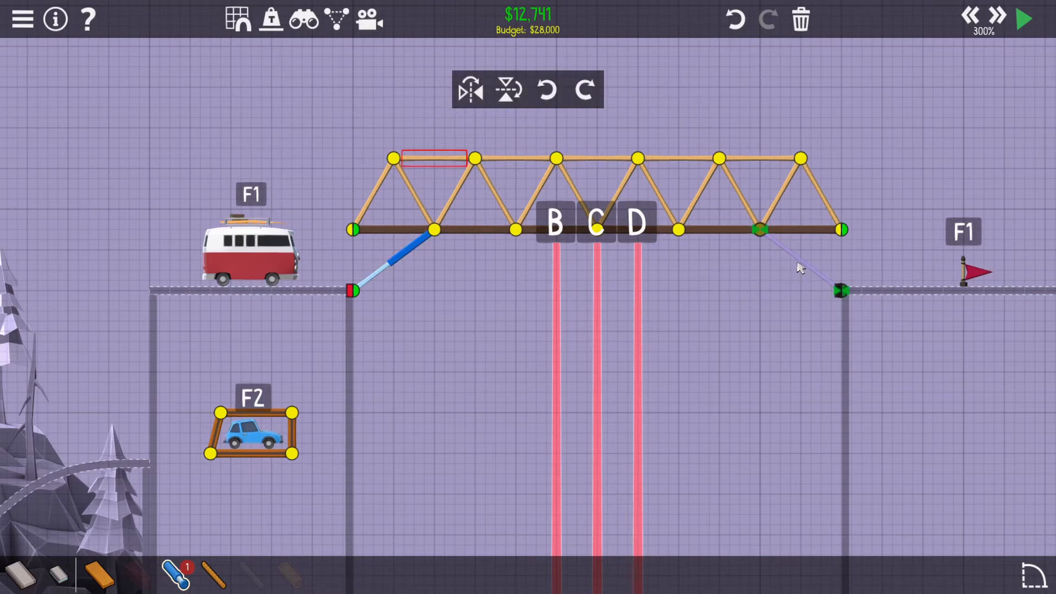
pyautogui.click(1023, 19)
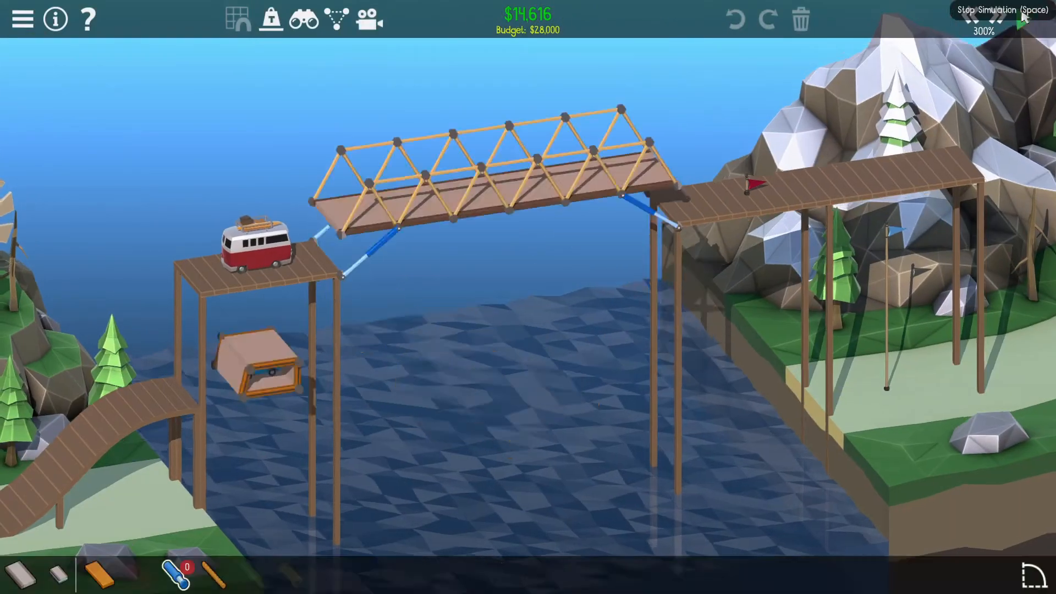
pyautogui.click(1022, 19)
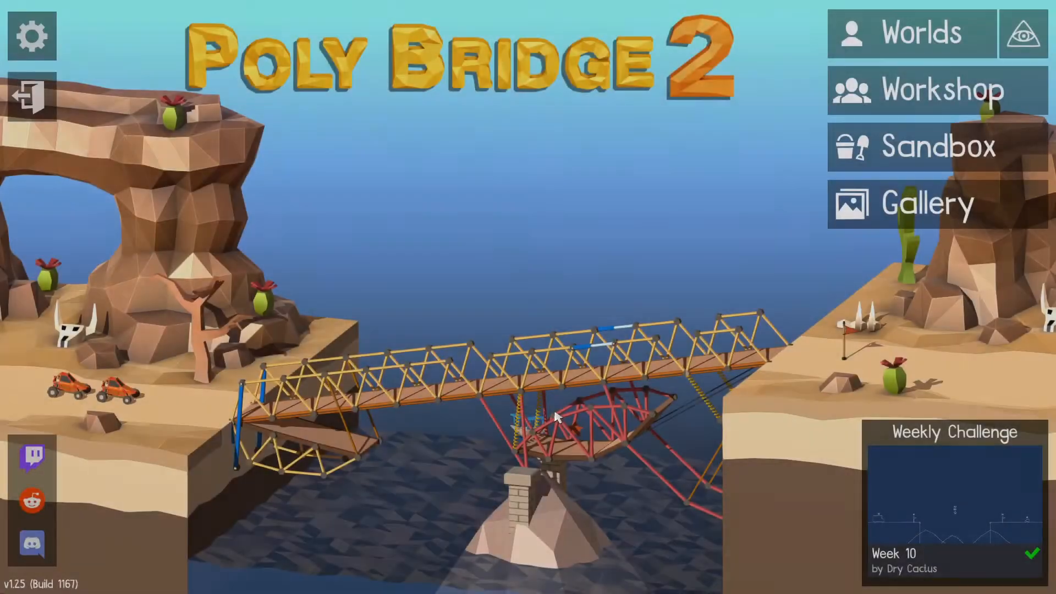
pyautogui.click(937, 91)
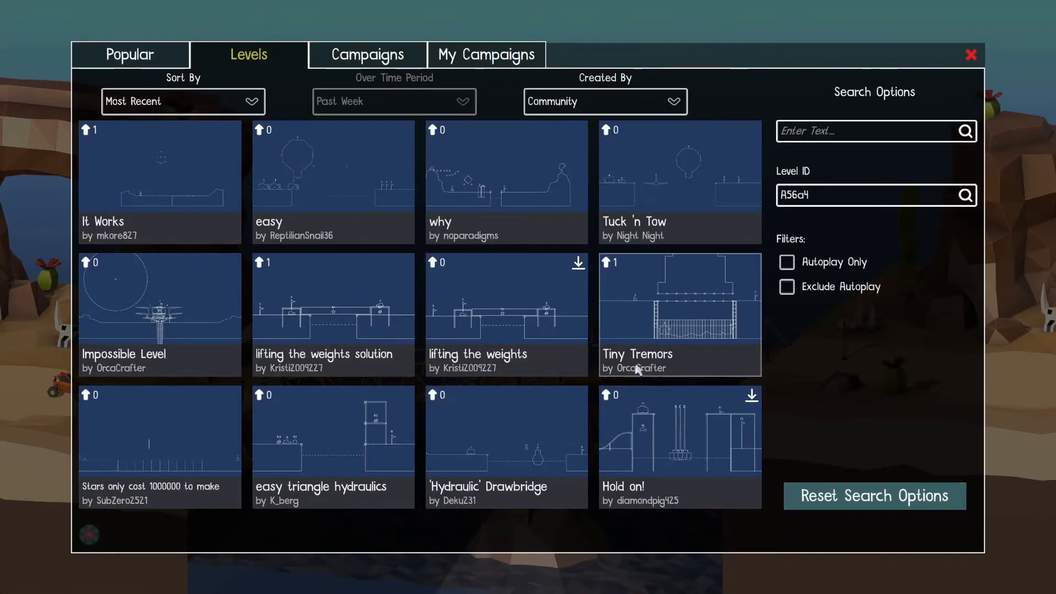
pyautogui.moveTo(512, 212)
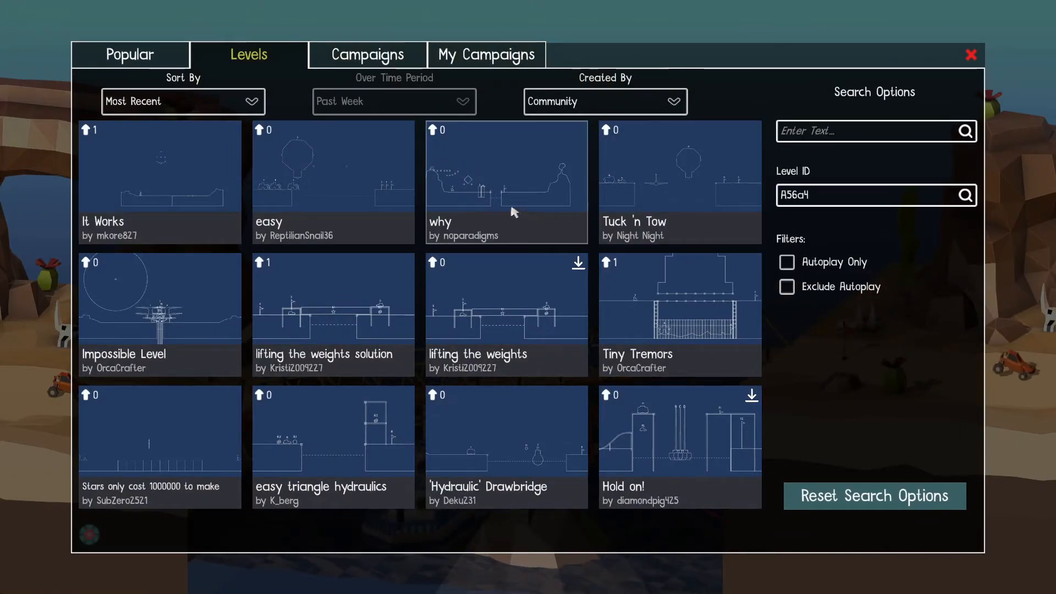
pyautogui.click(332, 167)
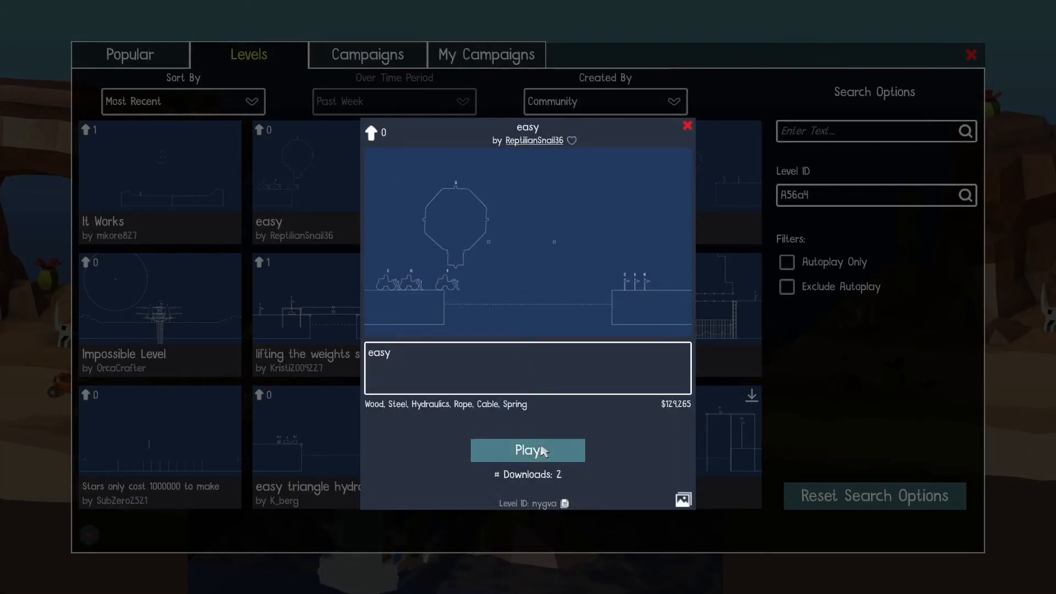
pyautogui.click(527, 450)
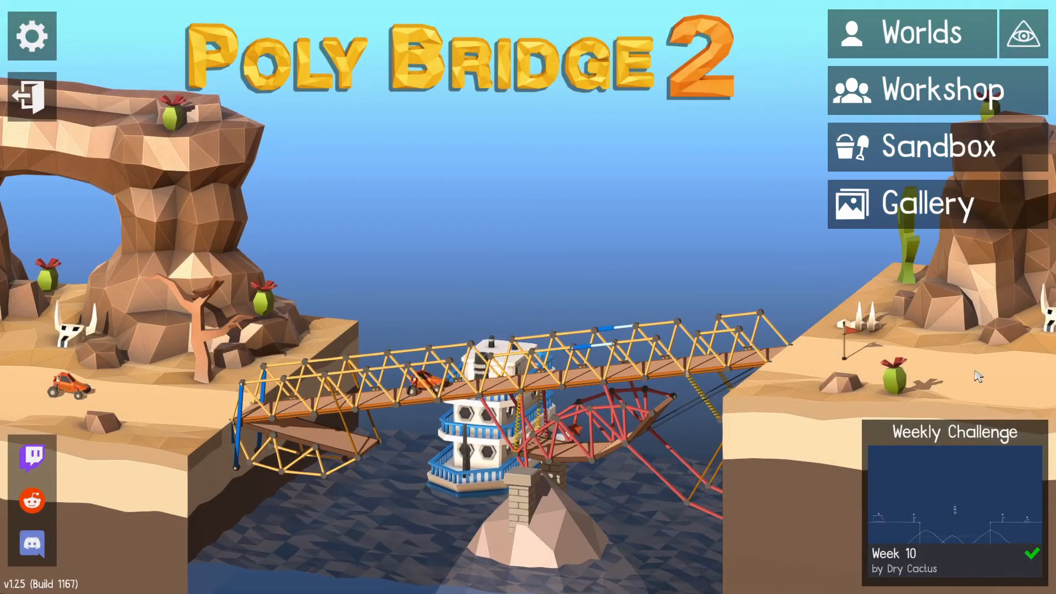
# Browse the workshop levels sorted by Most Downloaded and load Road Bump
pyautogui.click(940, 91)
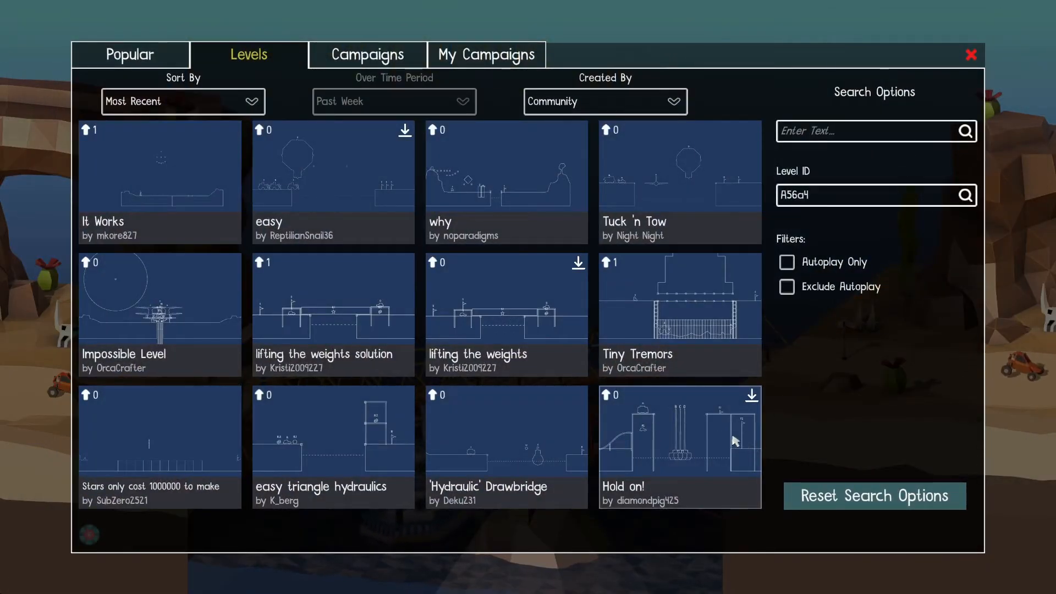
pyautogui.moveTo(310, 91)
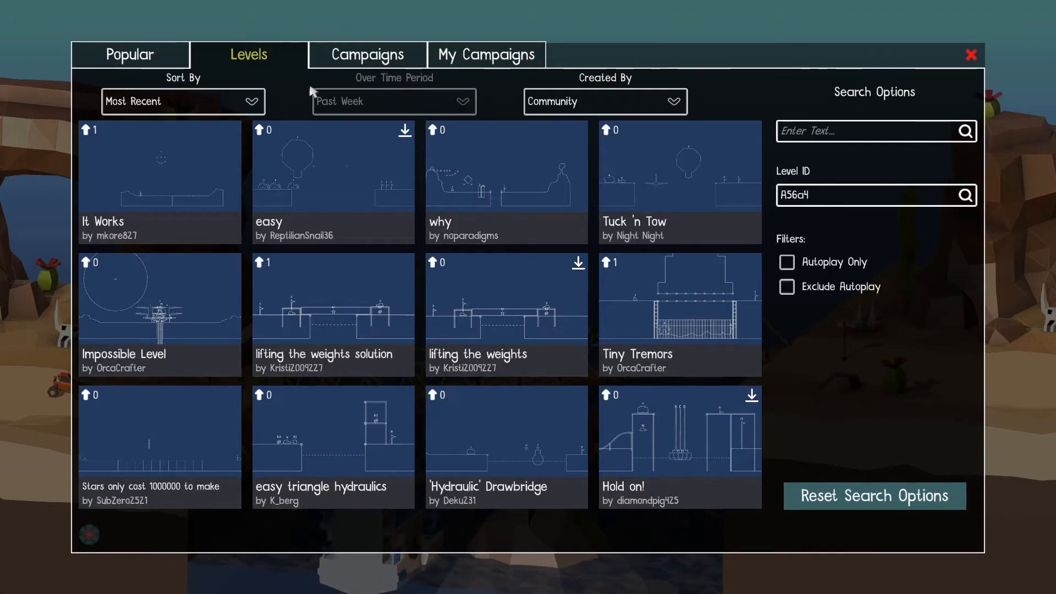
pyautogui.click(182, 102)
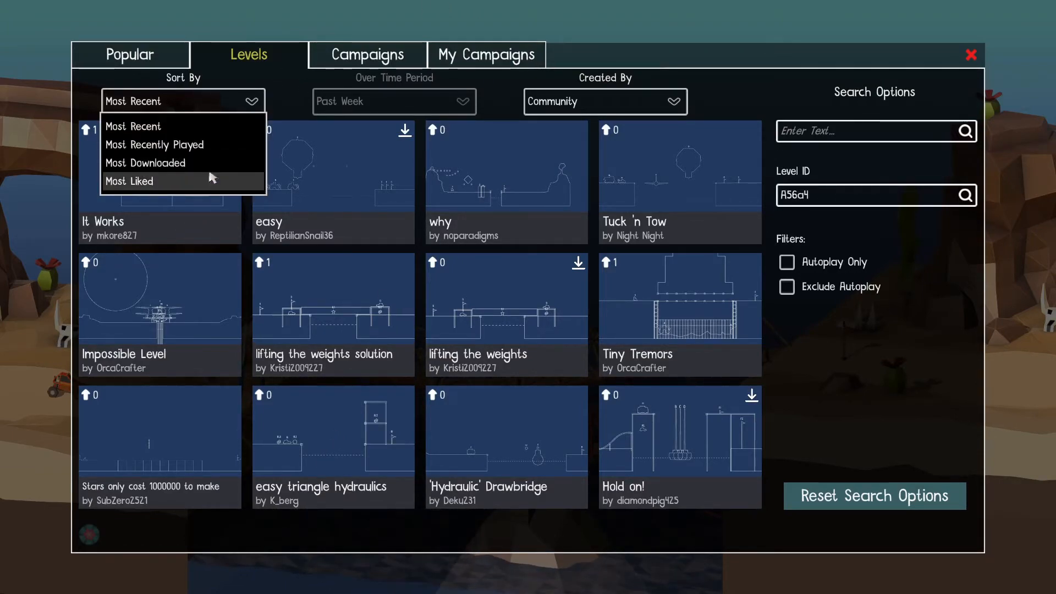
pyautogui.moveTo(182, 145)
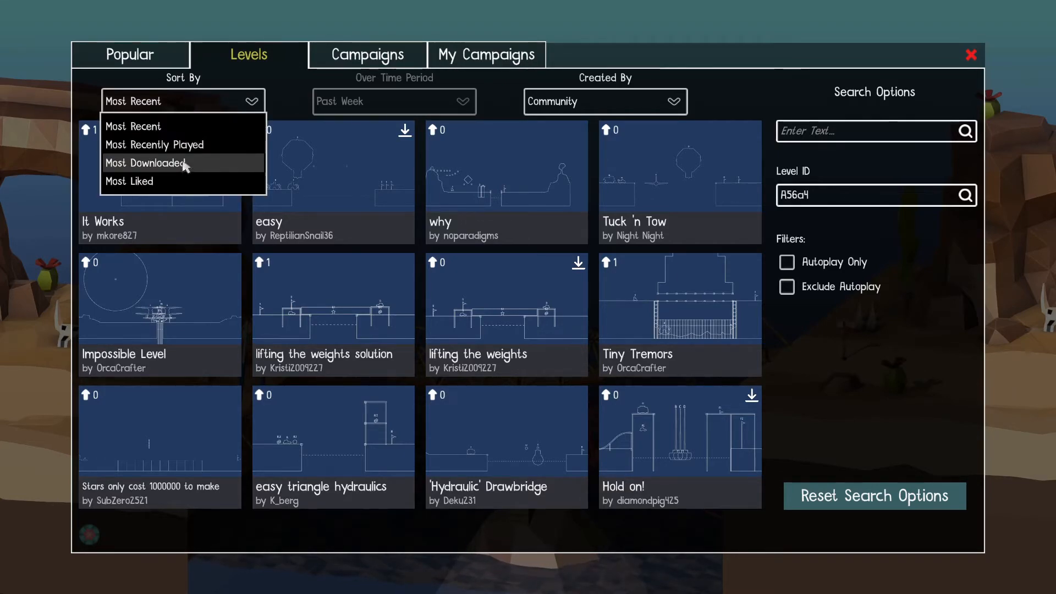
pyautogui.click(145, 163)
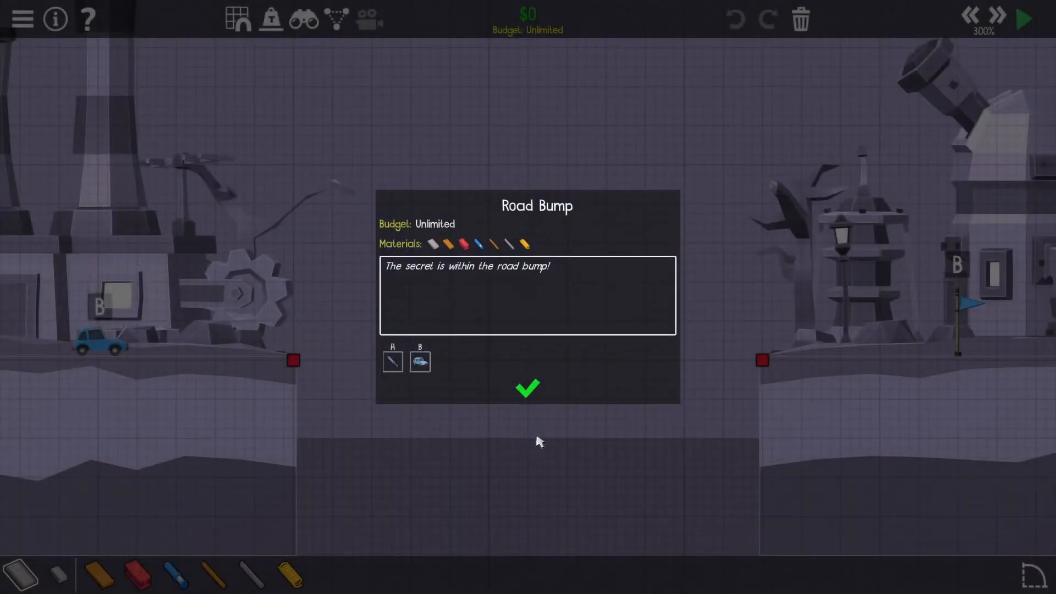
# Dismiss the intro, bridge the road gap with a wooden truss and simulate it to completion
pyautogui.click(528, 389)
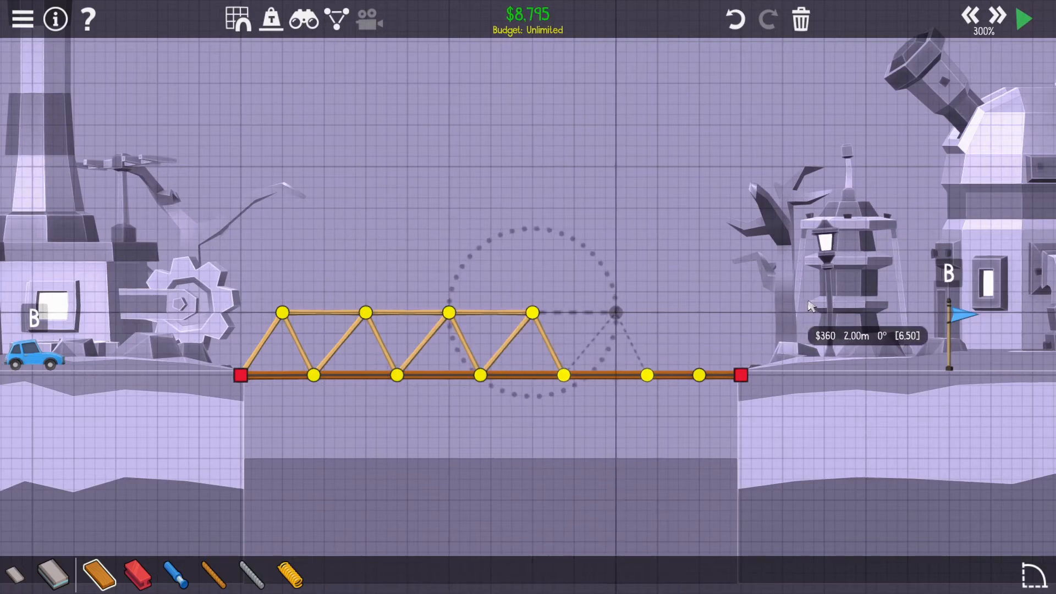
pyautogui.click(1023, 18)
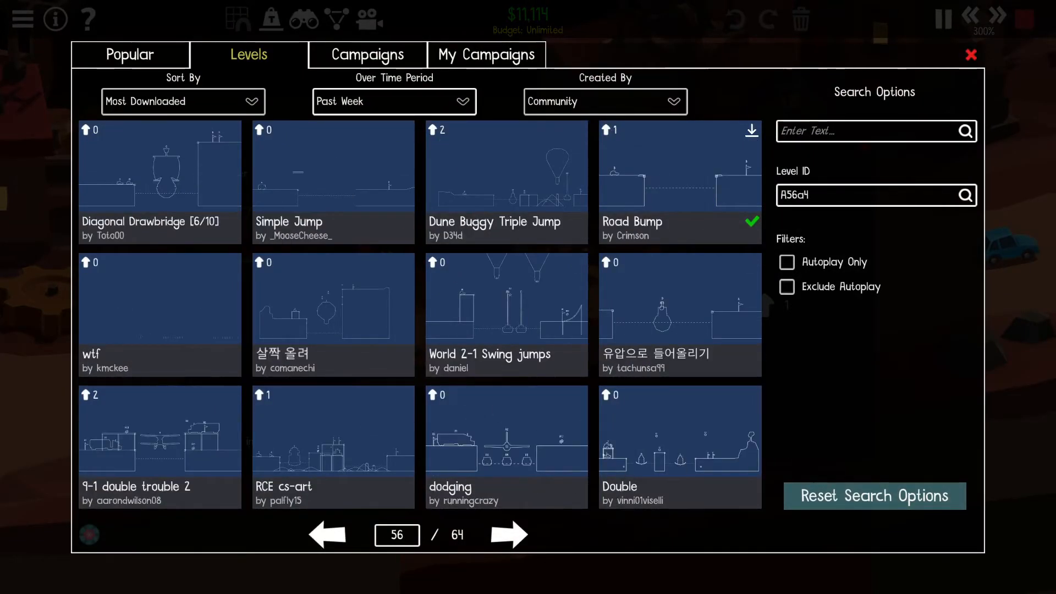
pyautogui.moveTo(710, 305)
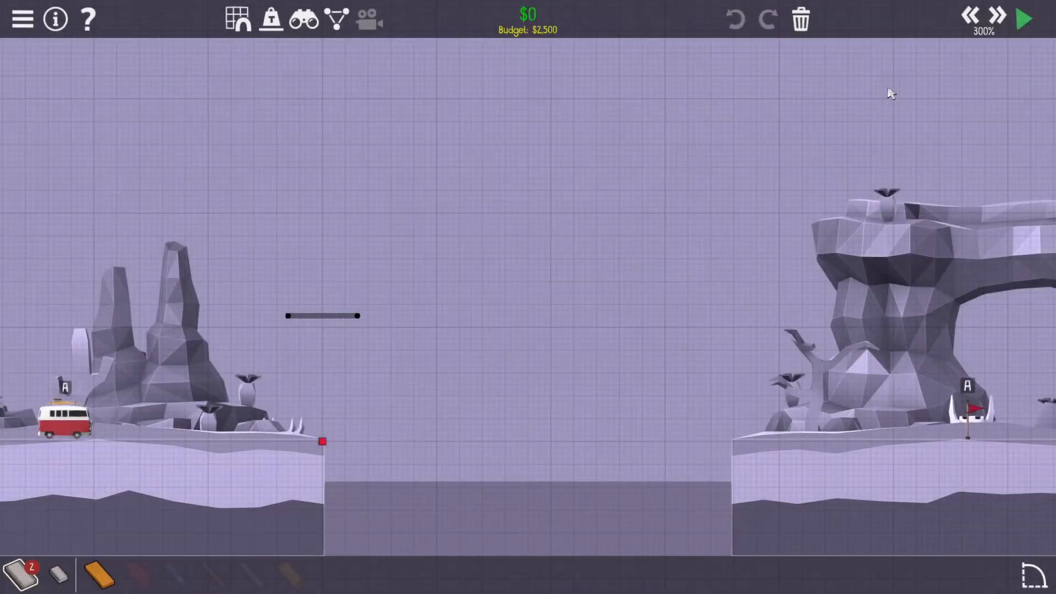
# Lay a road stub off the left cliff anchor with wooden bracing underneath
pyautogui.click(1023, 19)
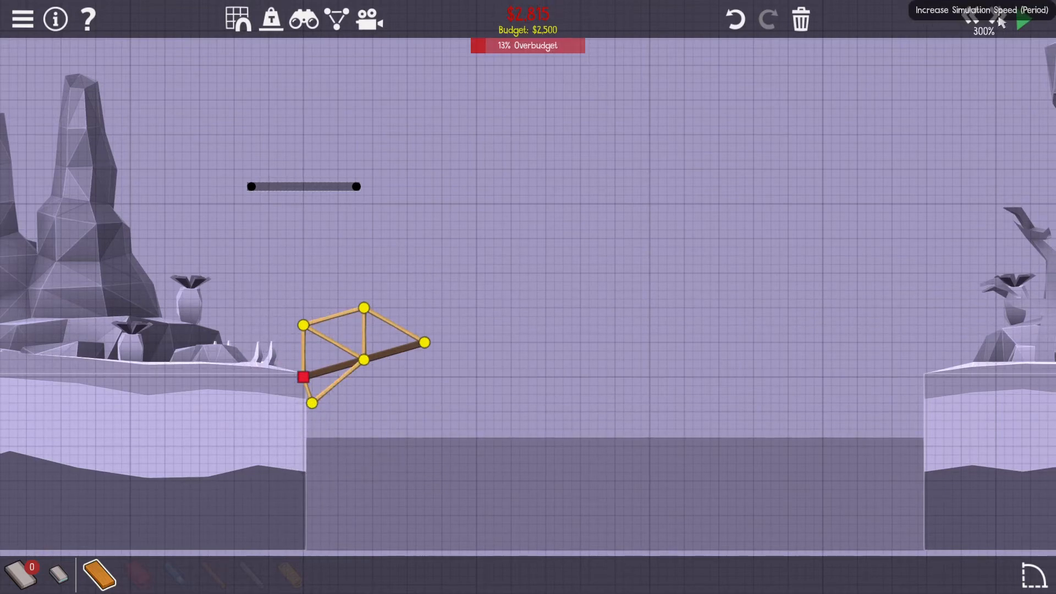
pyautogui.click(1024, 22)
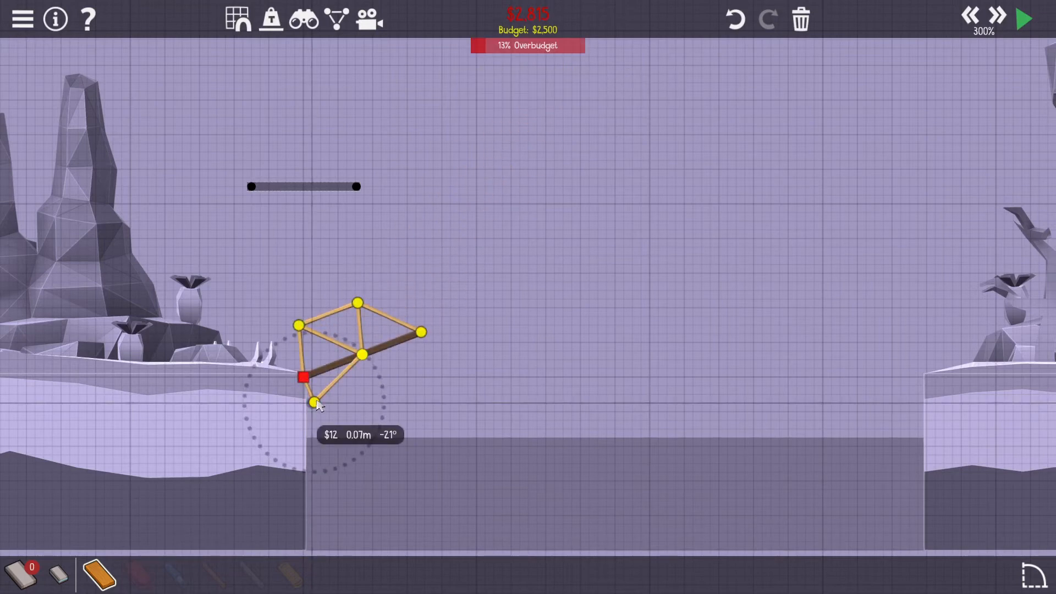
pyautogui.click(1023, 18)
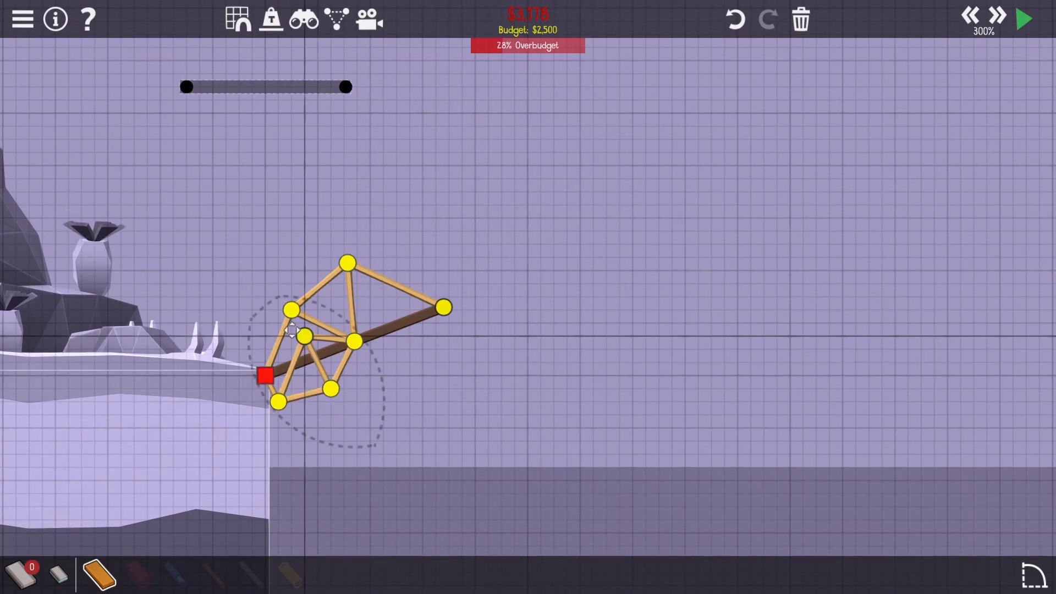
# Test the ramp with the van, then box-select and delete extra members to reach $891
pyautogui.click(1023, 18)
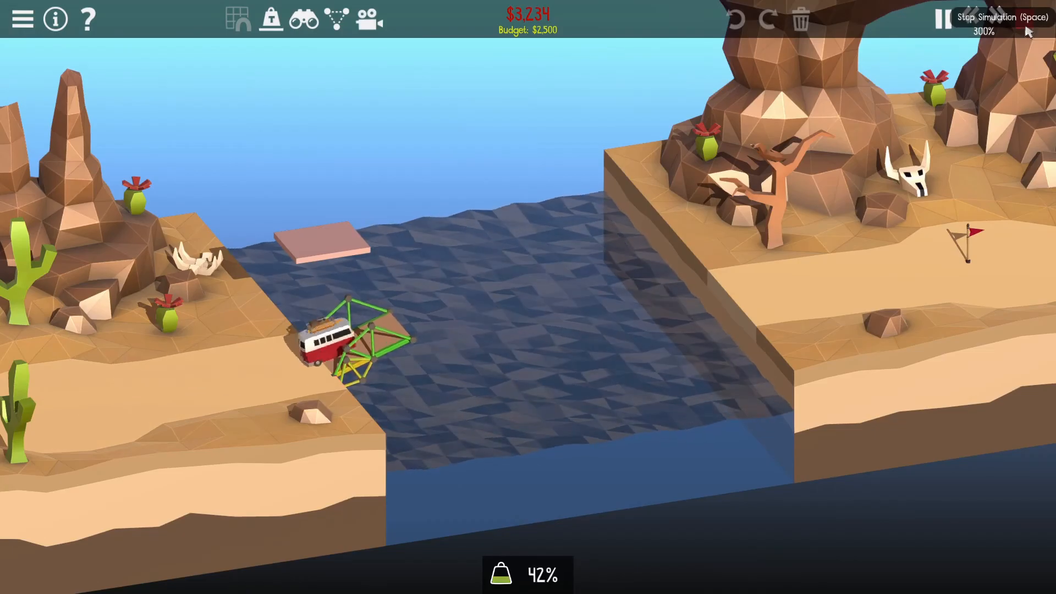
pyautogui.click(946, 19)
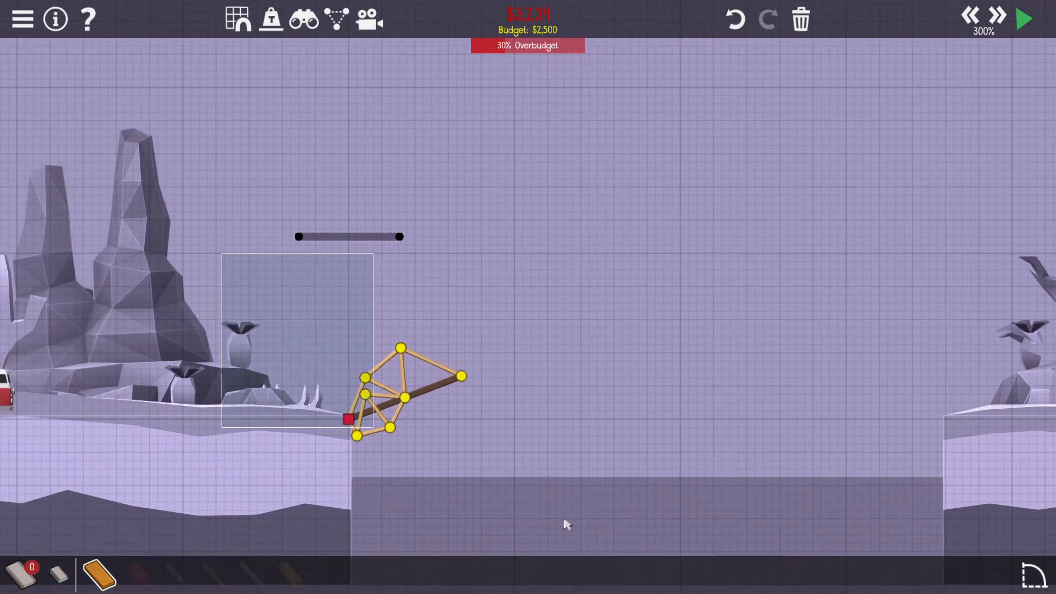
pyautogui.click(800, 18)
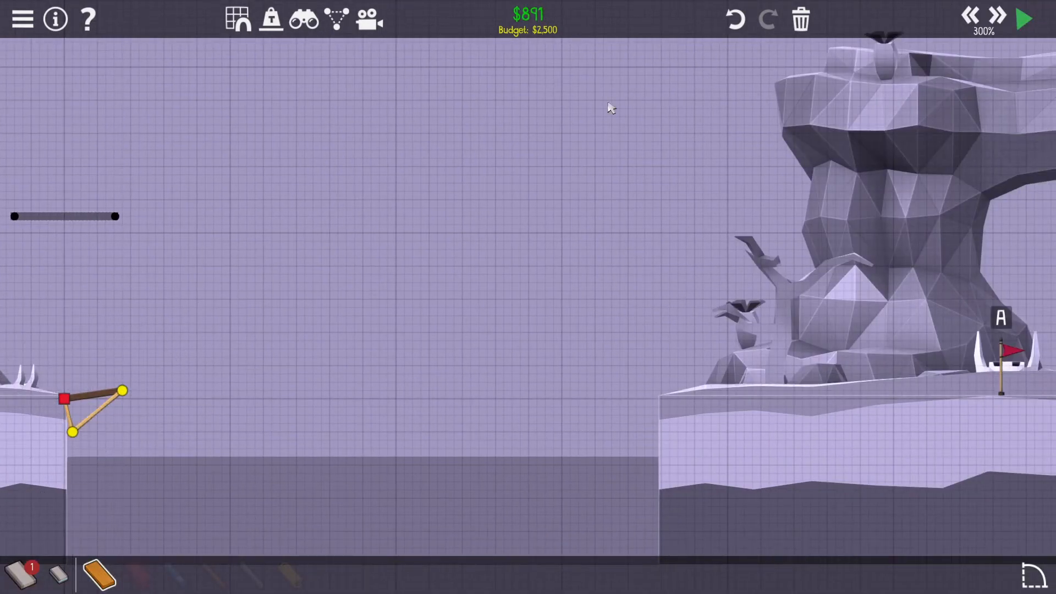
# Test the simplified ramp, add a member to the small truss and test again with the van
pyautogui.click(1022, 19)
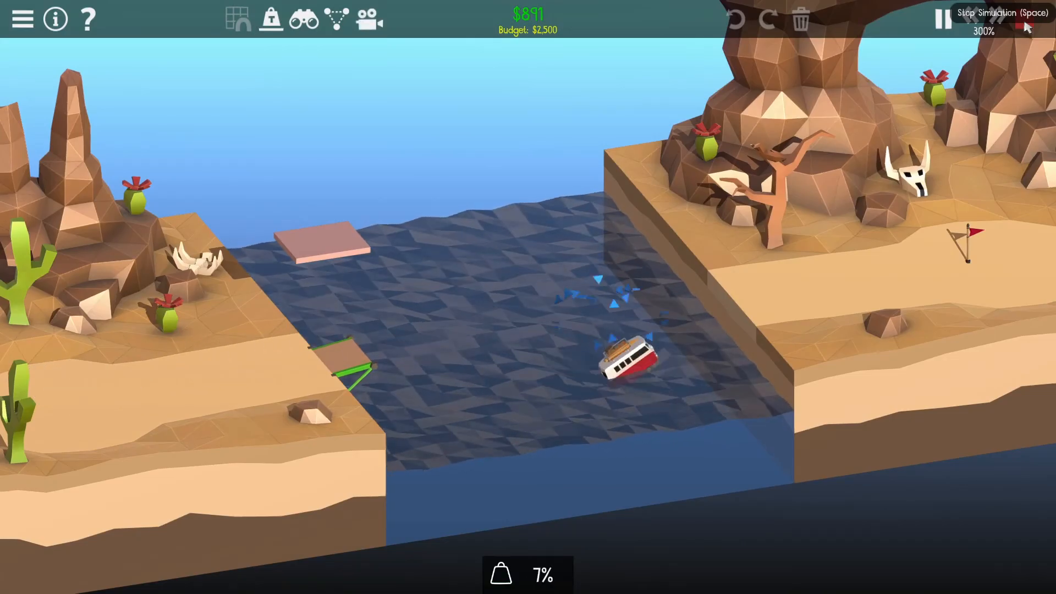
pyautogui.click(942, 19)
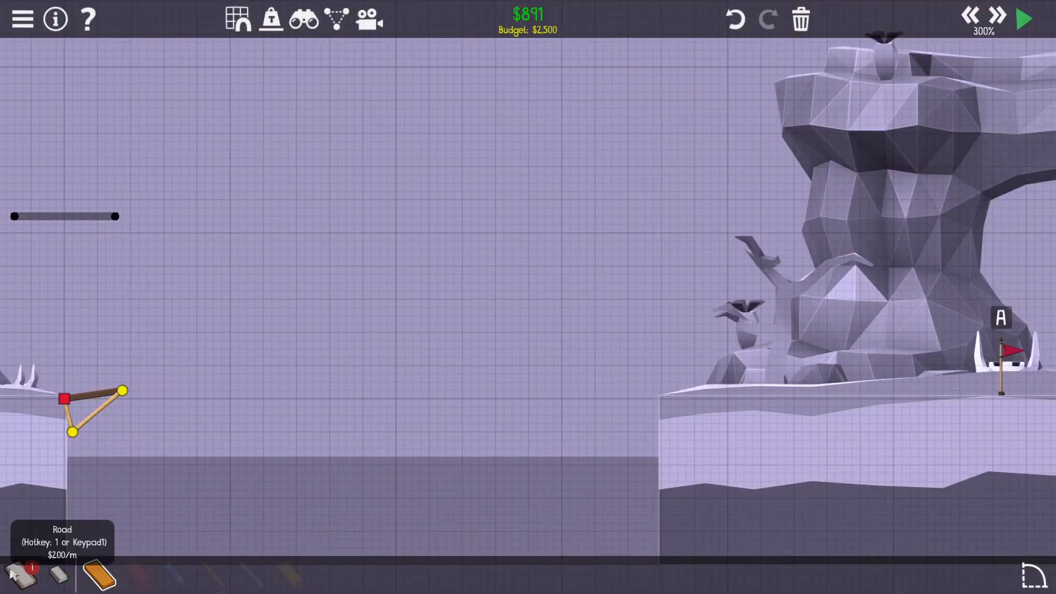
pyautogui.moveTo(121, 390); pyautogui.dragTo(182, 374)
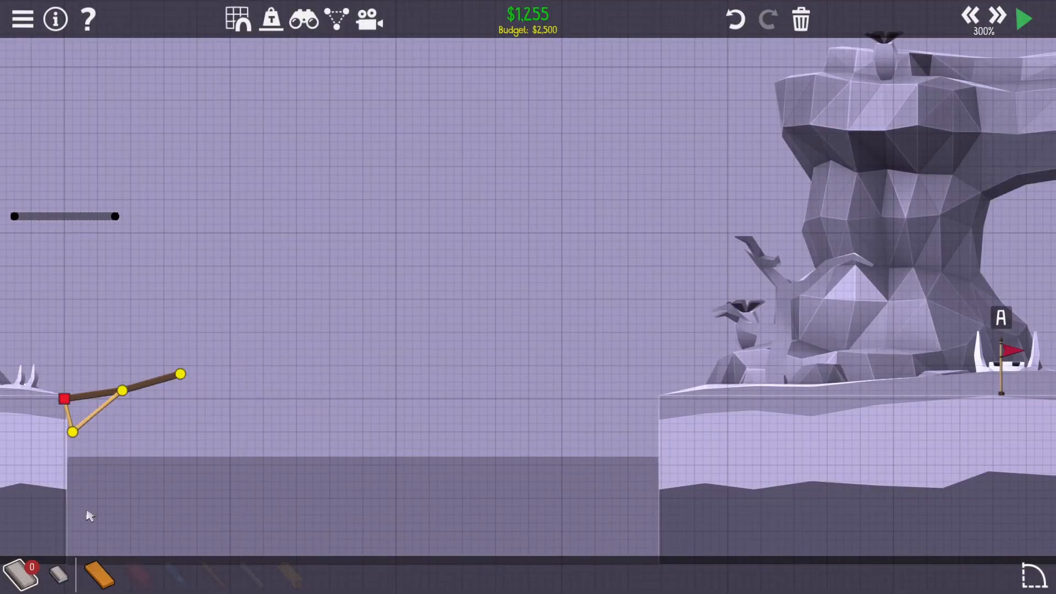
pyautogui.moveTo(333, 19)
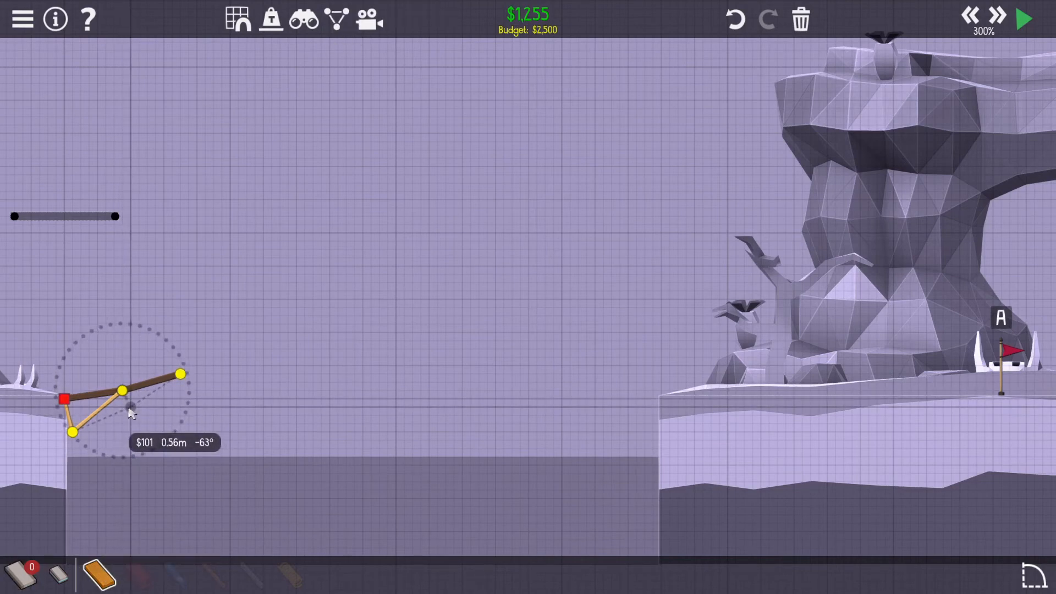
pyautogui.click(1022, 19)
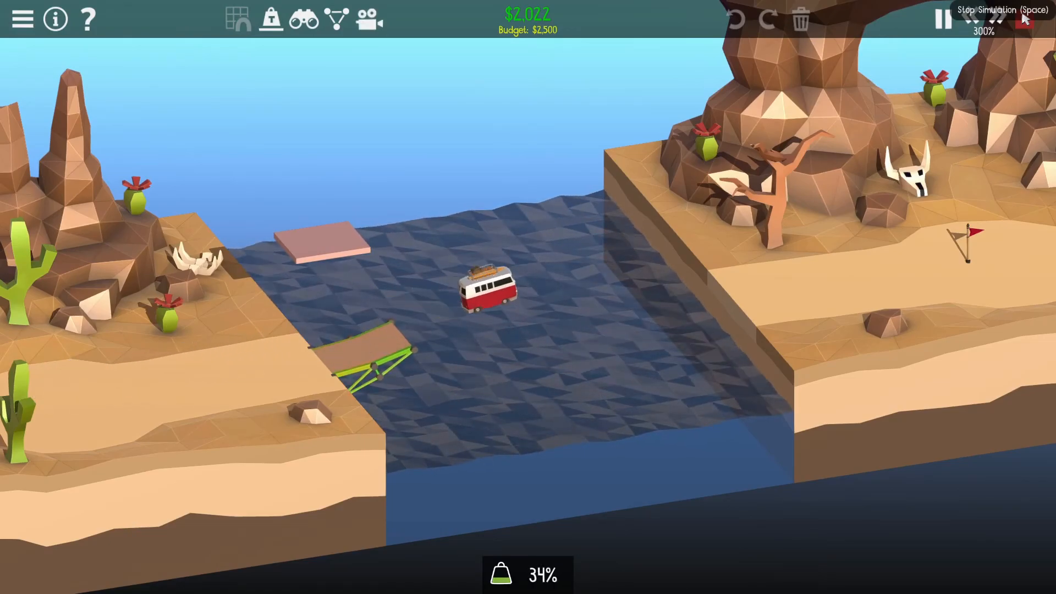
pyautogui.click(942, 19)
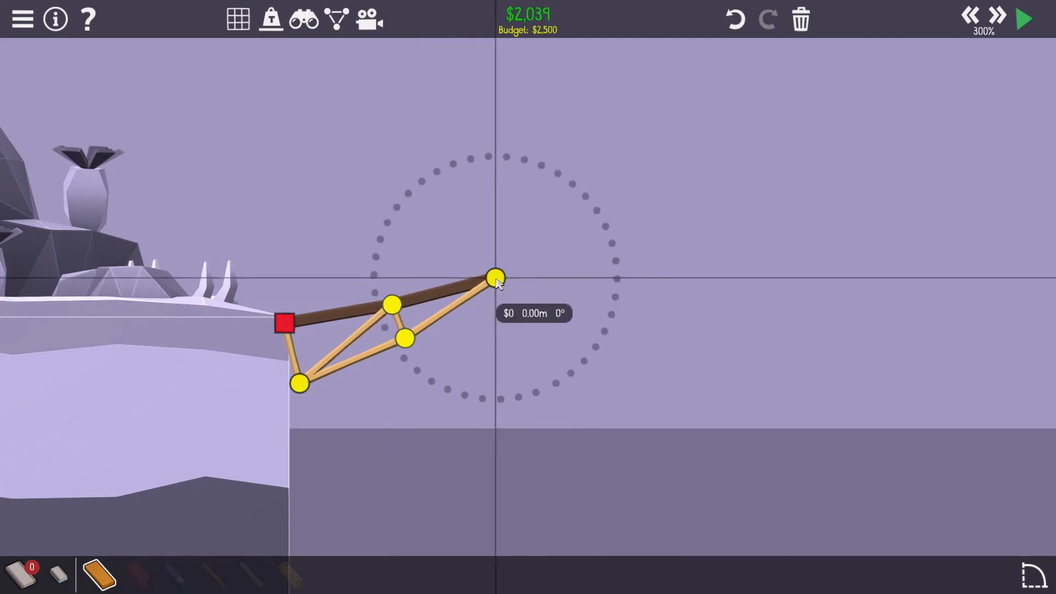
# Reposition the ramp's outer joint, retest, and swap a diagonal for new triangulating members
pyautogui.moveTo(495, 279); pyautogui.dragTo(505, 269)
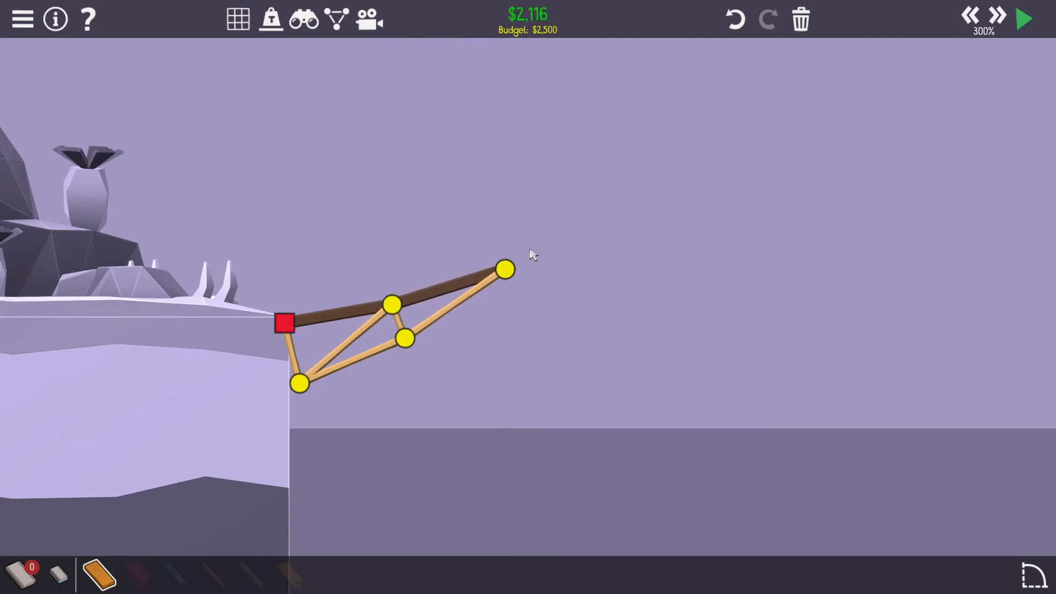
pyautogui.click(1023, 18)
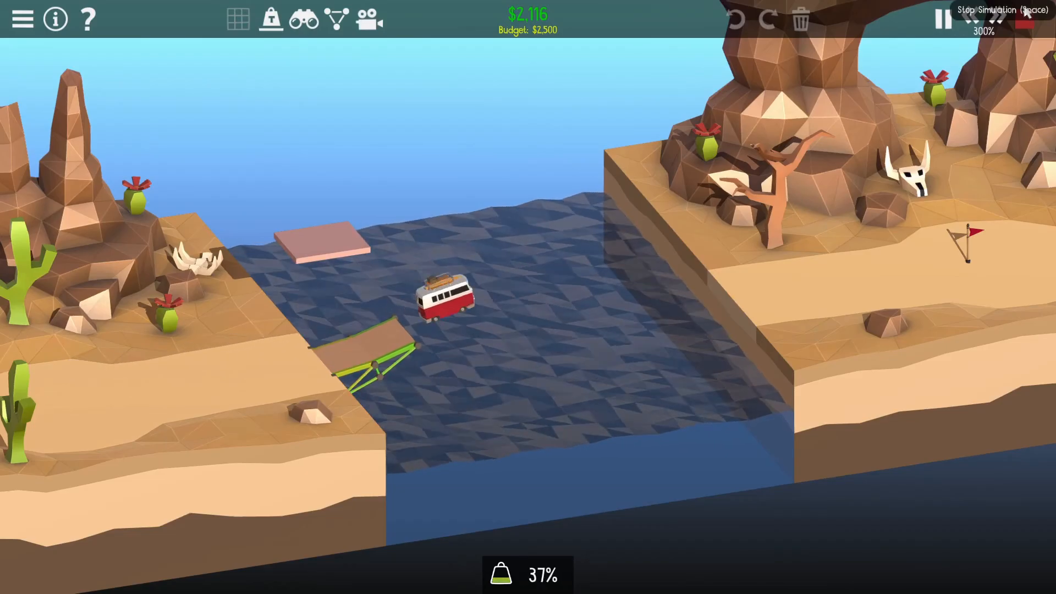
pyautogui.click(941, 19)
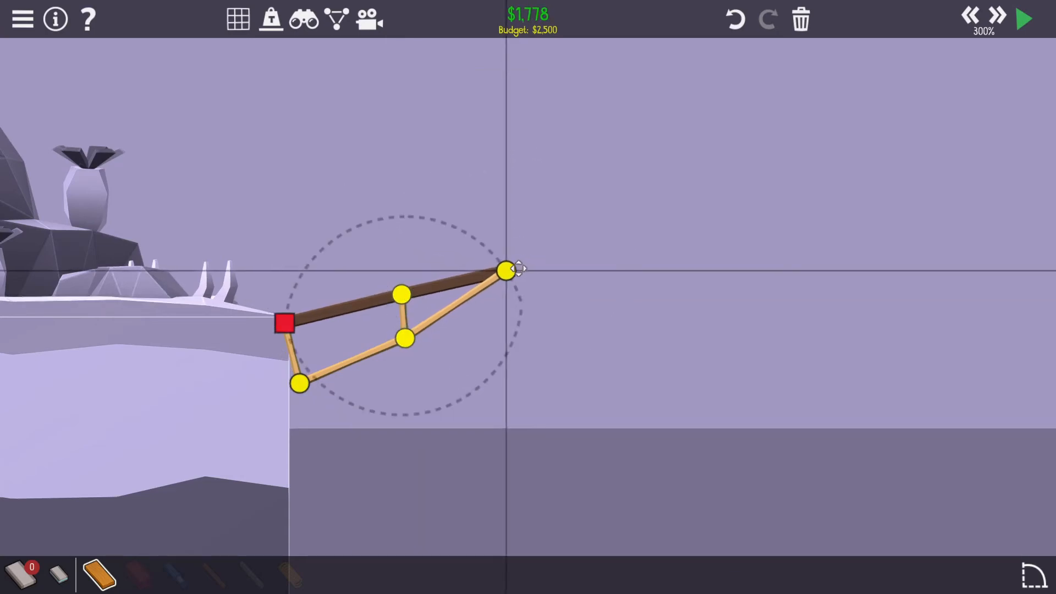
pyautogui.click(464, 307)
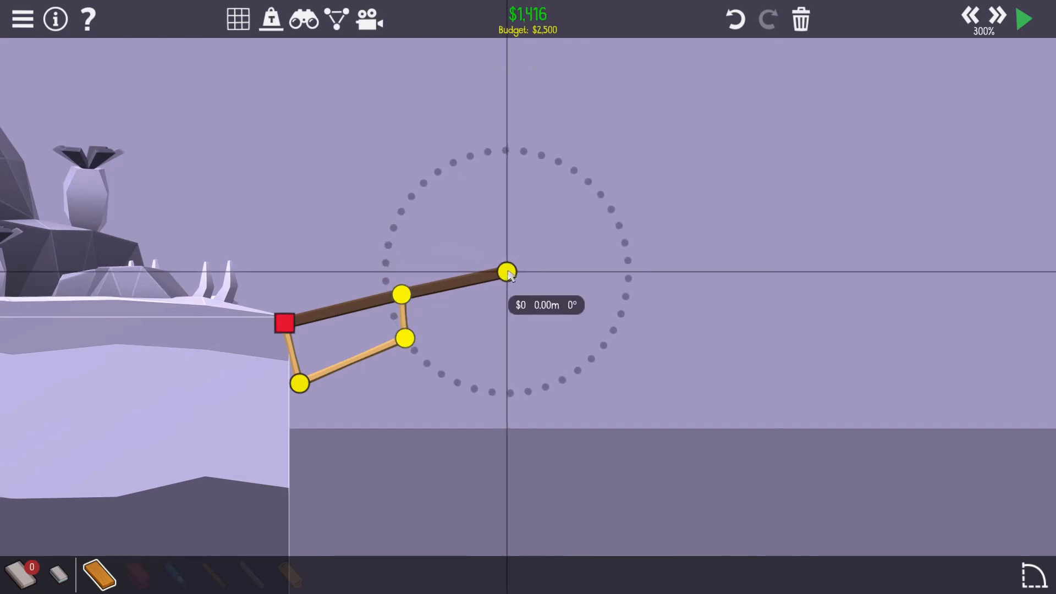
pyautogui.moveTo(505, 271); pyautogui.dragTo(517, 258)
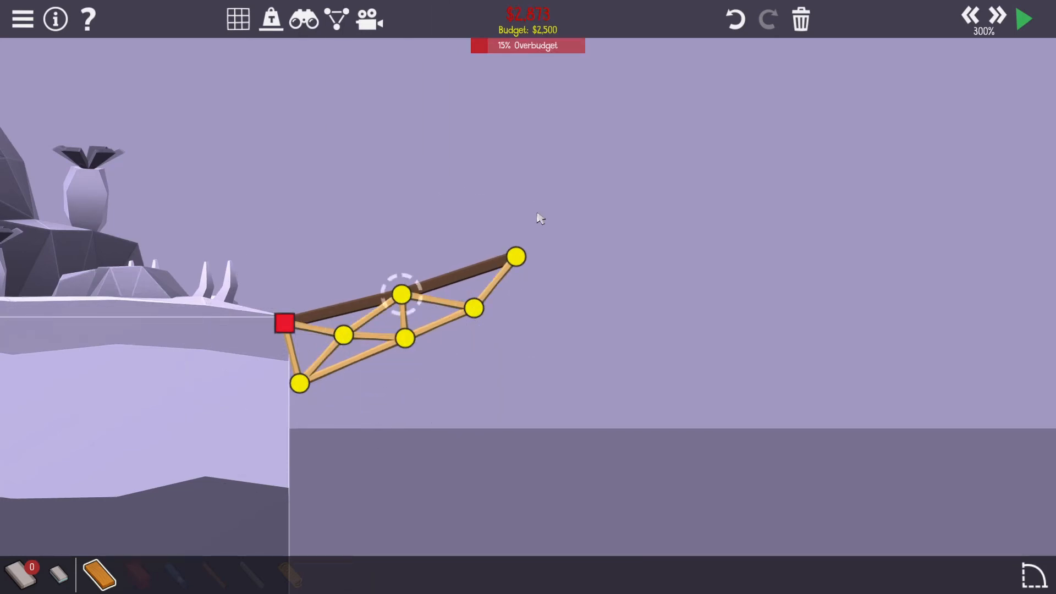
# Set the whole ramp truss against the left anchor, add a cliff-edge member and pause the level
pyautogui.click(1022, 19)
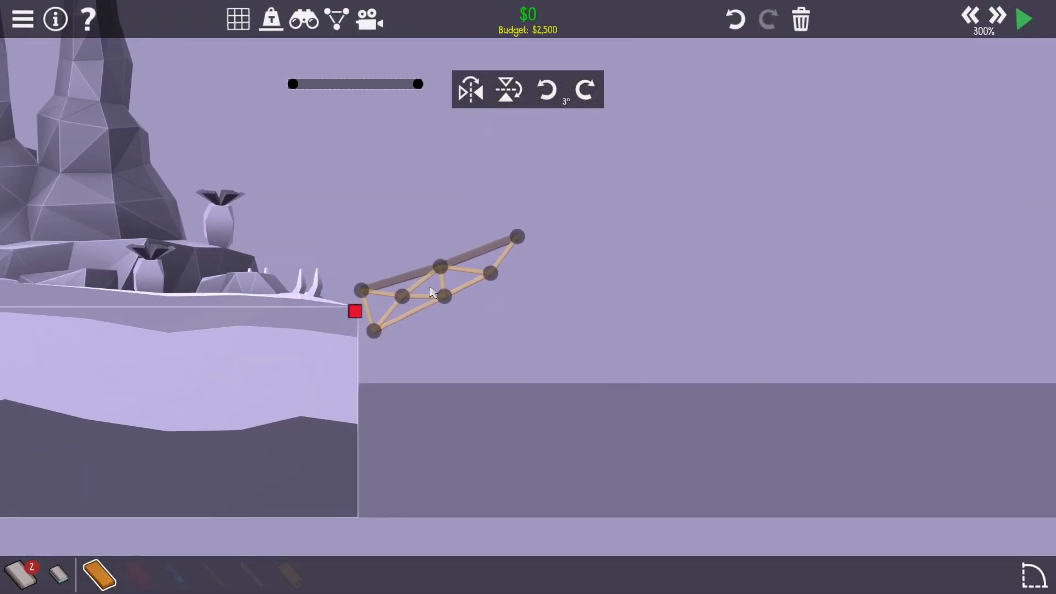
pyautogui.click(1021, 18)
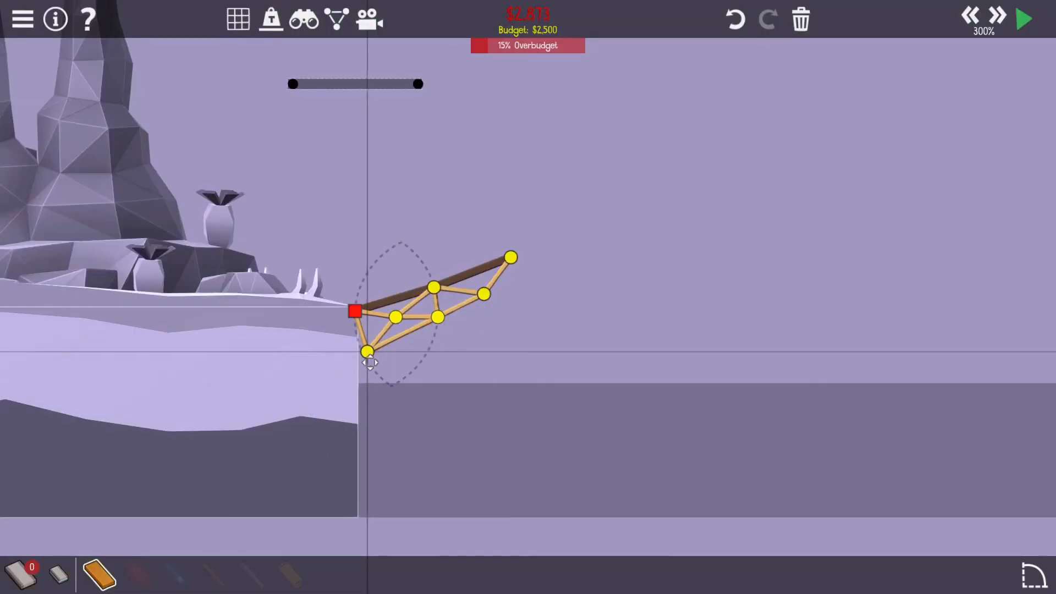
pyautogui.click(1022, 18)
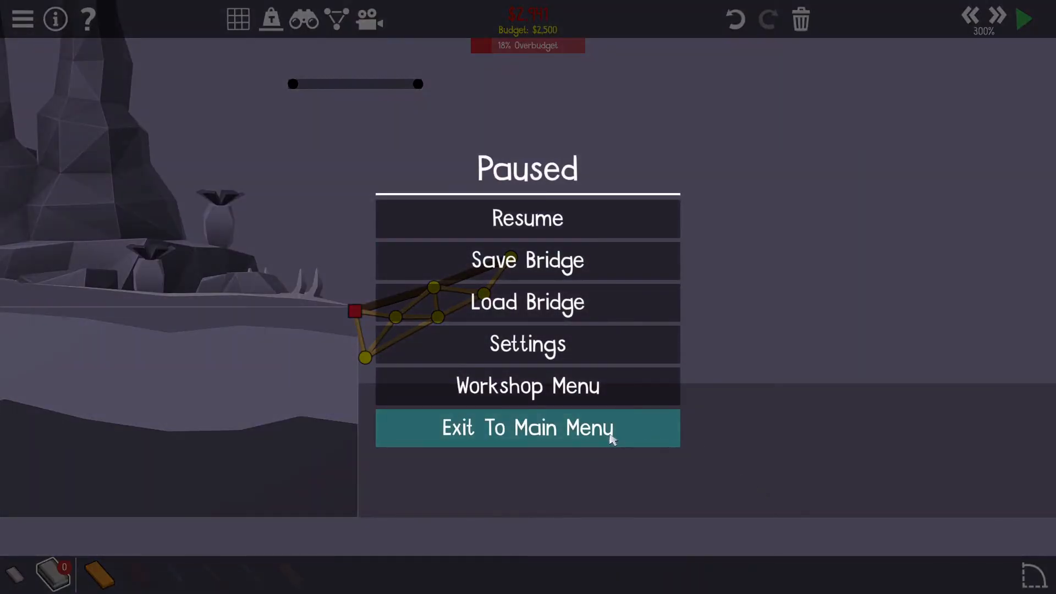
# Check and close Load Bridge, then pick poly bridge 1: world 1-2 from the workshop levels
pyautogui.click(527, 301)
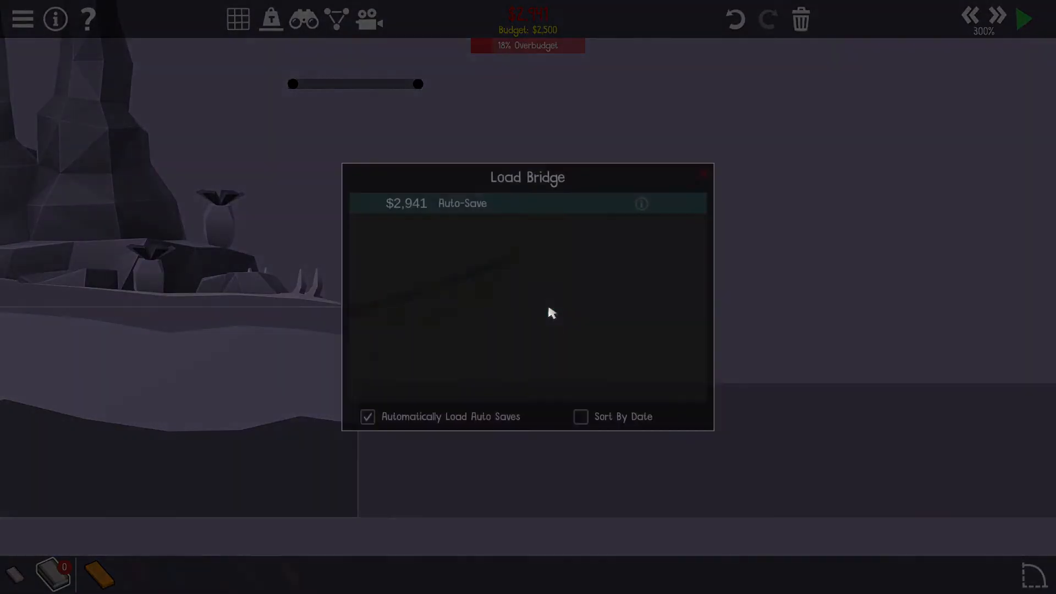
pyautogui.click(462, 204)
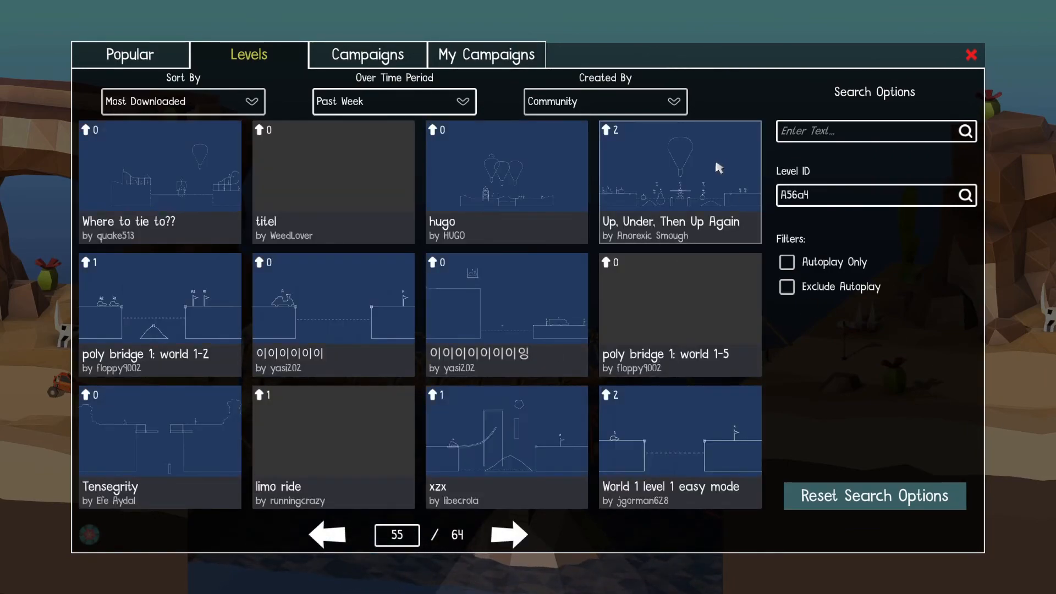
pyautogui.click(159, 298)
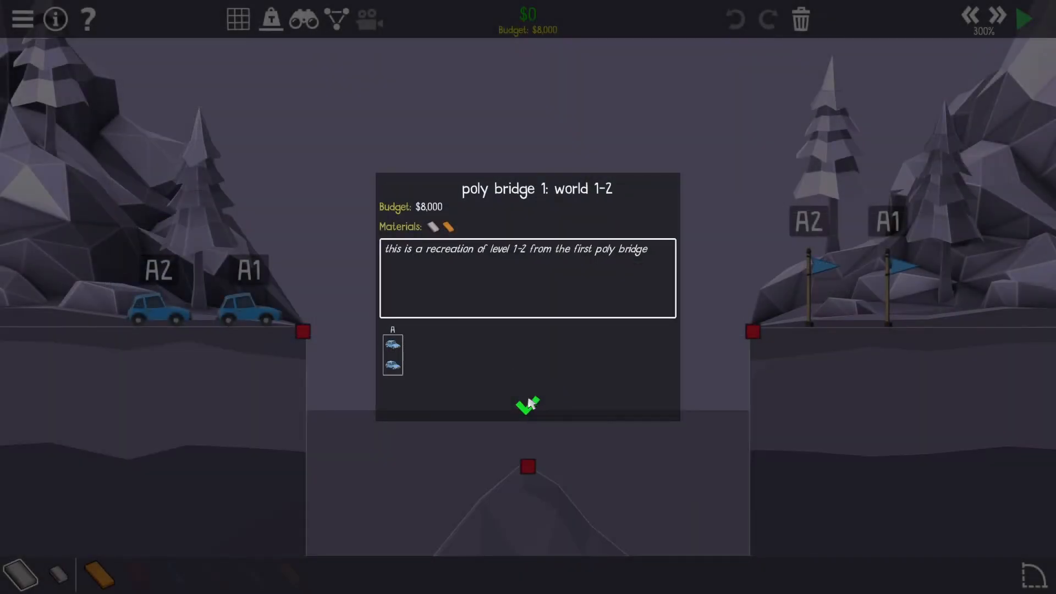
# Start the level, run the truss bridge test to Level Complete and exit to the workshop browser
pyautogui.click(527, 405)
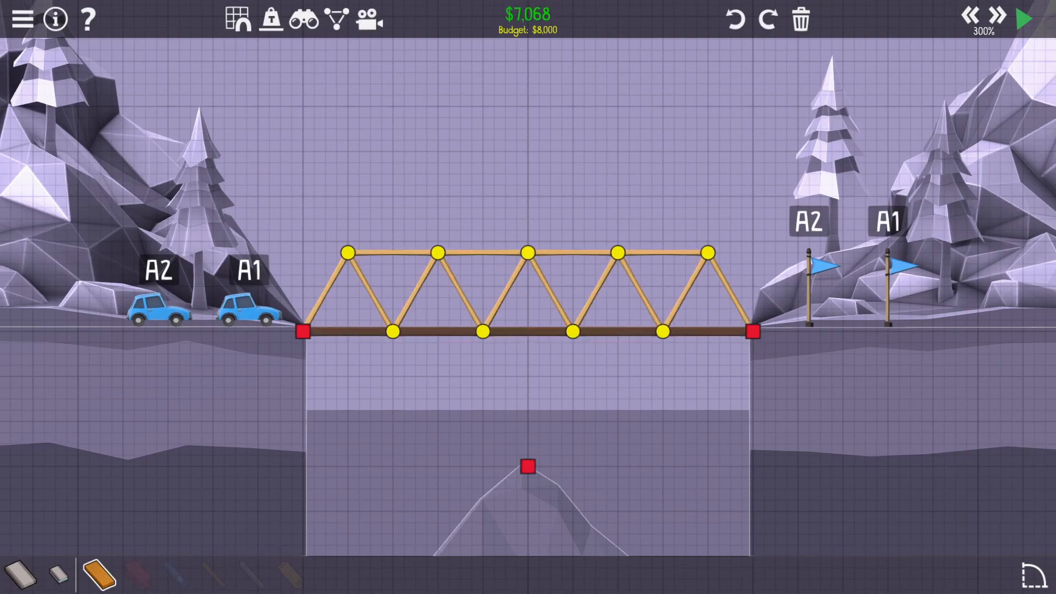
pyautogui.click(1023, 19)
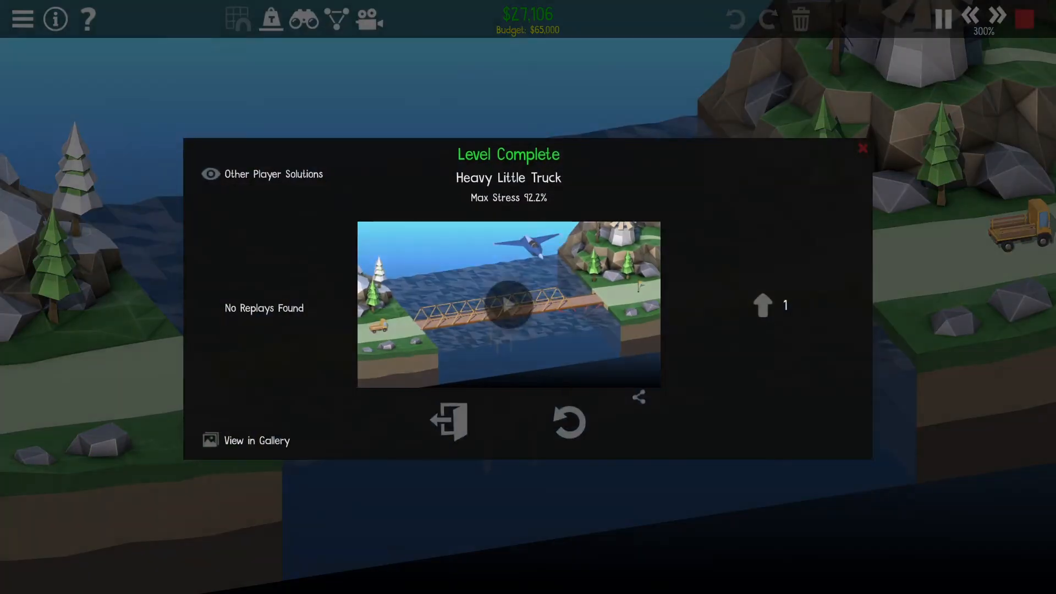
pyautogui.click(448, 421)
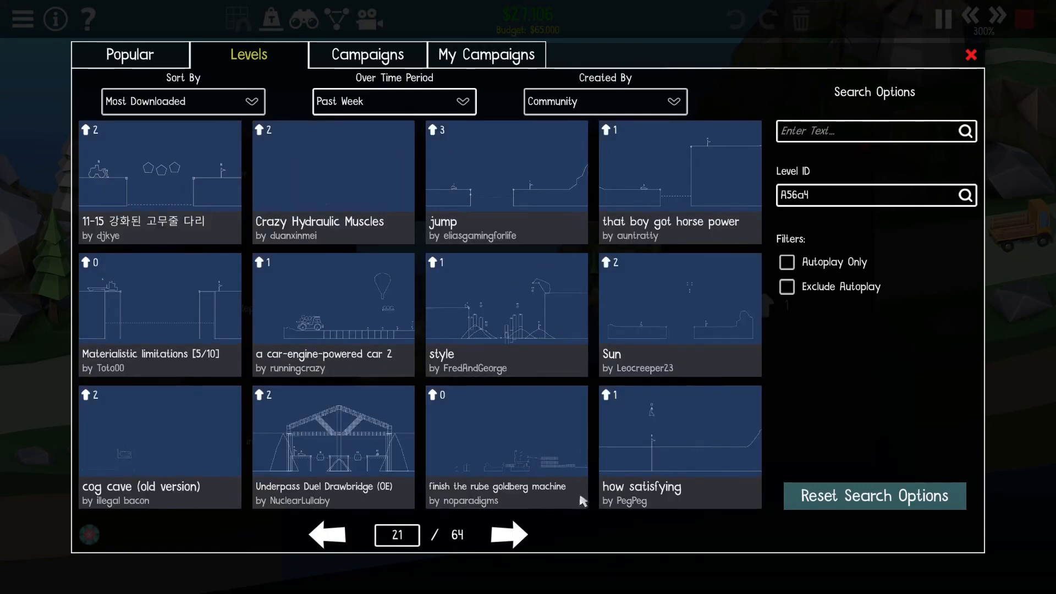
# Load the jump level, lay a road deck from the left anchor and undo the extra segments
pyautogui.click(506, 182)
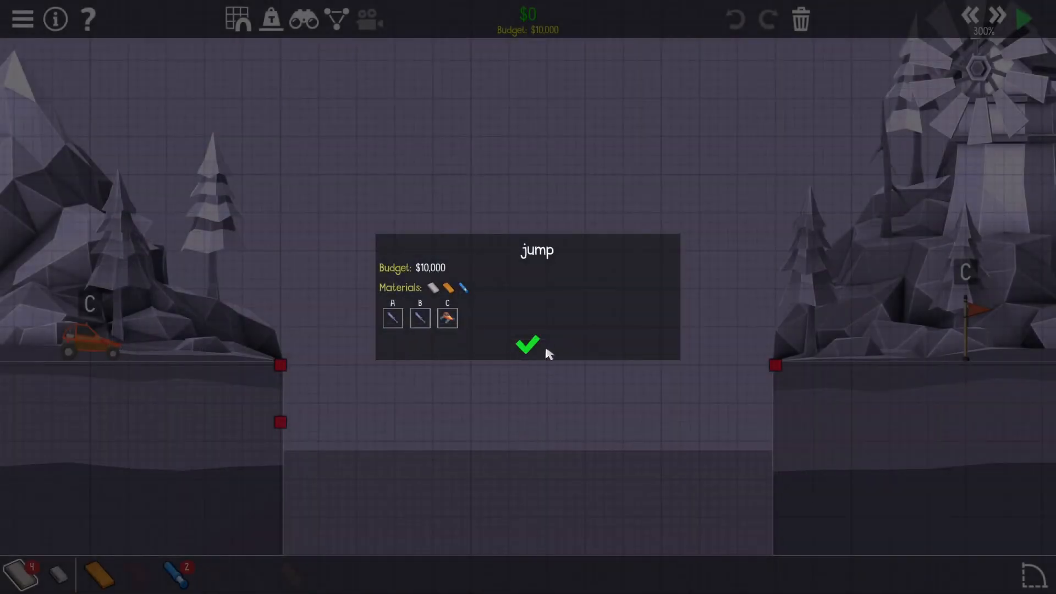
pyautogui.click(528, 346)
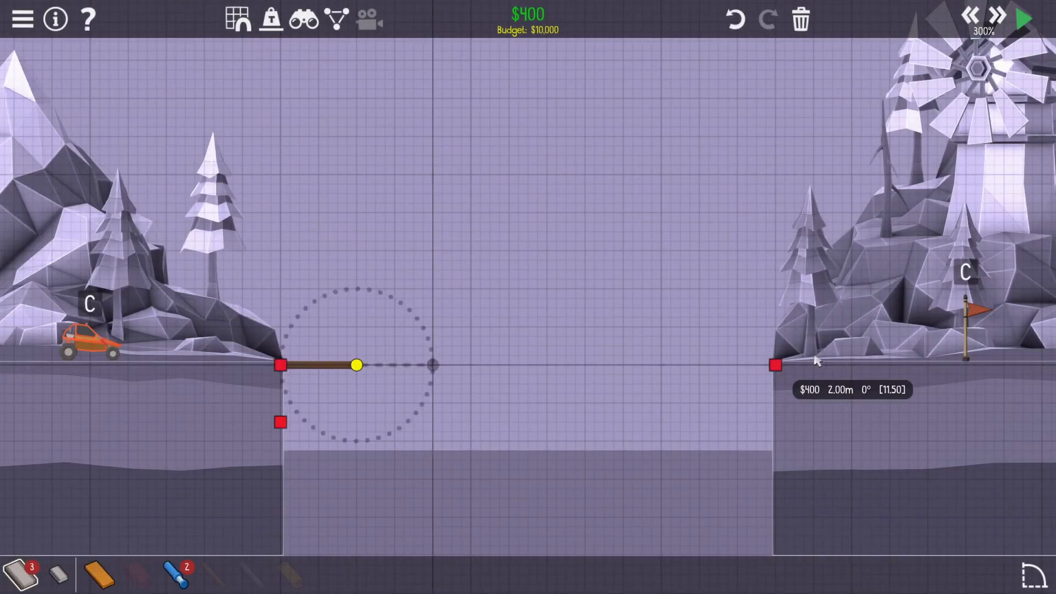
pyautogui.moveTo(357, 365); pyautogui.dragTo(587, 366)
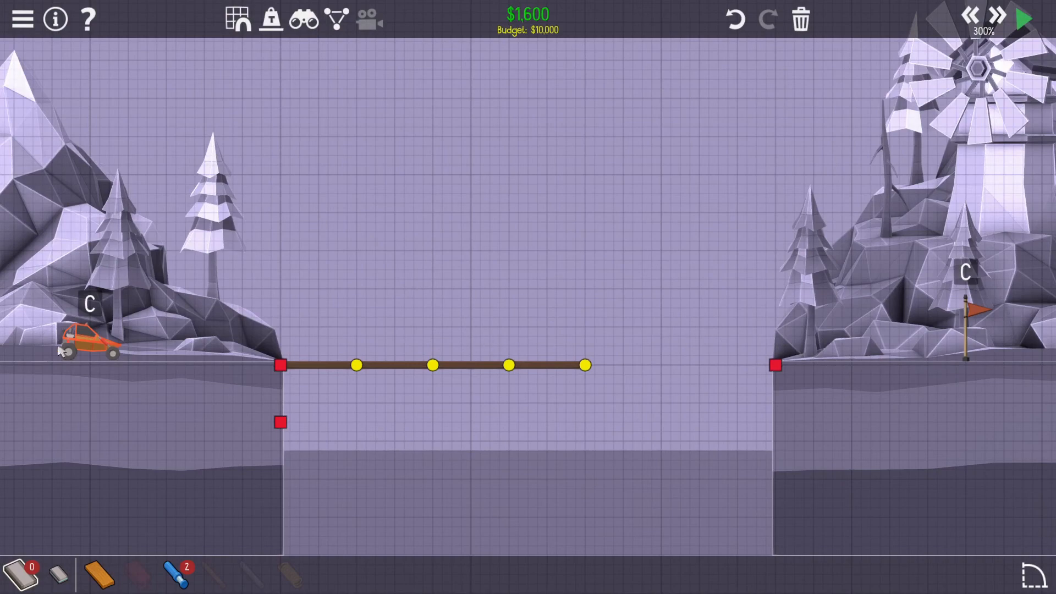
pyautogui.click(434, 364)
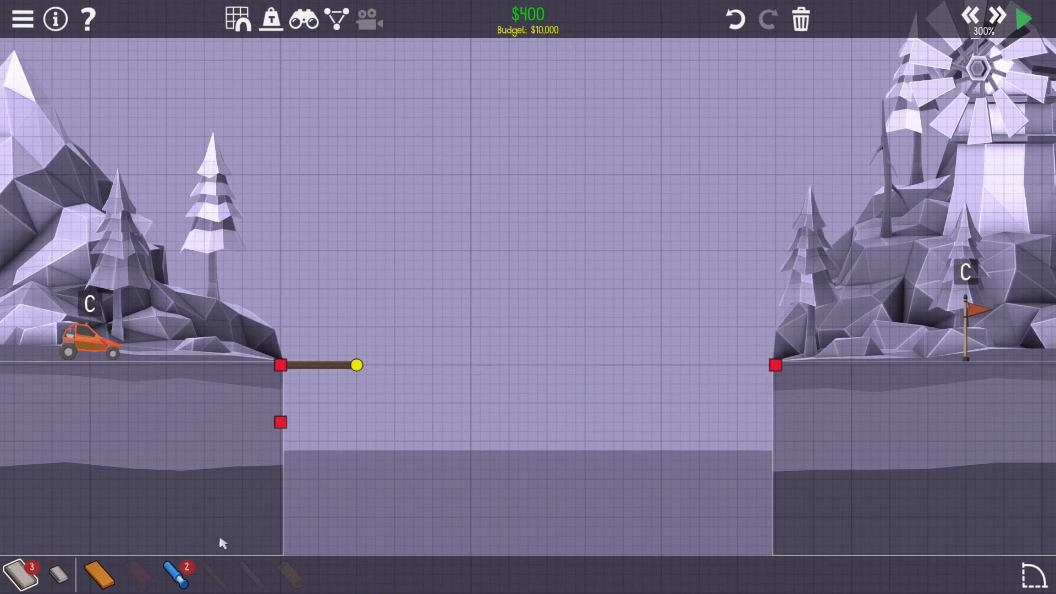
pyautogui.moveTo(384, 368)
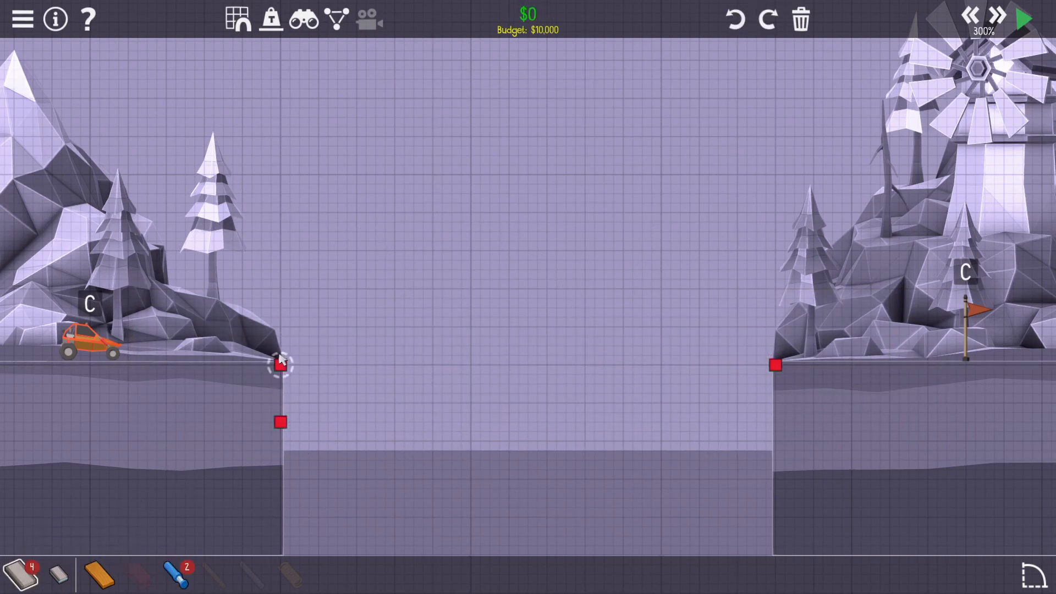
# Build the tilted road-and-wood truss ramp from the anchors and run the buggy onto it
pyautogui.moveTo(281, 365); pyautogui.dragTo(665, 366)
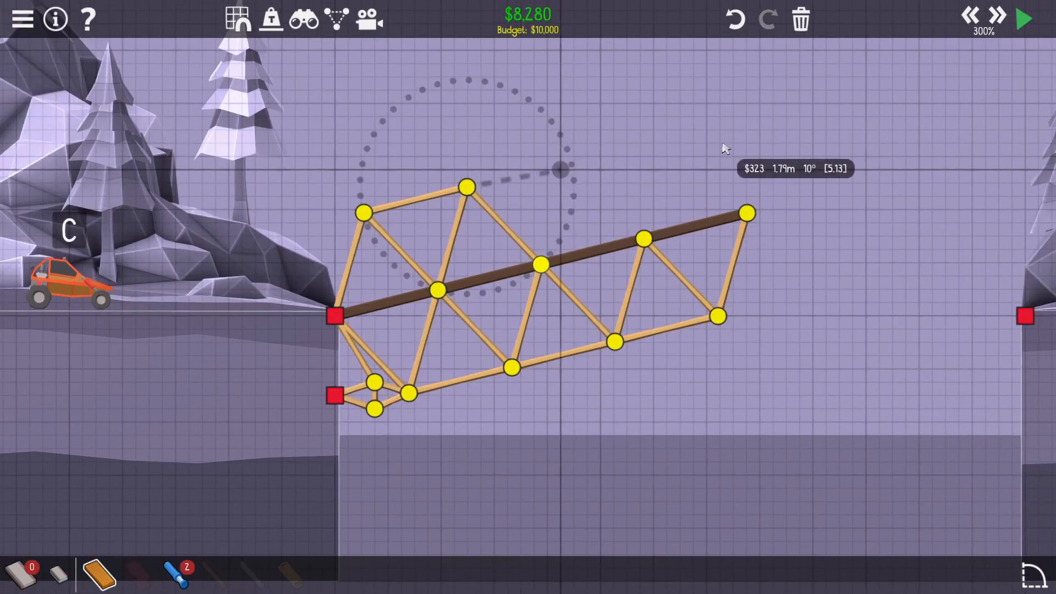
pyautogui.moveTo(713, 189)
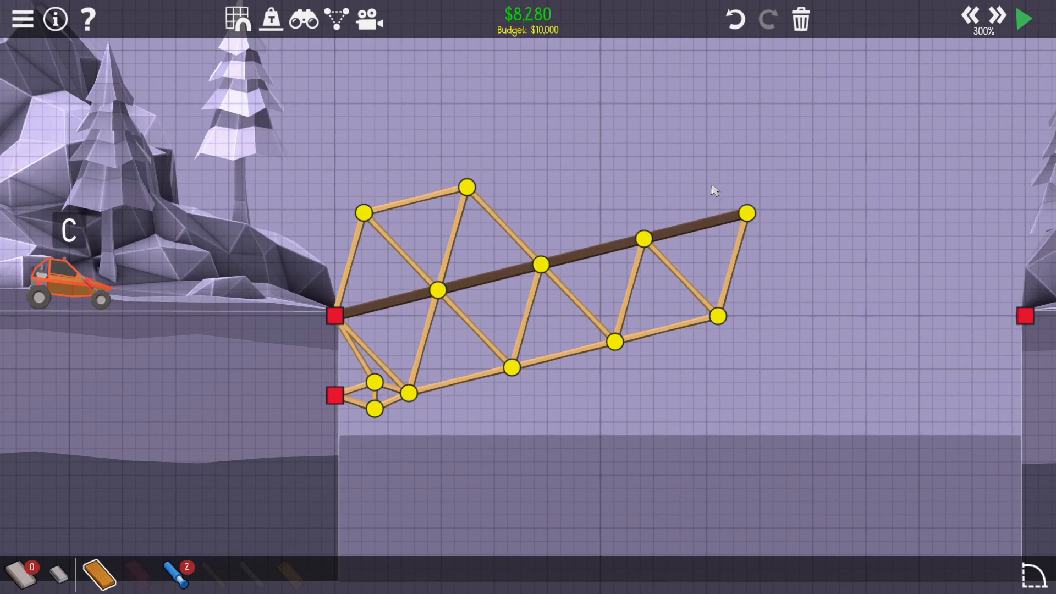
pyautogui.click(1022, 18)
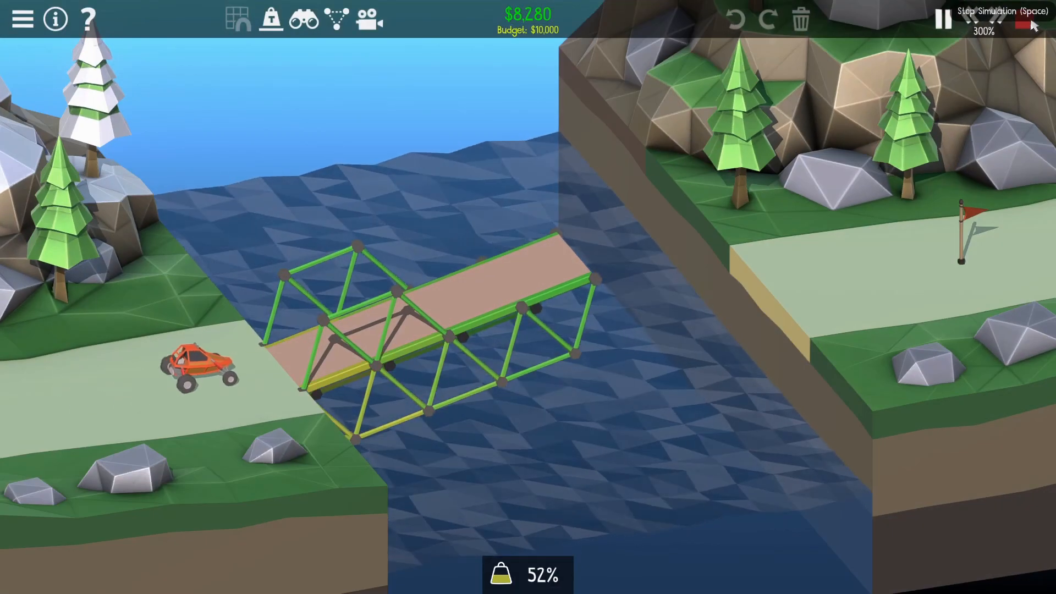